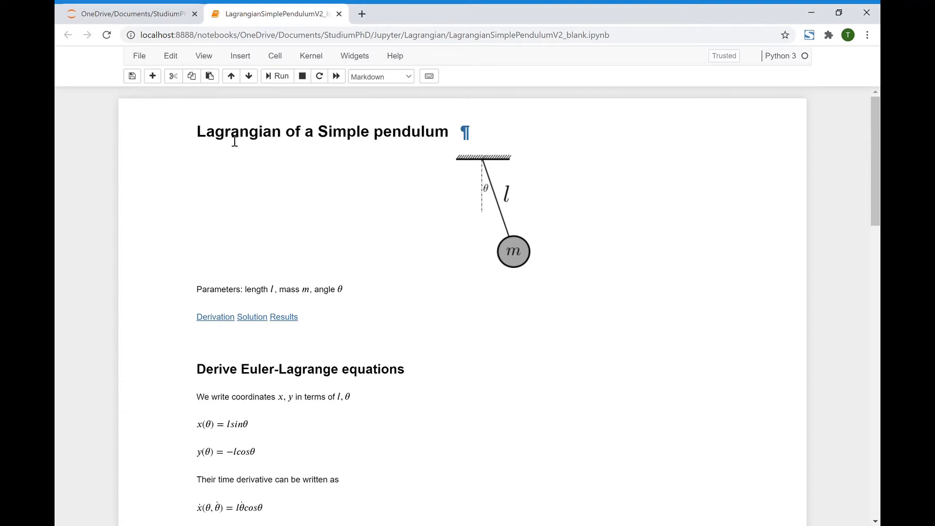
# Review the pendulum Lagrangian derivation, from kinetic energy to L = T − V
pyautogui.click(322, 131)
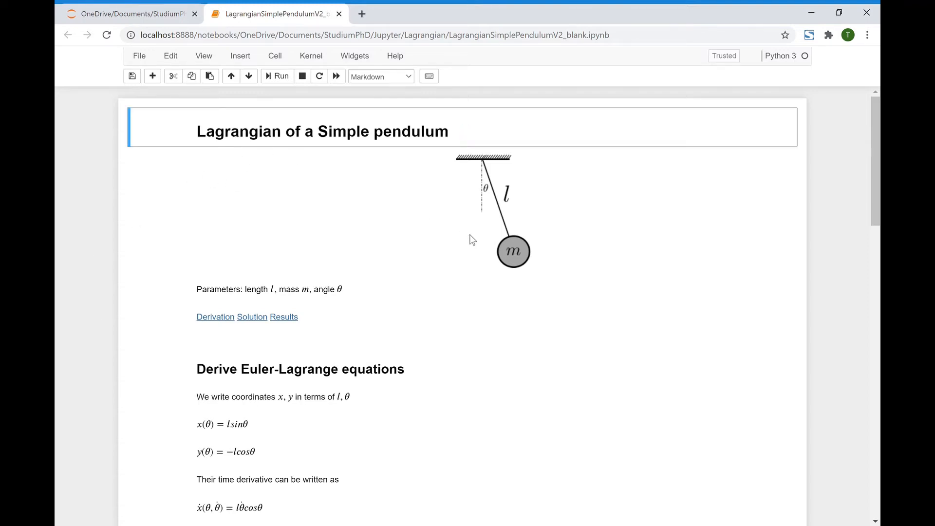
pyautogui.moveTo(491, 189)
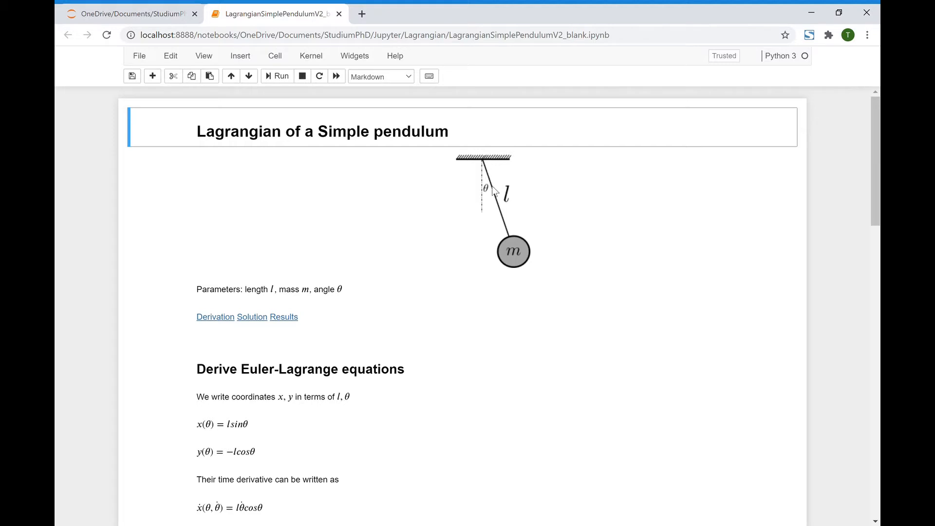
pyautogui.moveTo(527, 269)
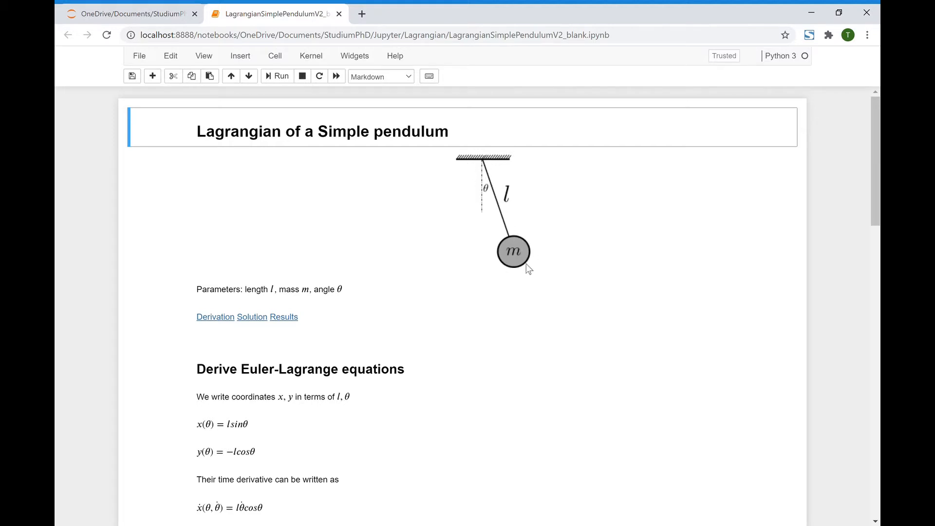
pyautogui.moveTo(478, 199)
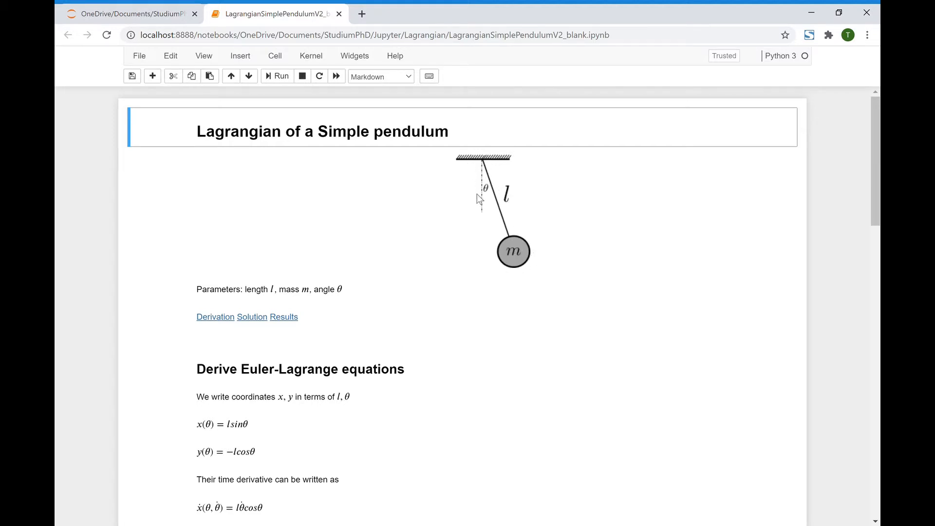
pyautogui.moveTo(481, 197)
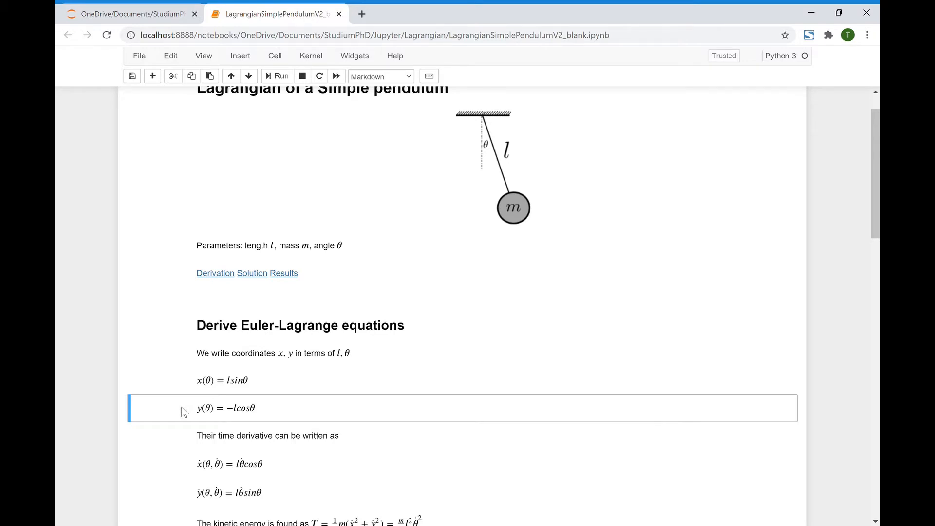
pyautogui.moveTo(485, 122)
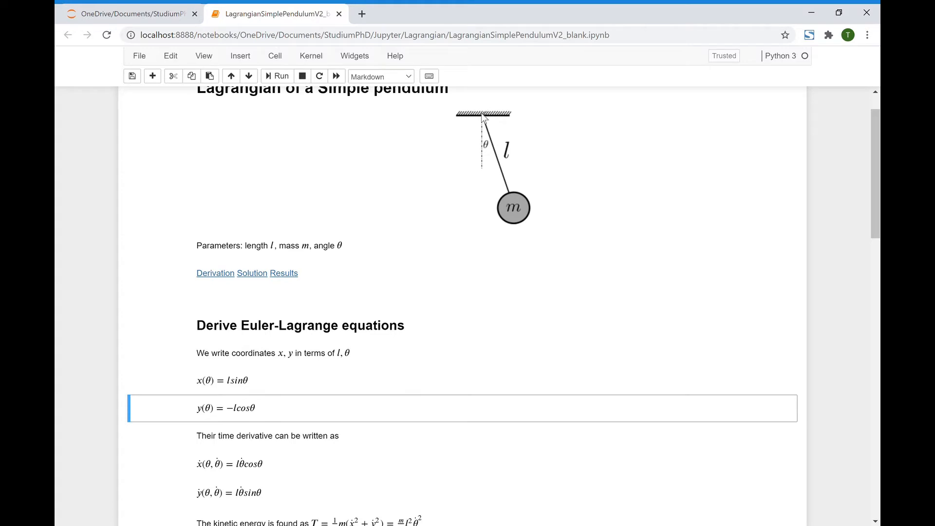
pyautogui.moveTo(268, 346)
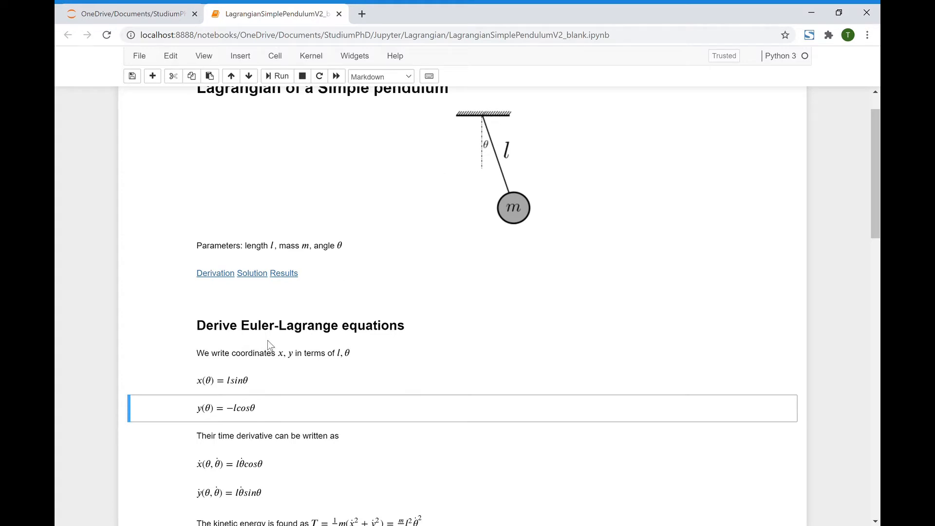
pyautogui.scroll(-3)
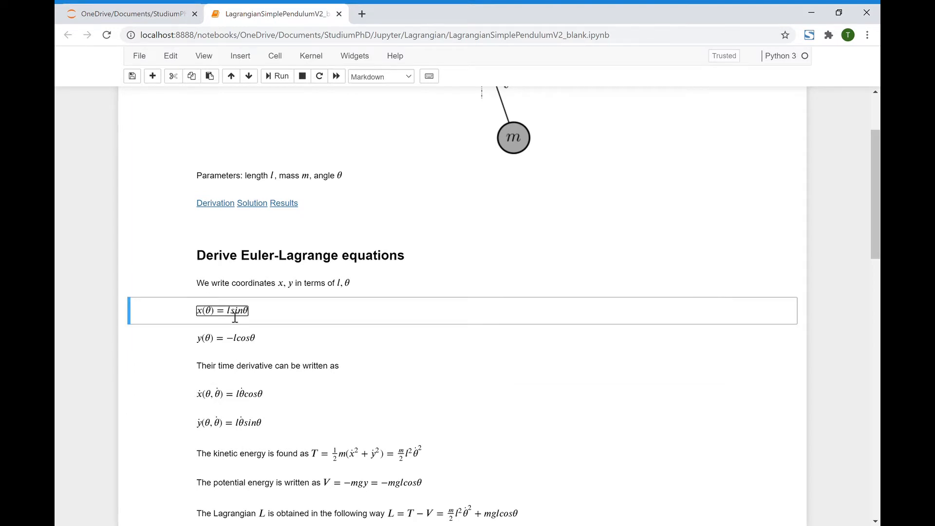
pyautogui.moveTo(243, 354)
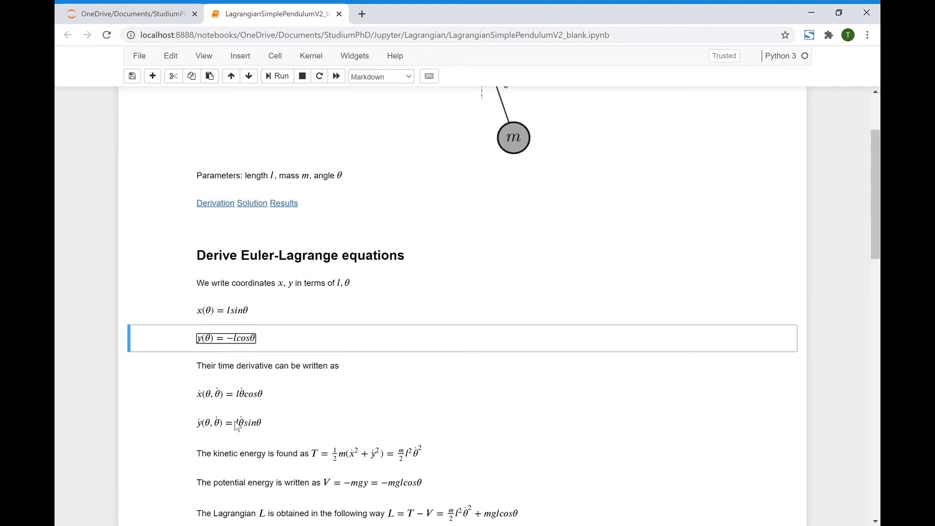
pyautogui.click(238, 394)
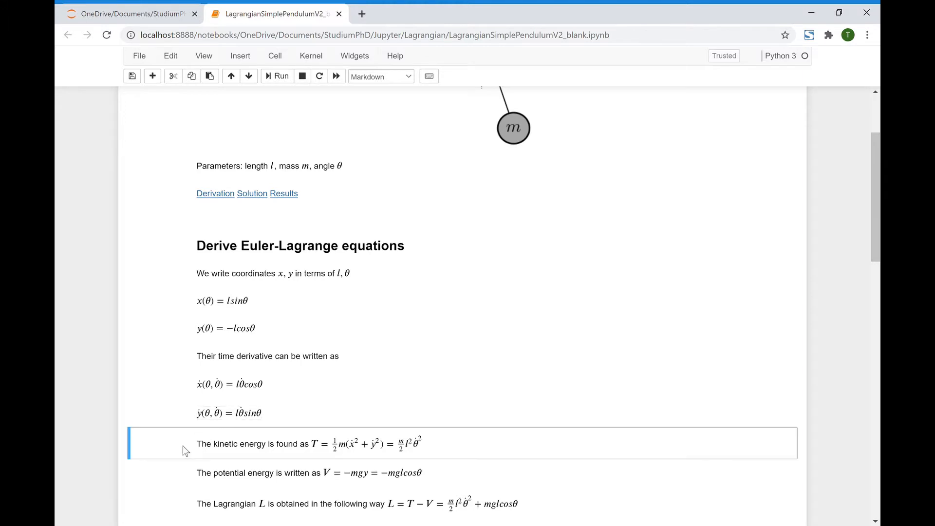
pyautogui.scroll(-3)
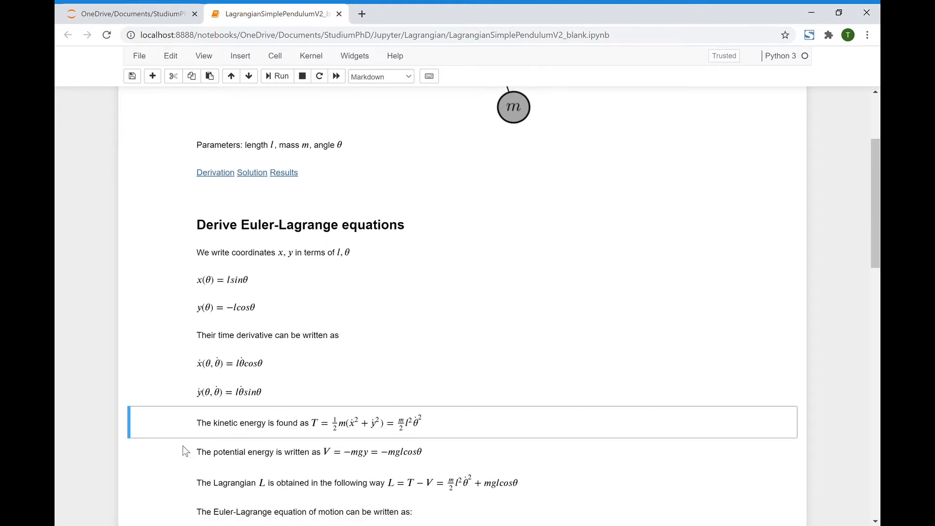
pyautogui.moveTo(285, 433)
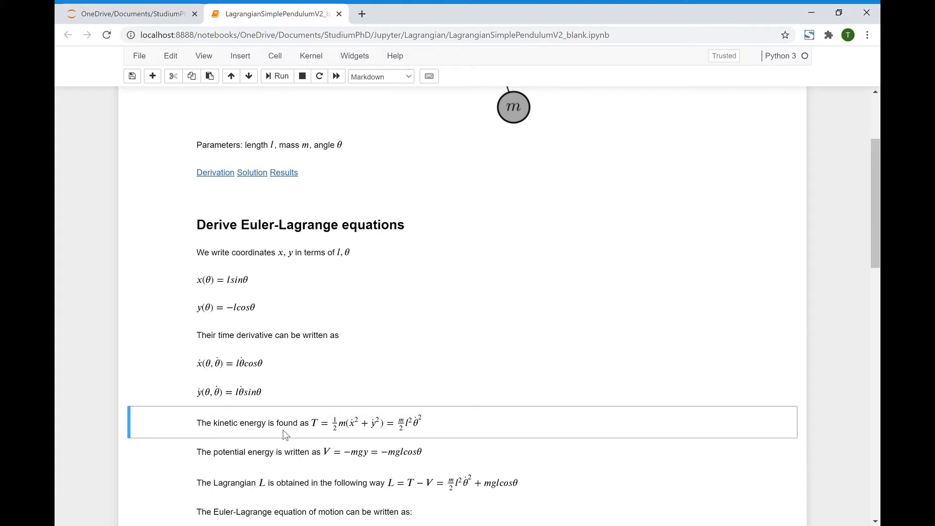
pyautogui.moveTo(356, 431)
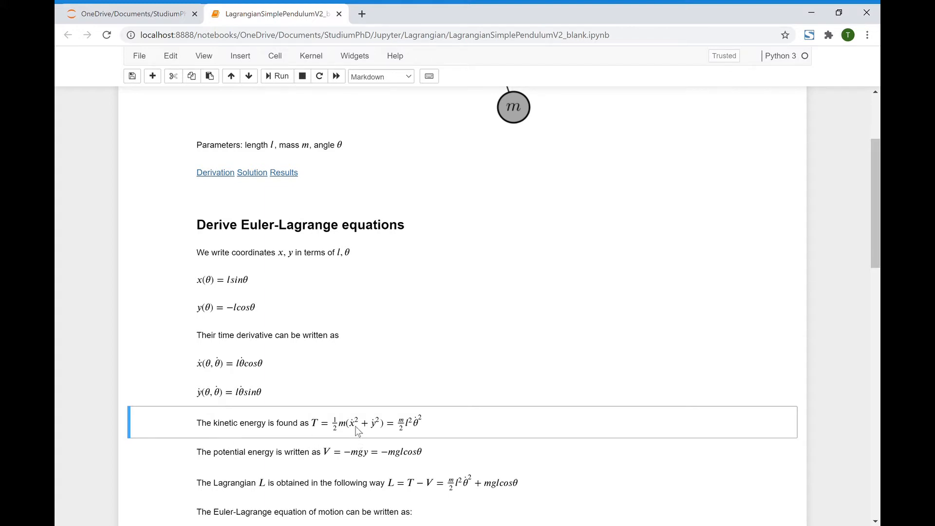
pyautogui.moveTo(213, 399)
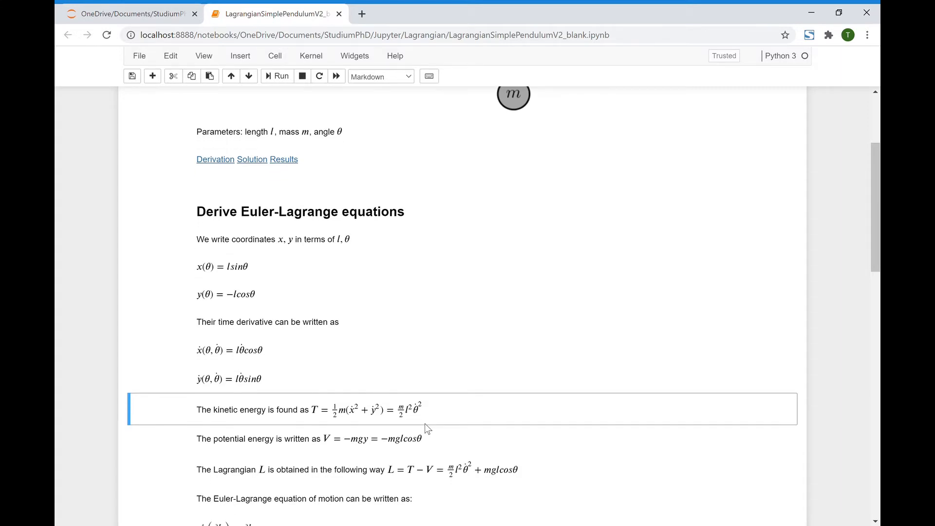
pyautogui.moveTo(273, 445)
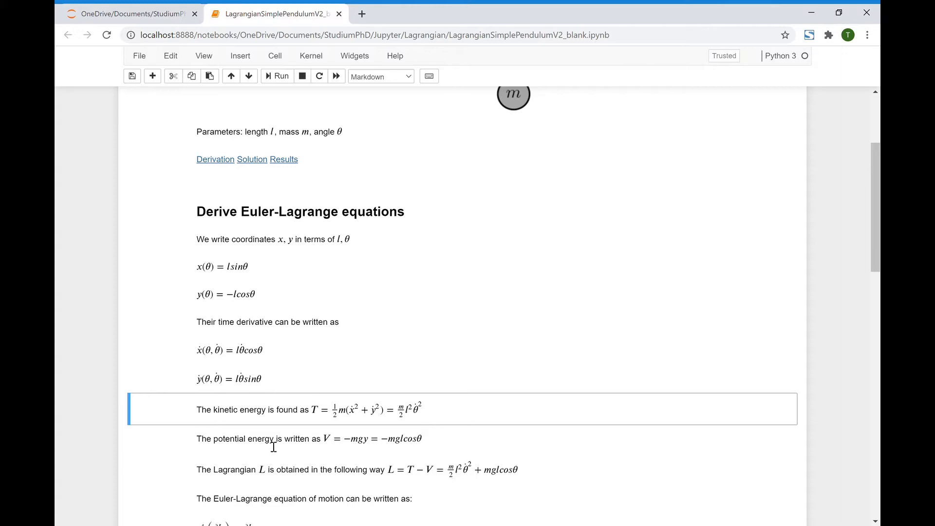
pyautogui.click(311, 438)
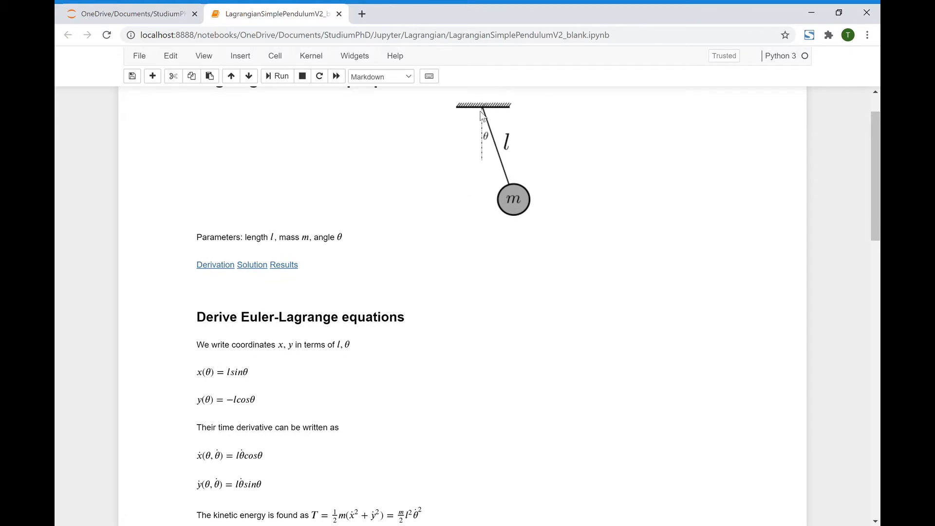
pyautogui.moveTo(488, 116)
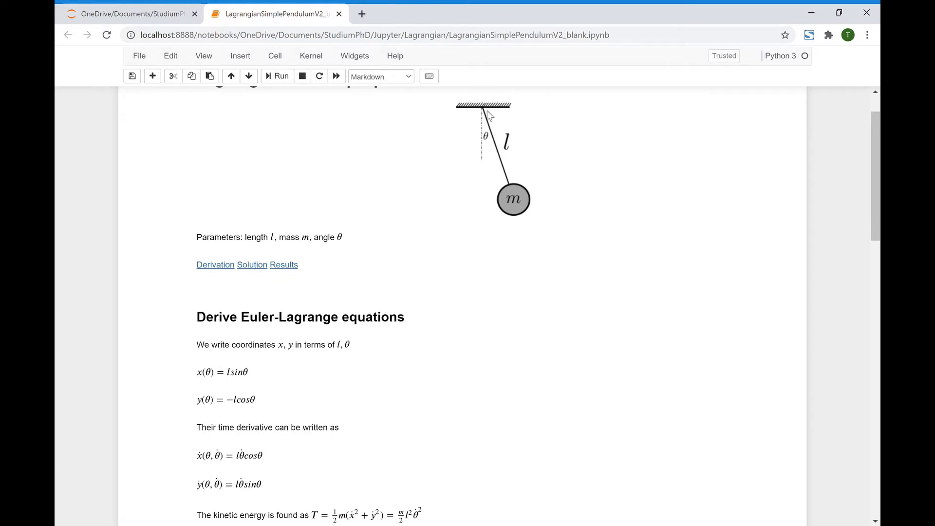
pyautogui.moveTo(484, 114)
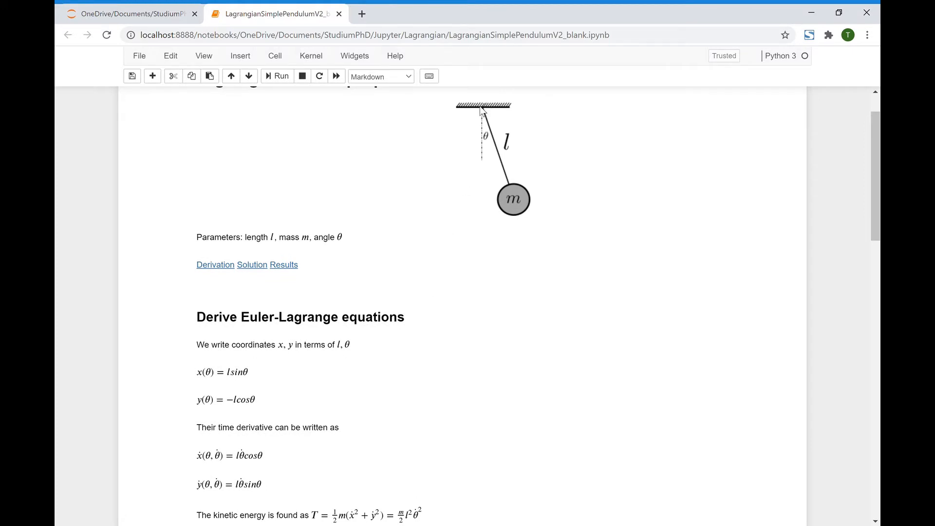
pyautogui.scroll(-3)
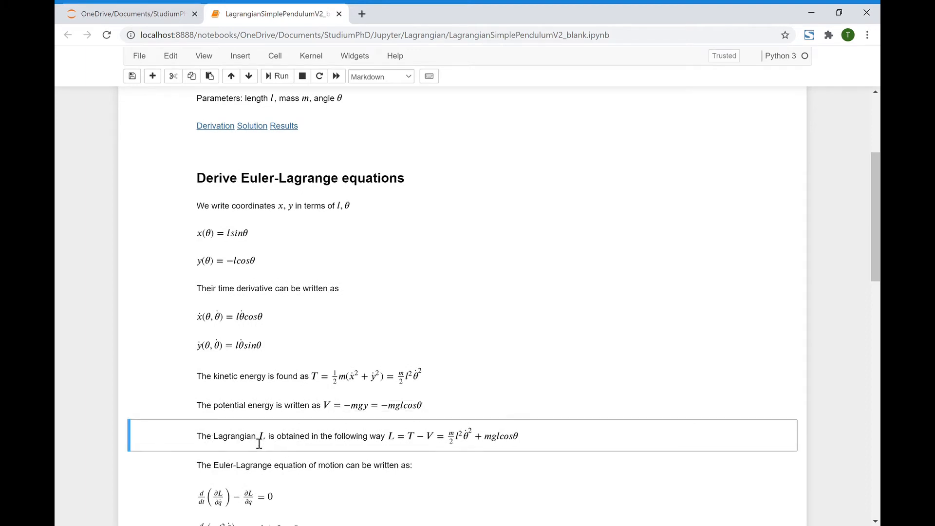
pyautogui.moveTo(396, 433)
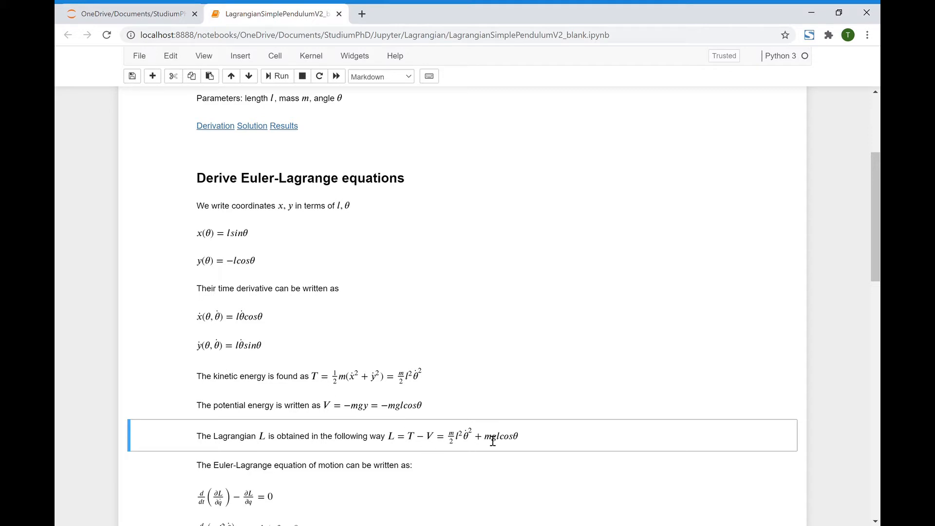
pyautogui.doubleClick(453, 436)
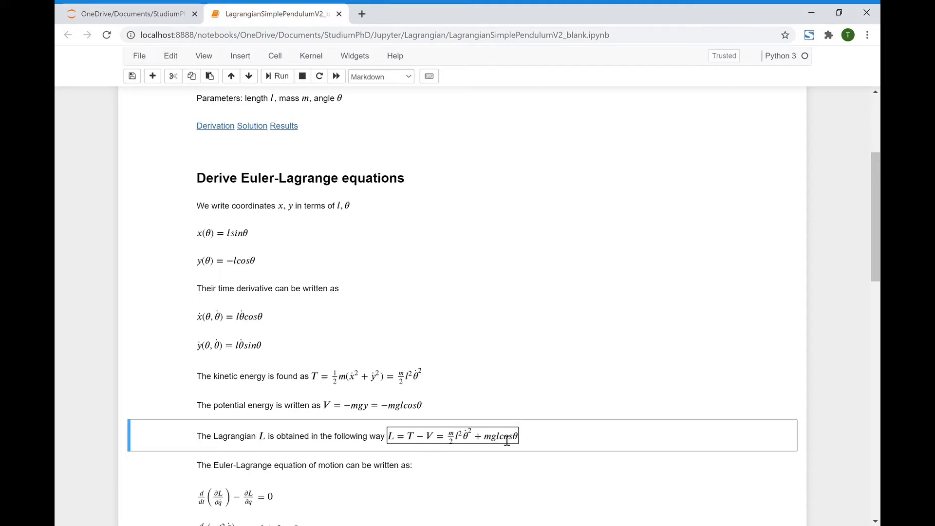
pyautogui.scroll(-3)
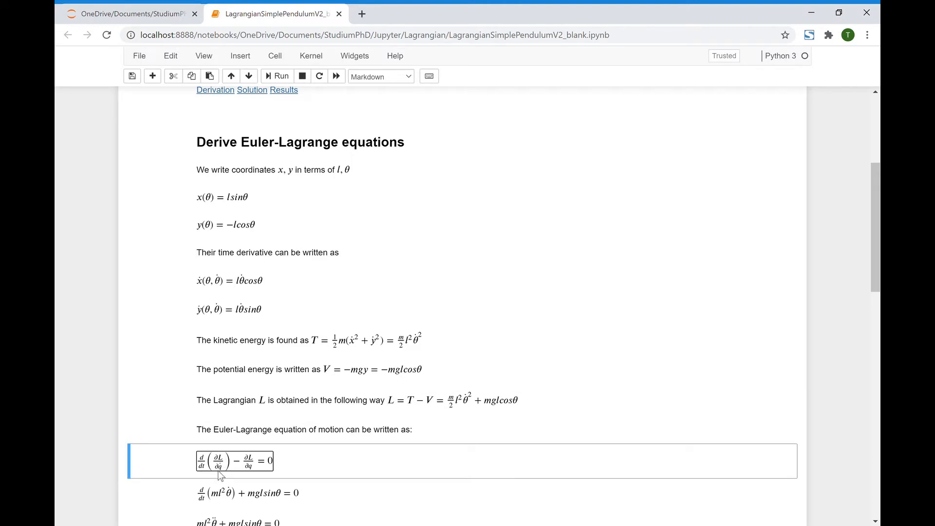
pyautogui.moveTo(252, 467)
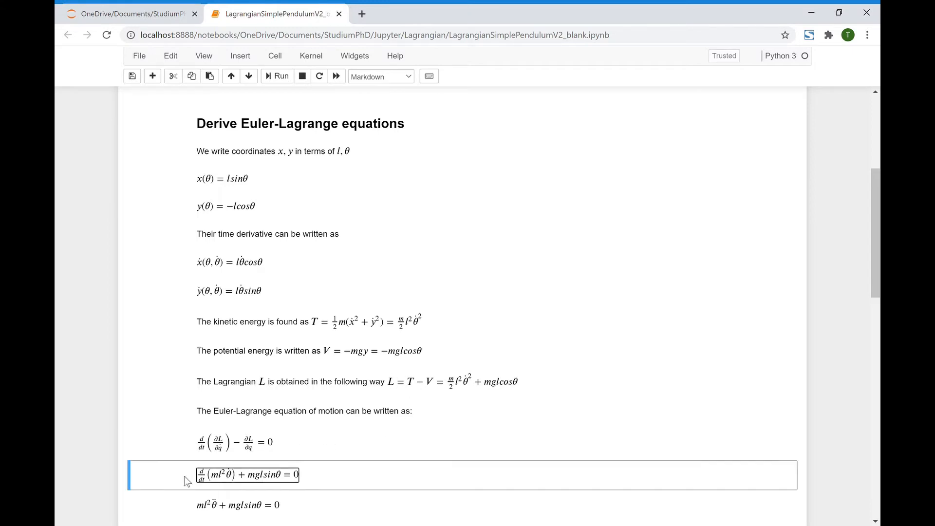
# Import numpy as np and odeint from scipy.integrate in the first solving cell
pyautogui.scroll(-3)
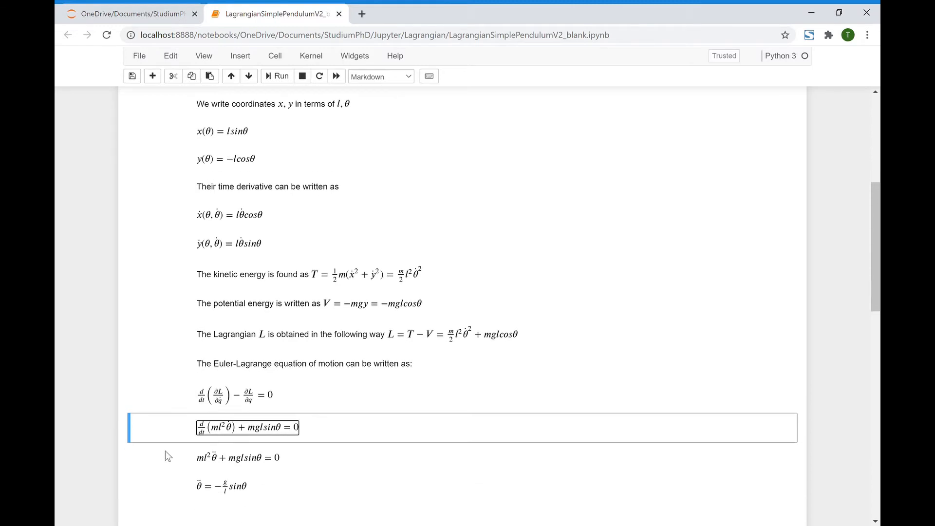
pyautogui.moveTo(218, 440)
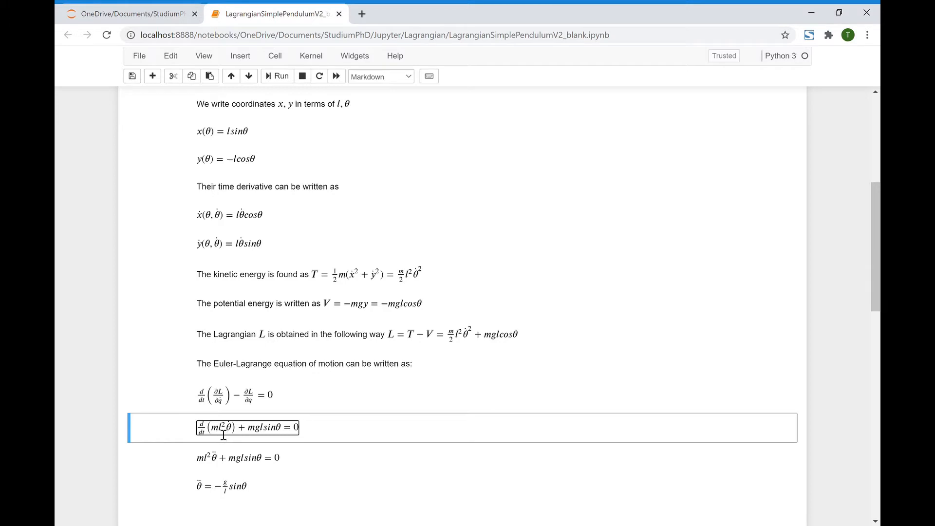
pyautogui.moveTo(173, 428)
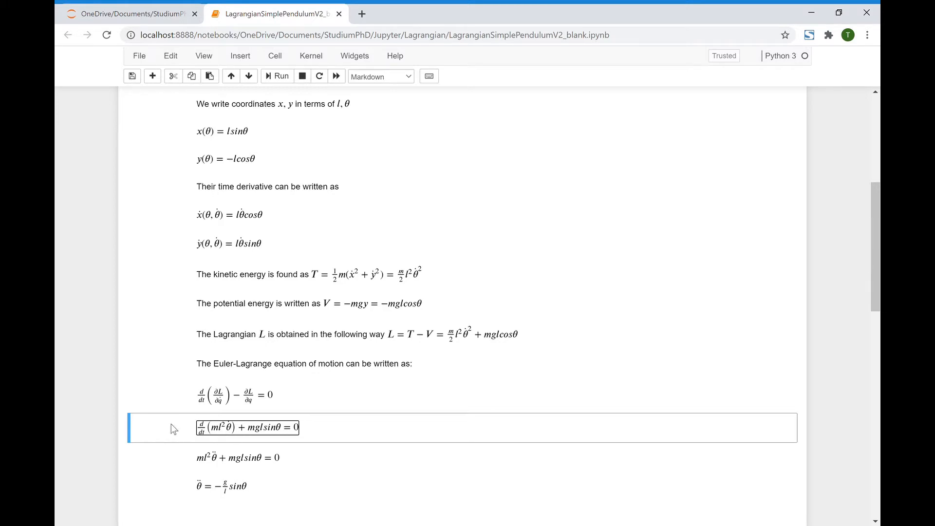
pyautogui.moveTo(191, 428)
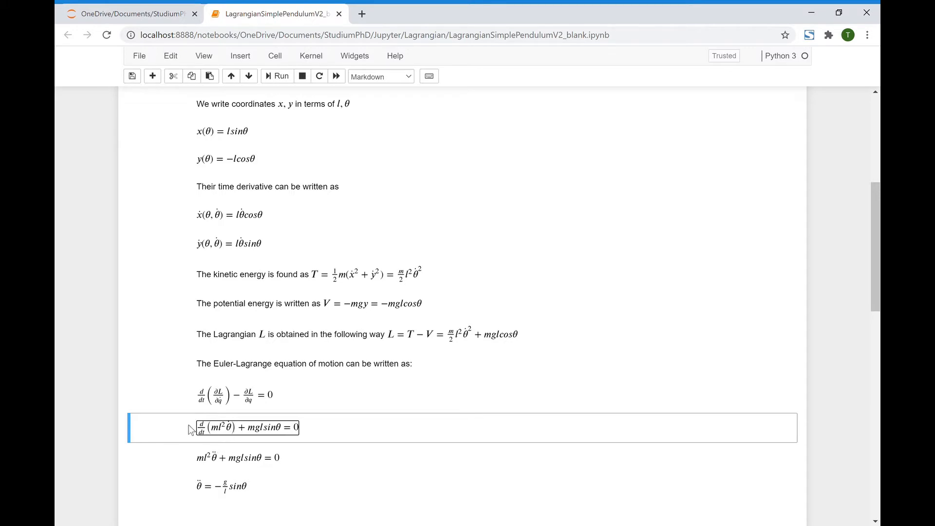
pyautogui.moveTo(207, 471)
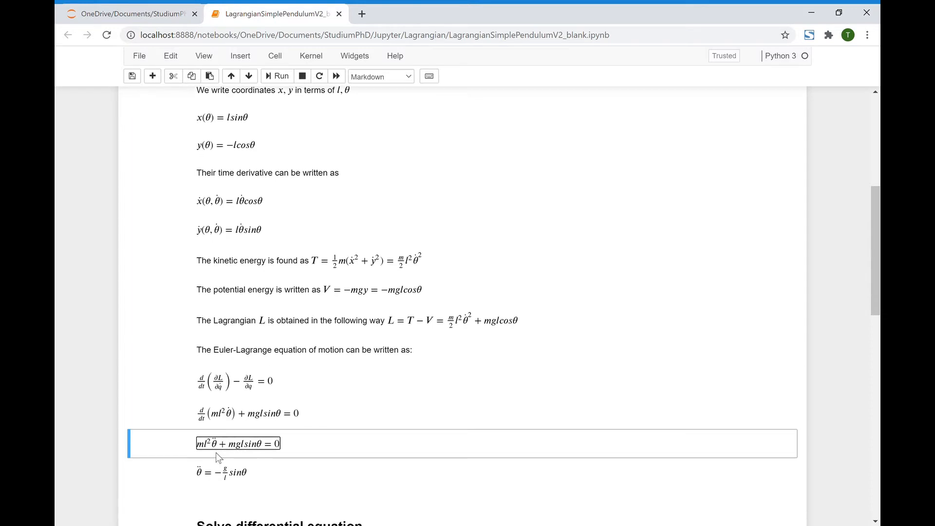
pyautogui.scroll(-3)
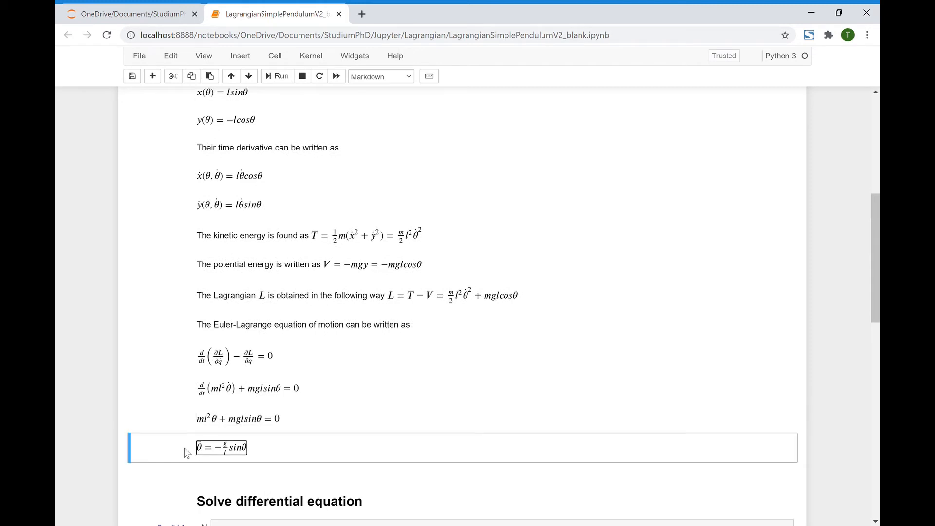
pyautogui.scroll(-3)
pyautogui.write('import numpy as')
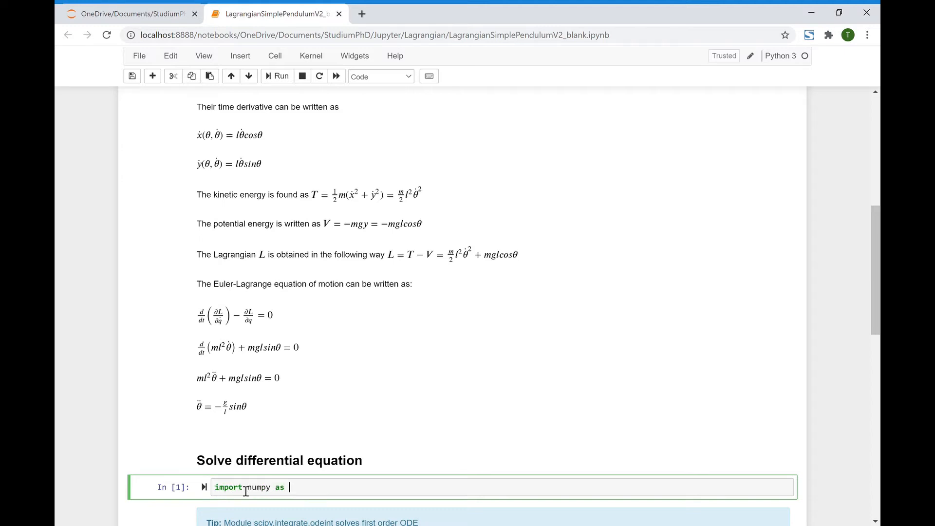
pyautogui.write('np')
pyautogui.write('from scipy.integrate import odeint')
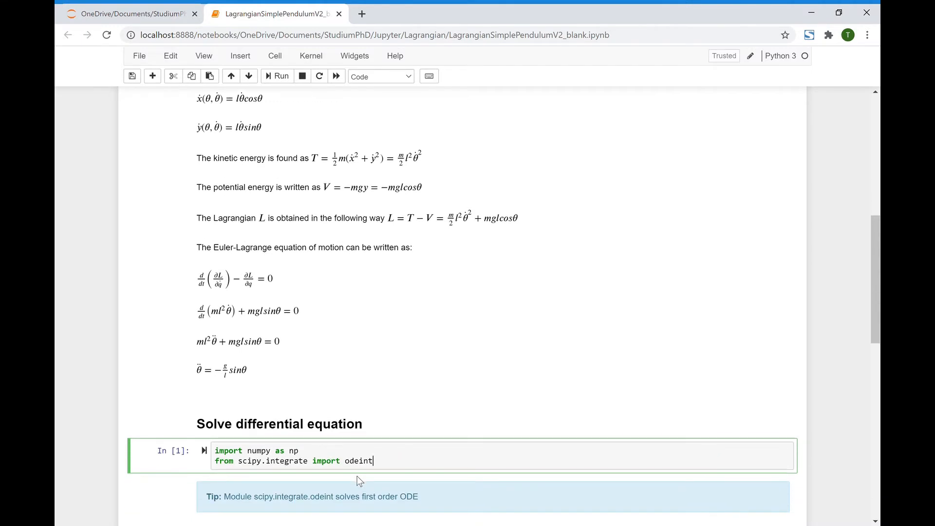
pyautogui.scroll(-3)
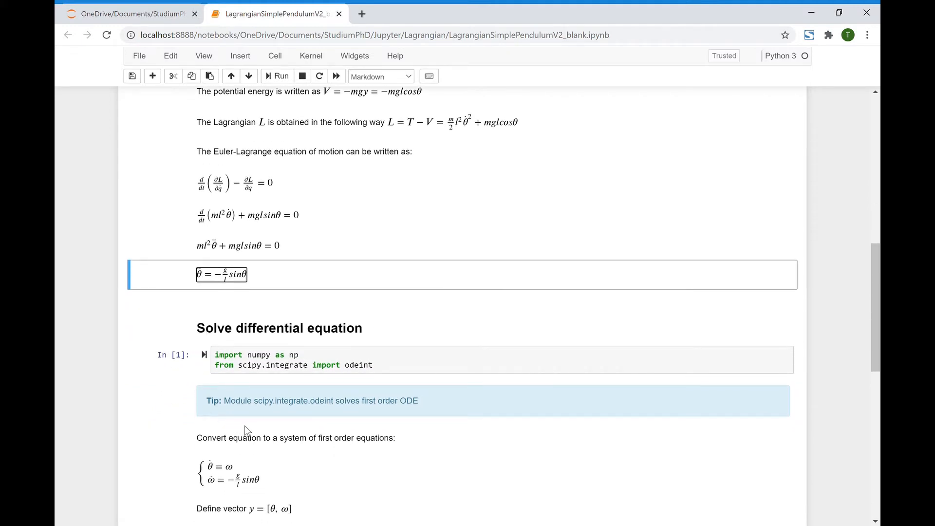
pyautogui.moveTo(205, 265)
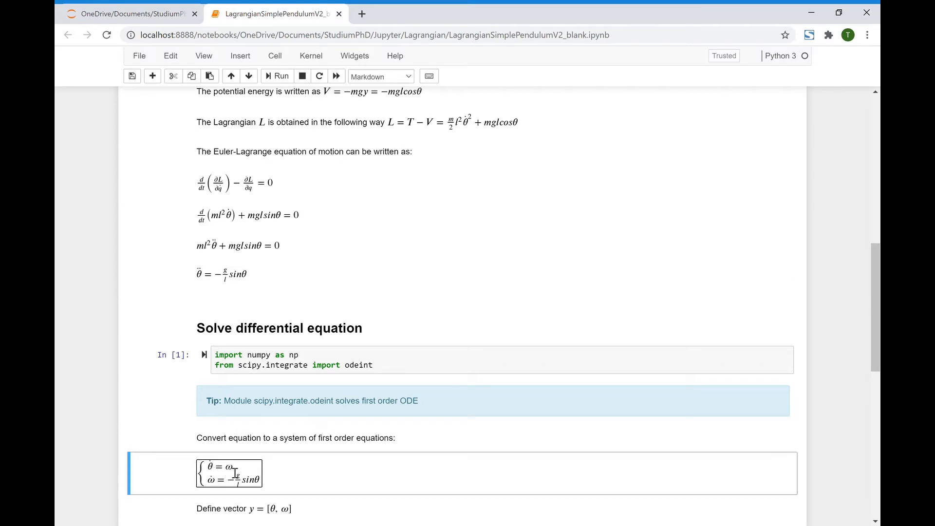
# Save the notebook and review the first-order system and the vector y = [θ, ω]
pyautogui.press('ctrl+s')
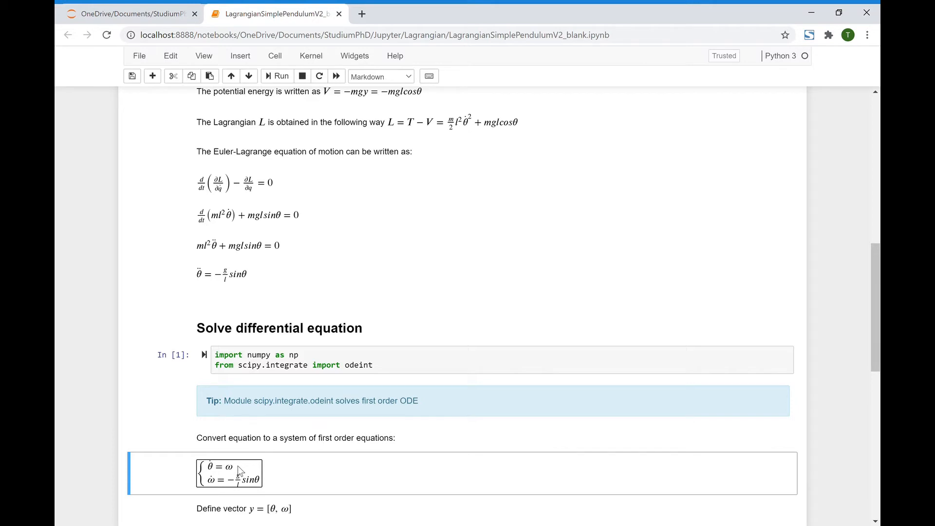
pyautogui.moveTo(164, 468)
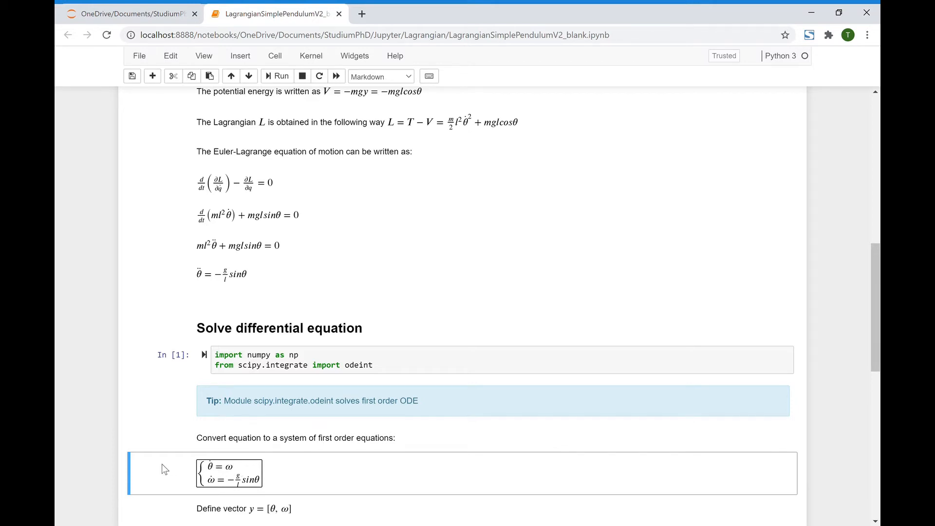
pyautogui.moveTo(184, 446)
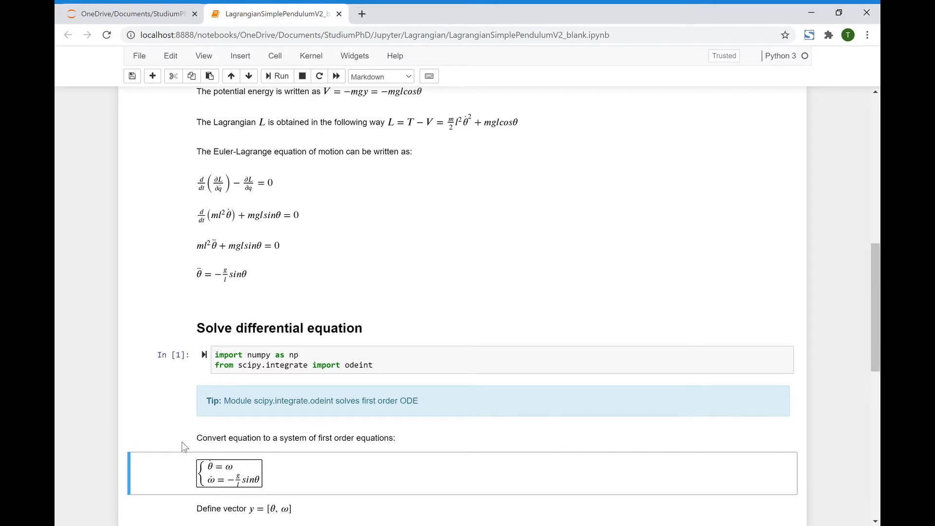
pyautogui.moveTo(198, 281)
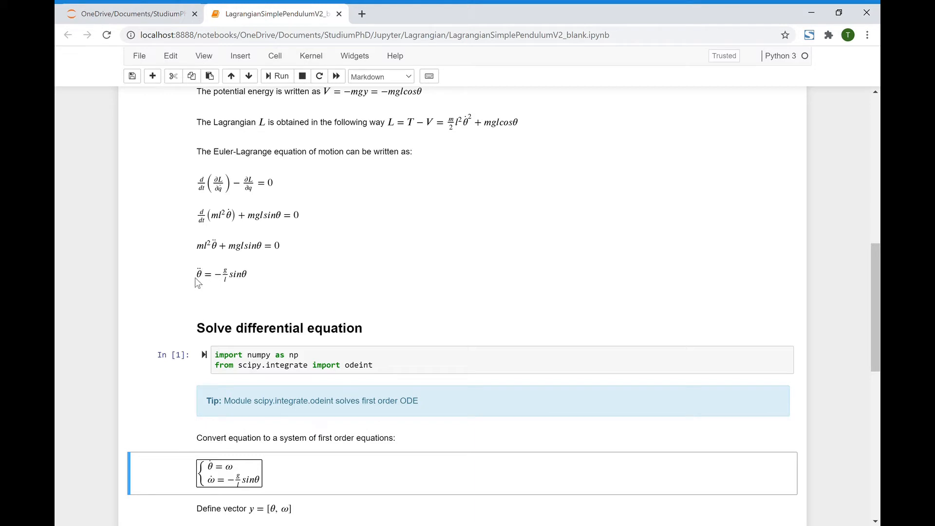
pyautogui.moveTo(197, 287)
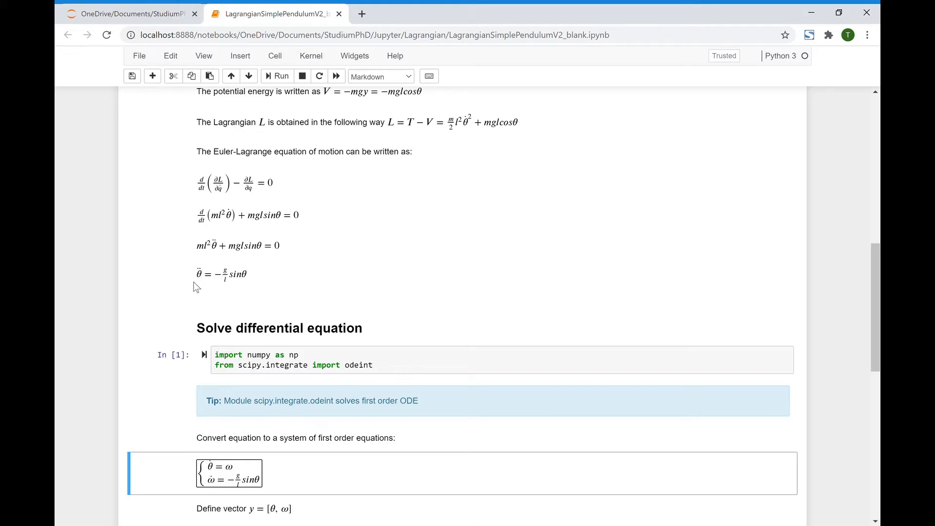
pyautogui.moveTo(175, 431)
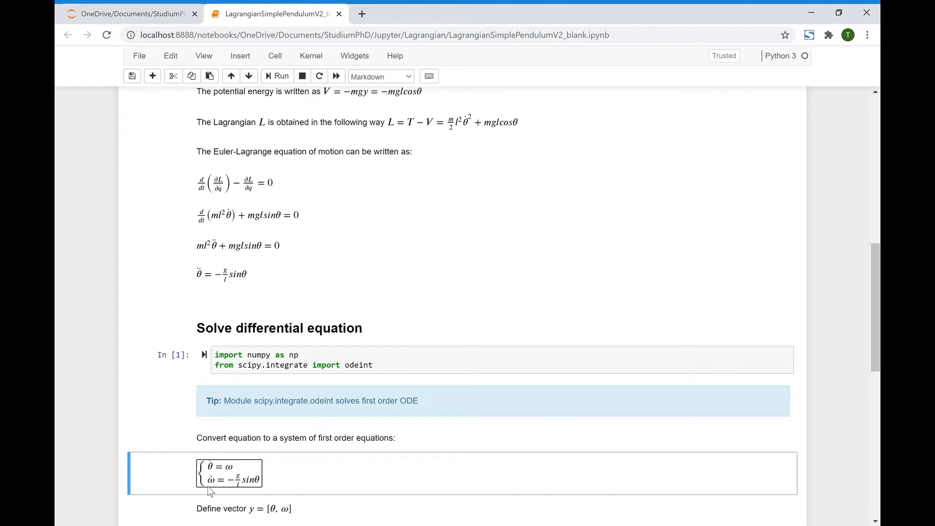
pyautogui.scroll(-3)
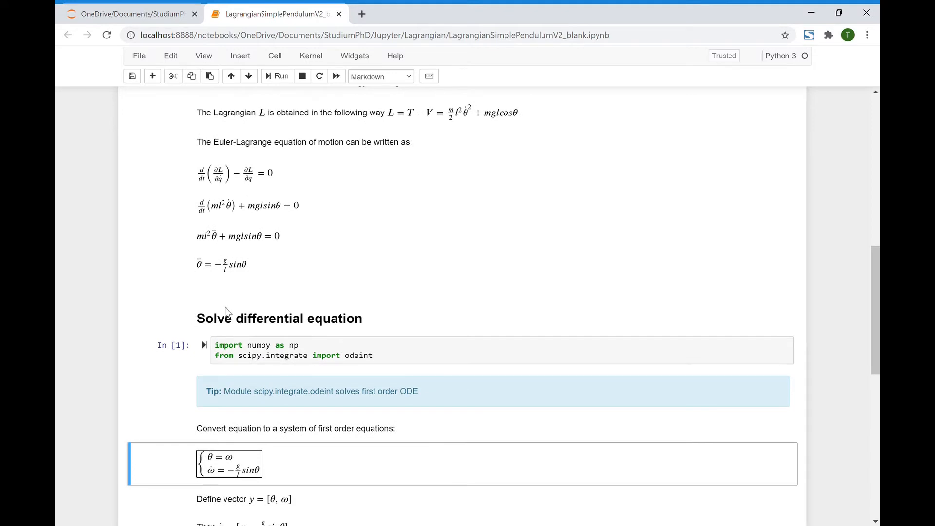
pyautogui.moveTo(242, 454)
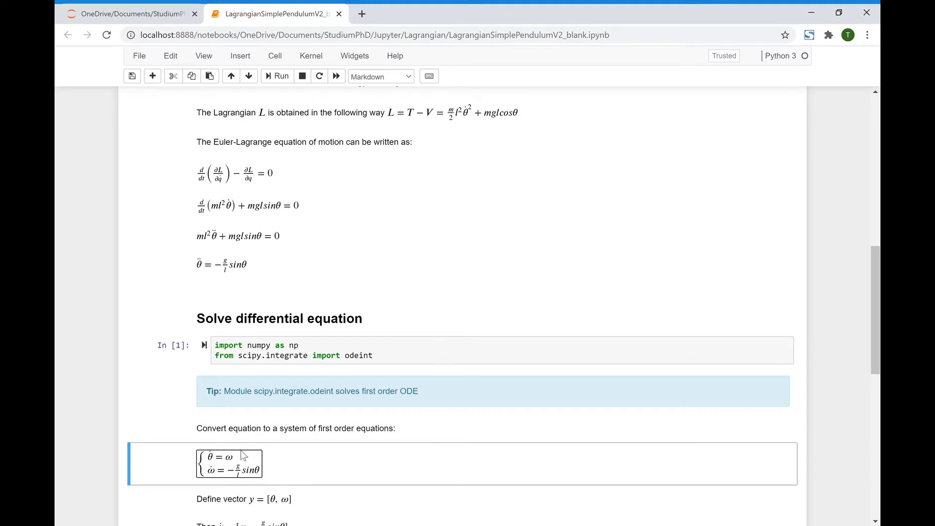
pyautogui.scroll(-3)
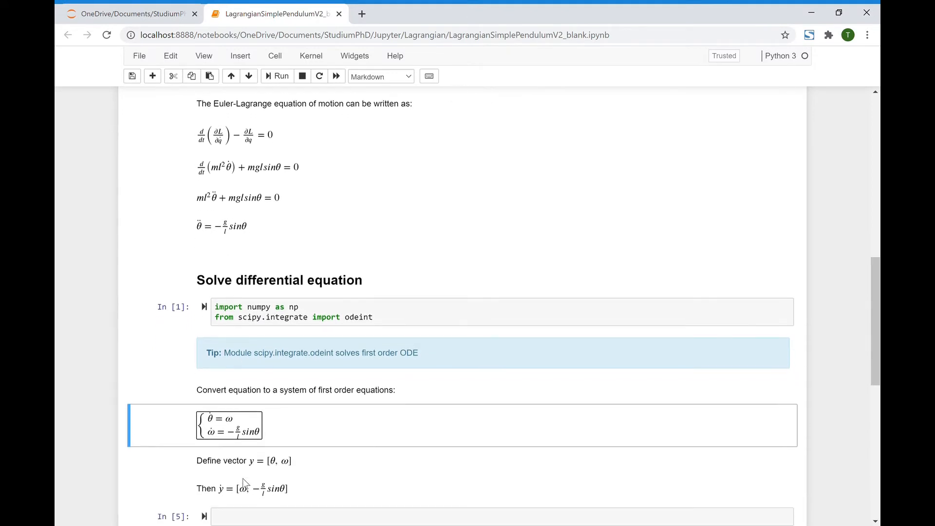
pyautogui.scroll(-3)
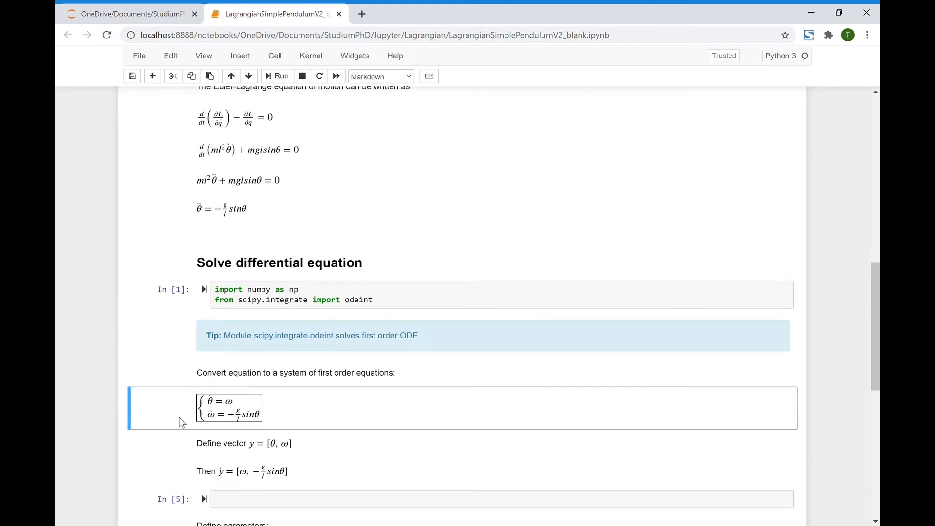
pyautogui.scroll(3)
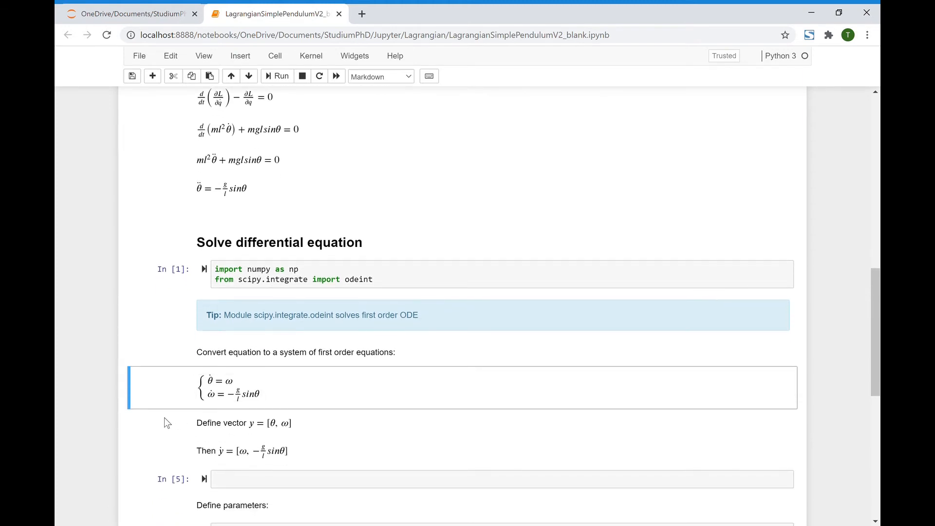
pyautogui.click(281, 422)
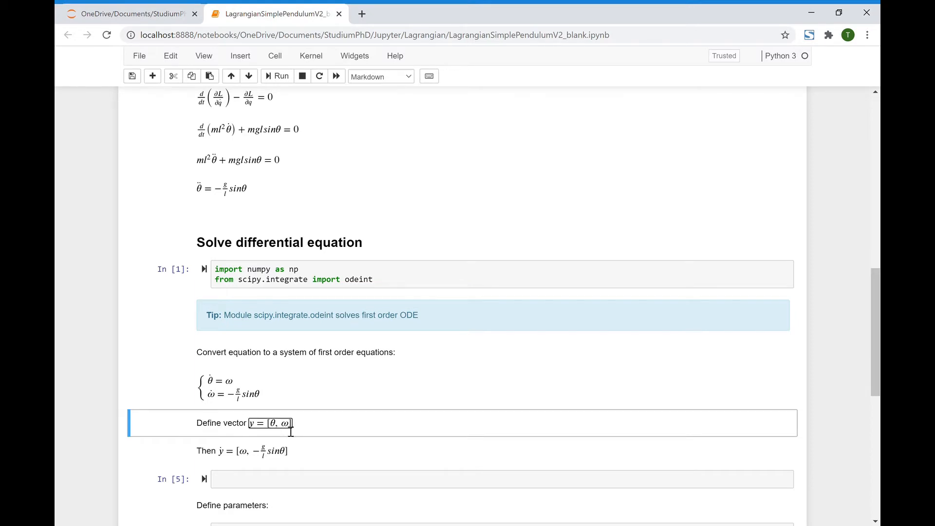
pyautogui.scroll(-3)
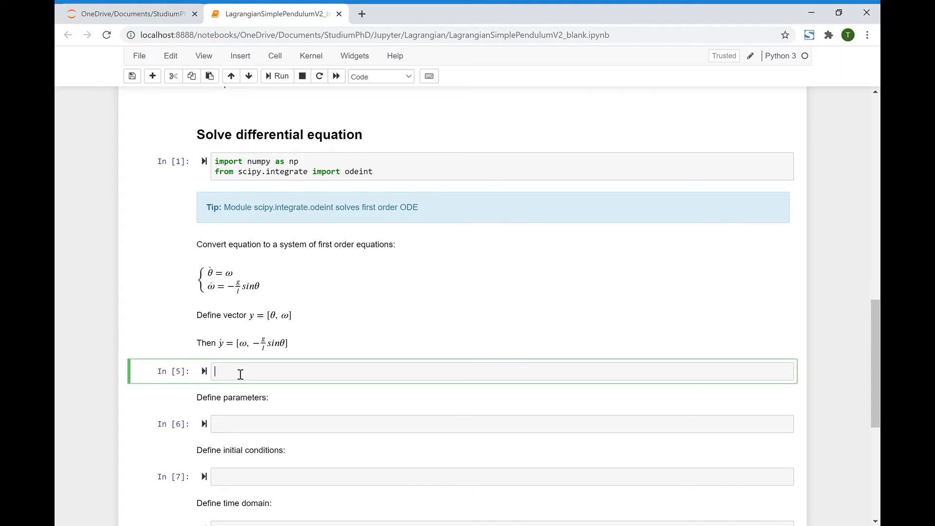
# Define pendulum(y, t, l, g) unpacking theta, omega = y
pyautogui.write('def')
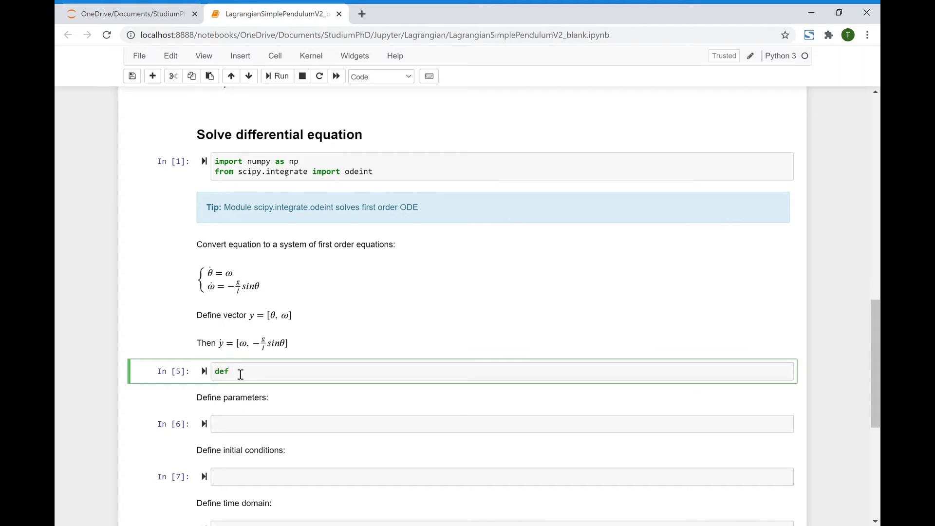
pyautogui.write('pendulu')
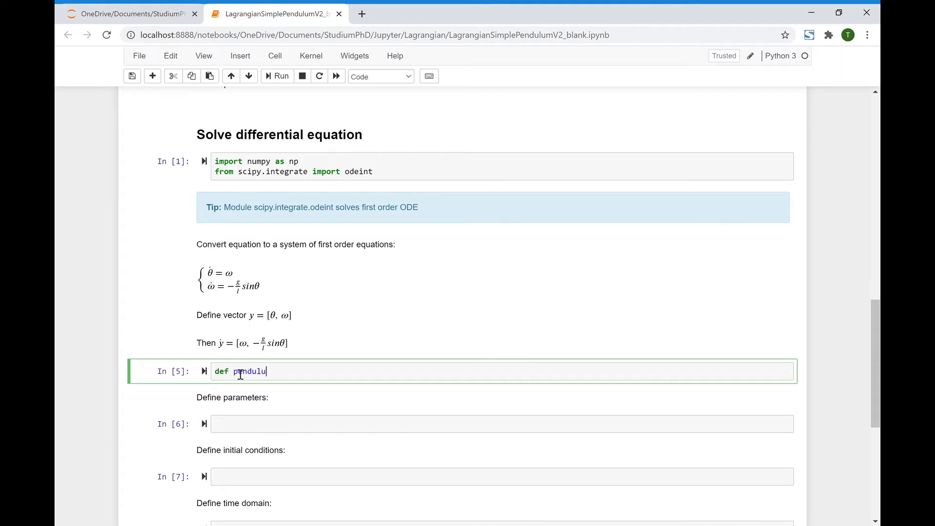
pyautogui.write('m():')
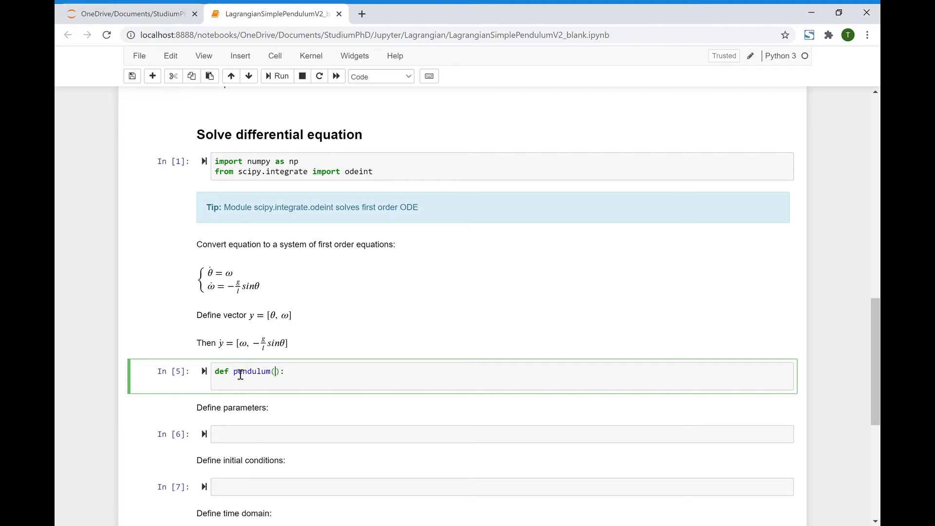
pyautogui.write('y,')
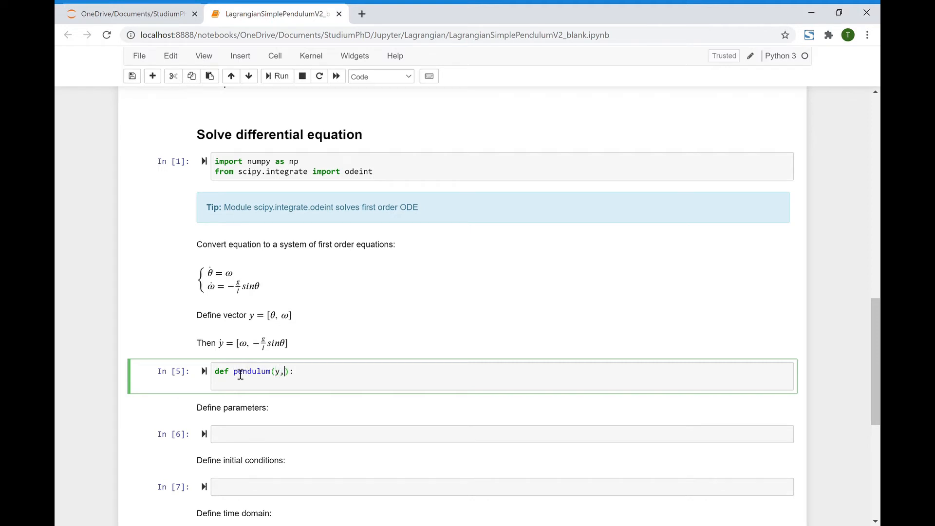
pyautogui.write('t')
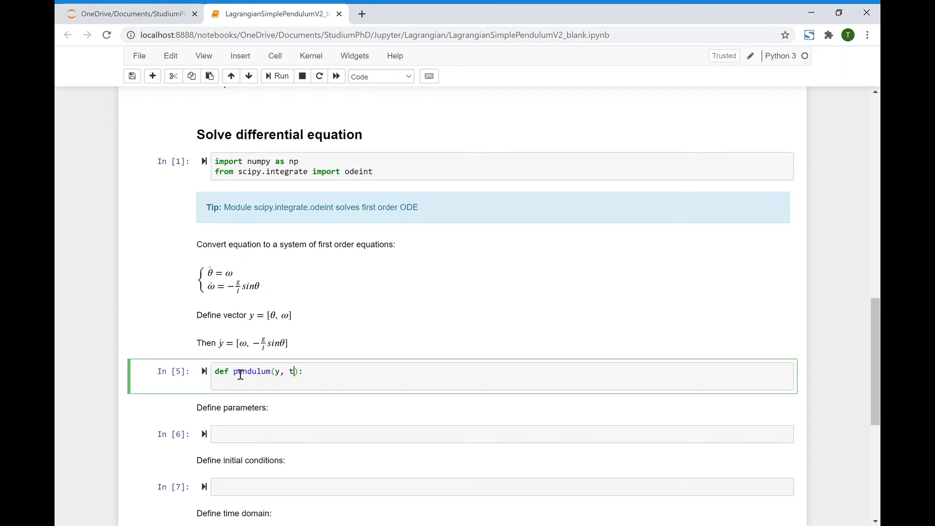
pyautogui.write(',')
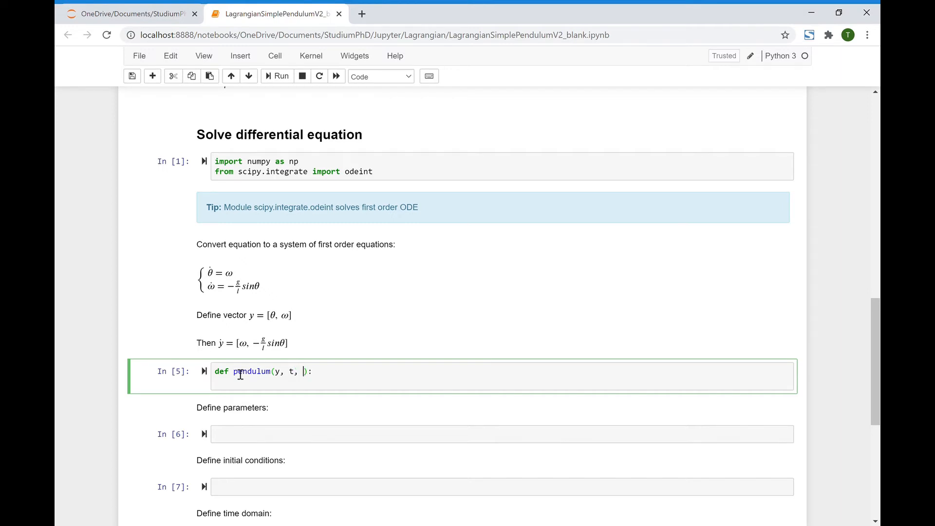
pyautogui.write('l,')
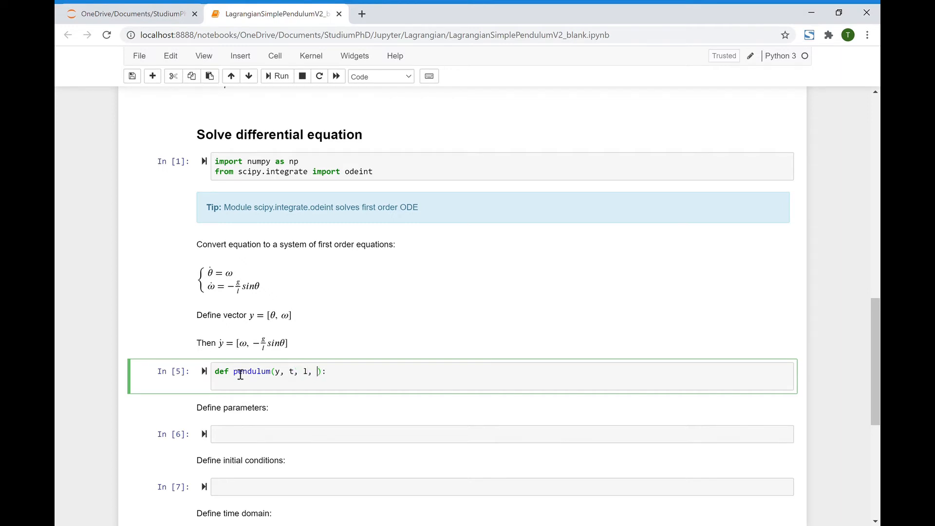
pyautogui.write('g')
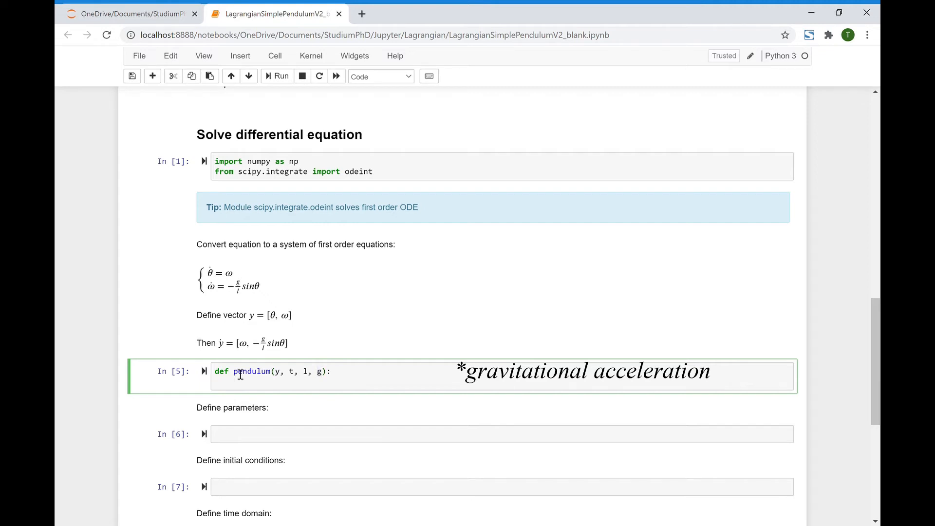
pyautogui.write('theta,')
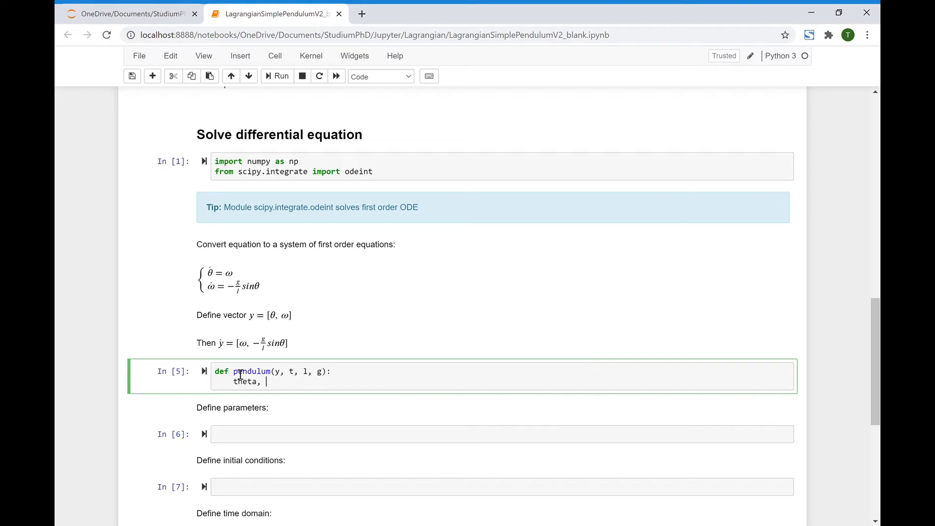
pyautogui.write('omega')
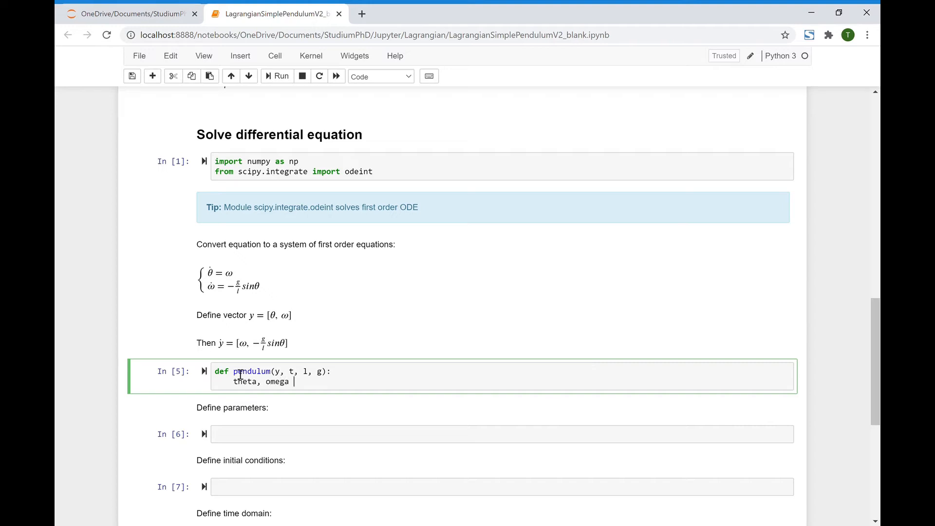
pyautogui.write('=')
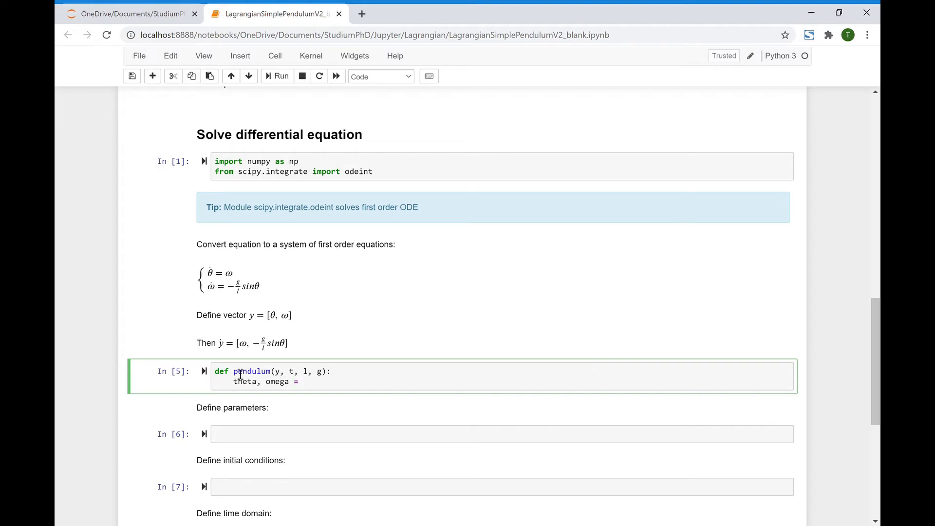
pyautogui.write('y')
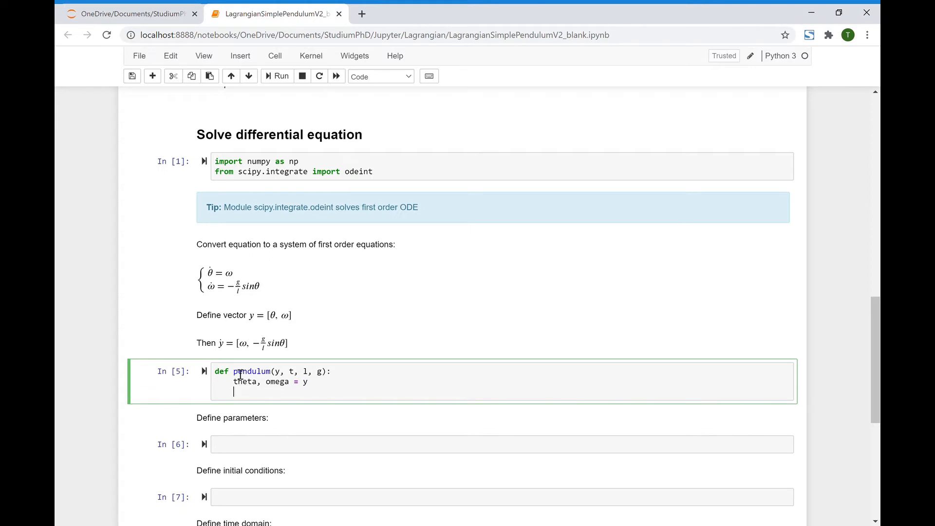
# Compute dydt = [omega, -g/l*np.sin(theta)] and return dydt
pyautogui.write('dydt')
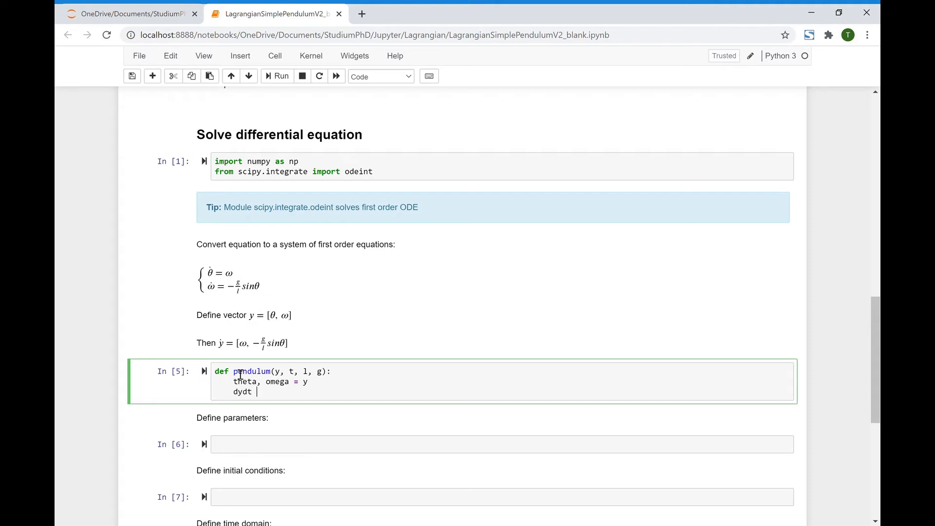
pyautogui.write('=')
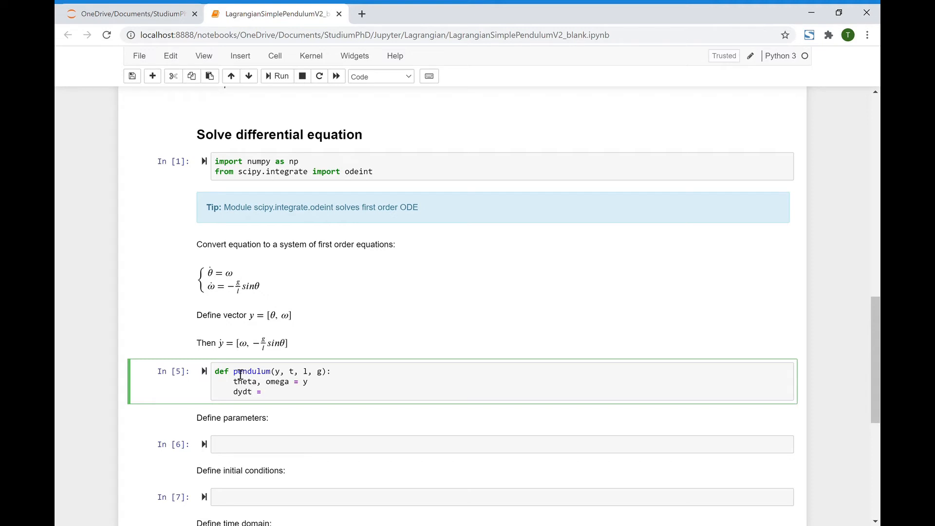
pyautogui.write('[]')
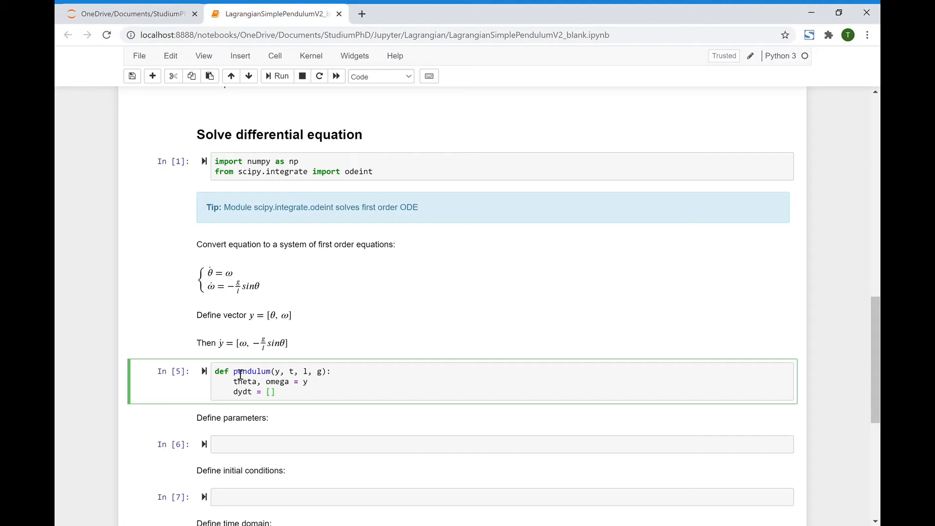
pyautogui.write('omega,')
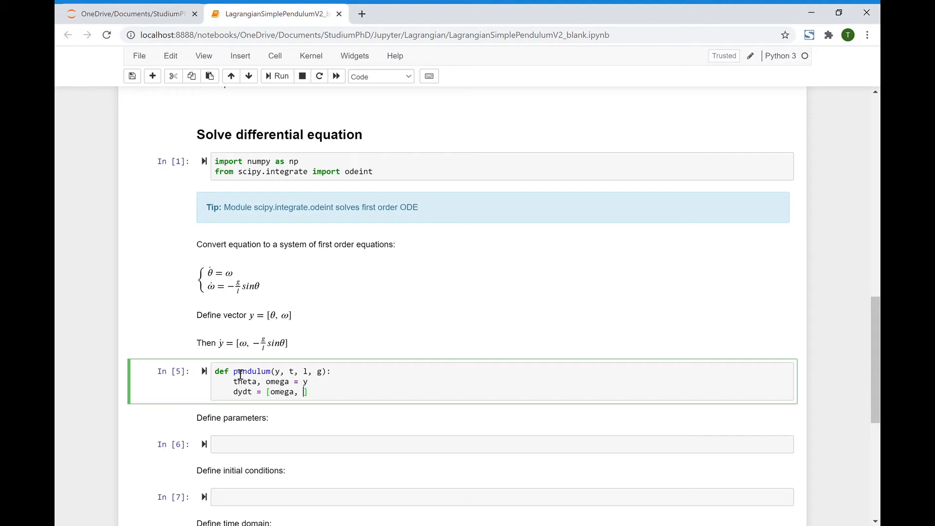
pyautogui.write('-g')
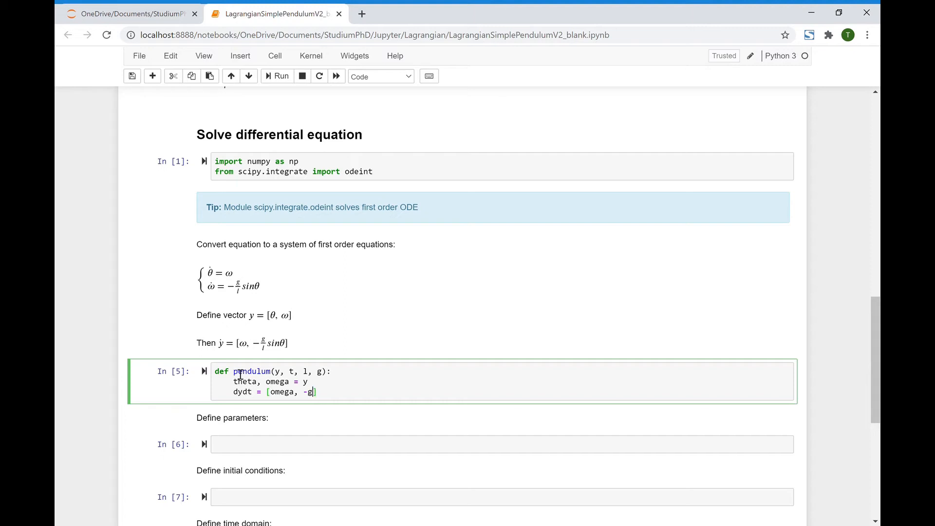
pyautogui.write('/')
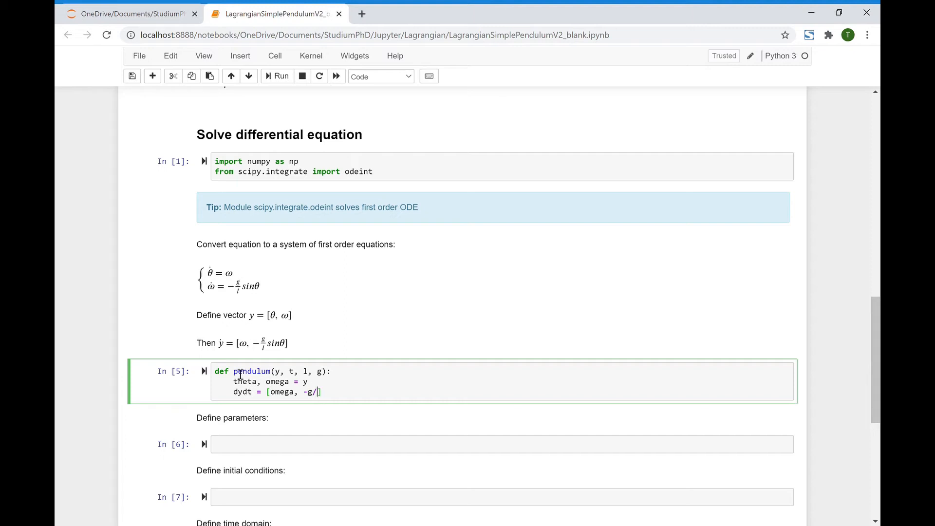
pyautogui.write('l')
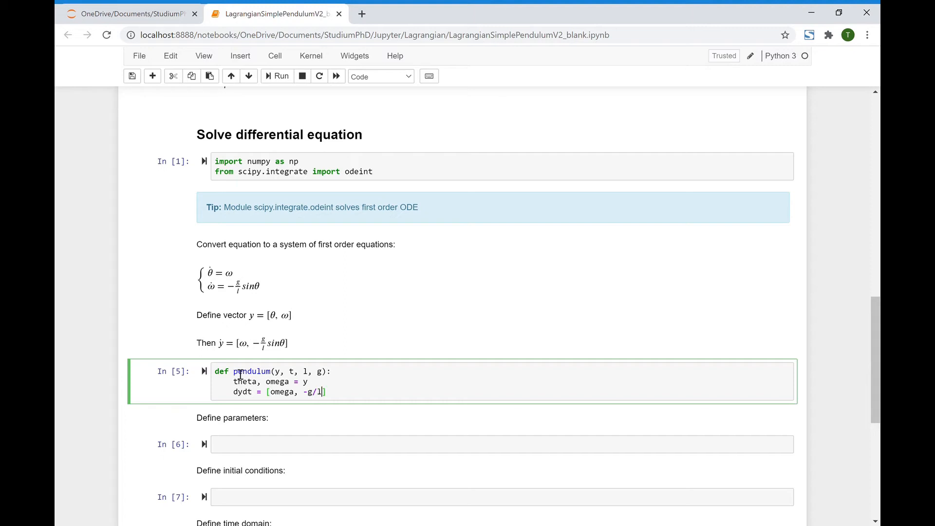
pyautogui.write('np')
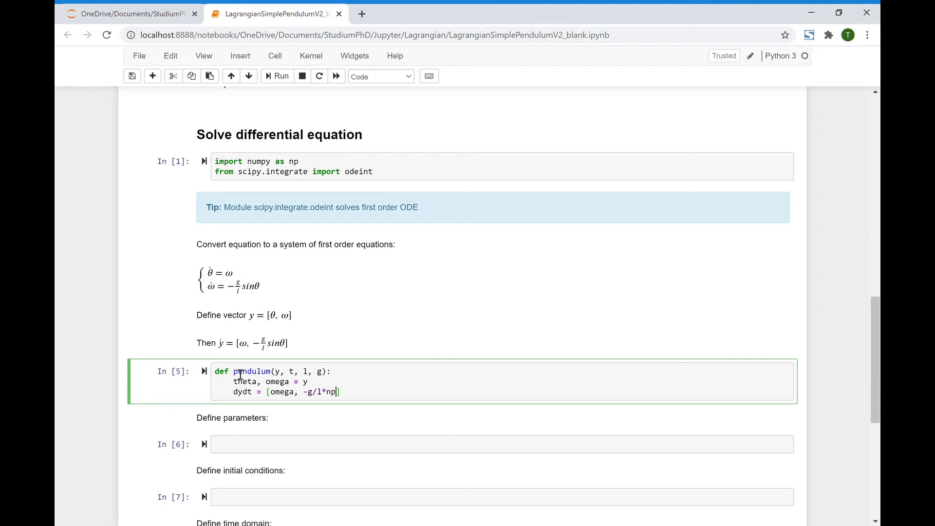
pyautogui.write('.sin(theta)]')
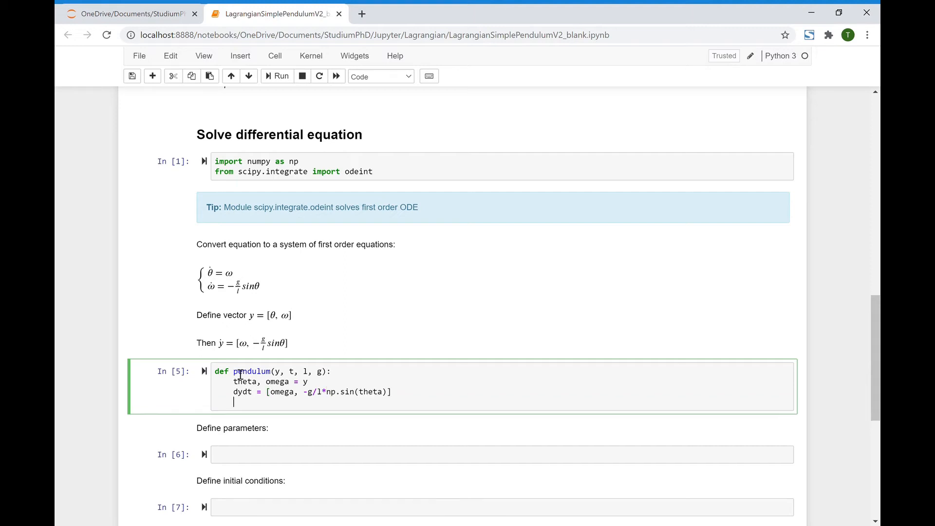
pyautogui.write('return dydt')
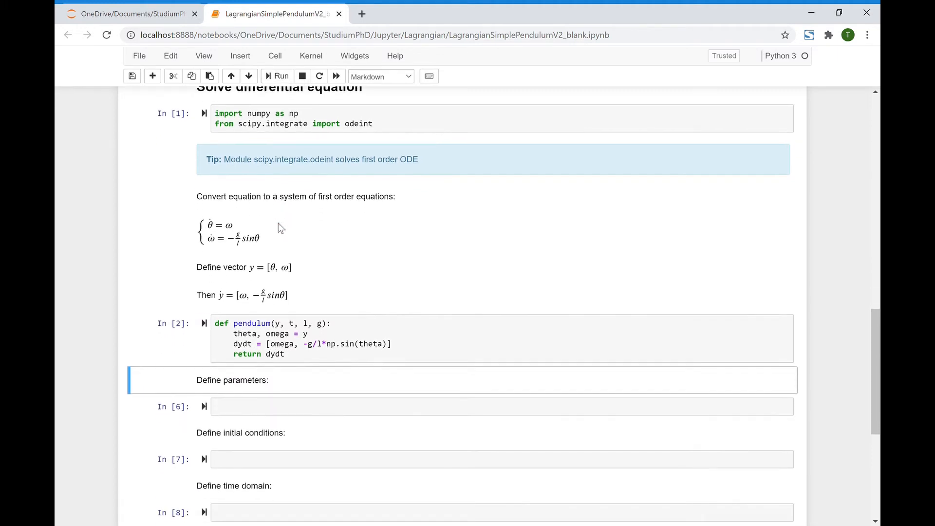
# Set the parameters cell to l = 1; g = 9.8 and run it
pyautogui.scroll(-3)
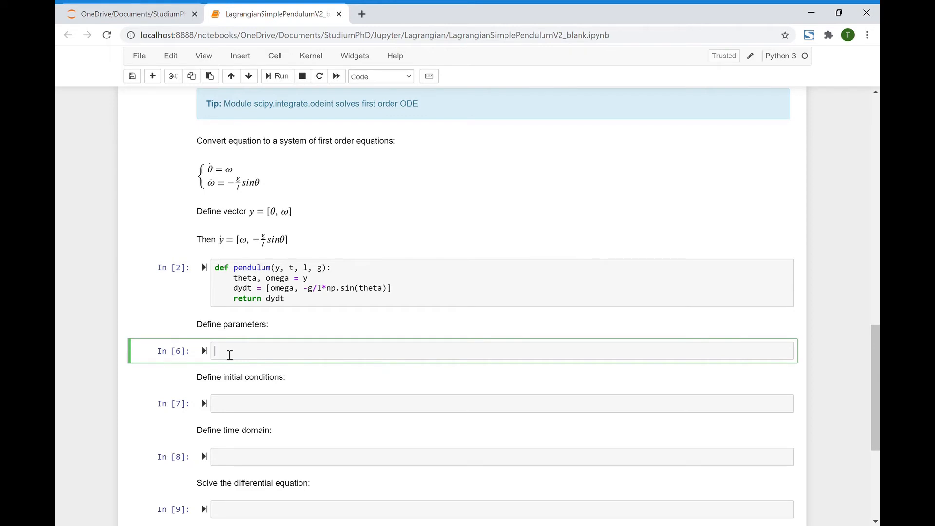
pyautogui.write('l =')
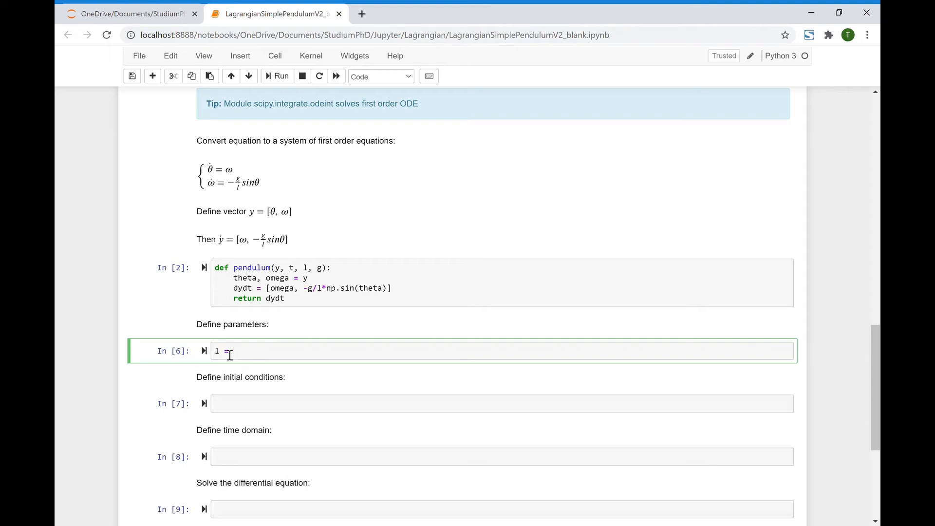
pyautogui.write('1;')
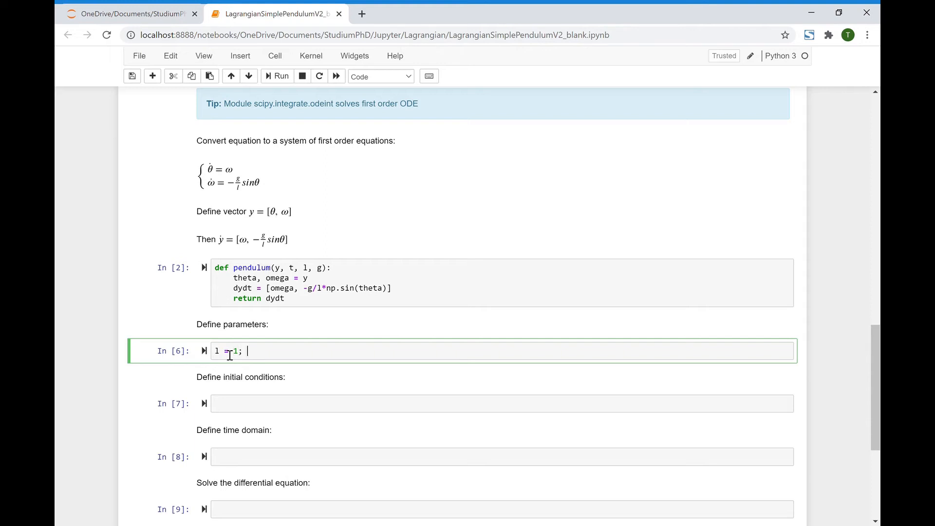
pyautogui.write('g')
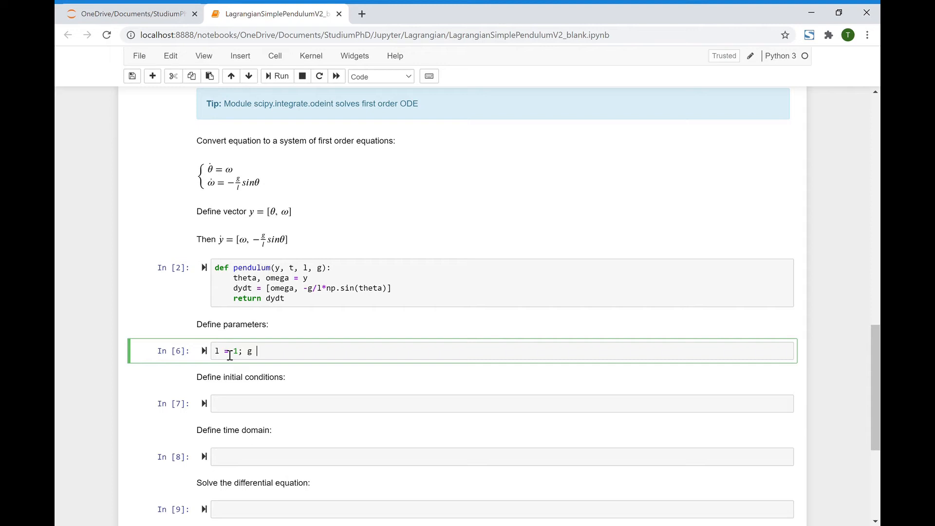
pyautogui.write('= 9.8')
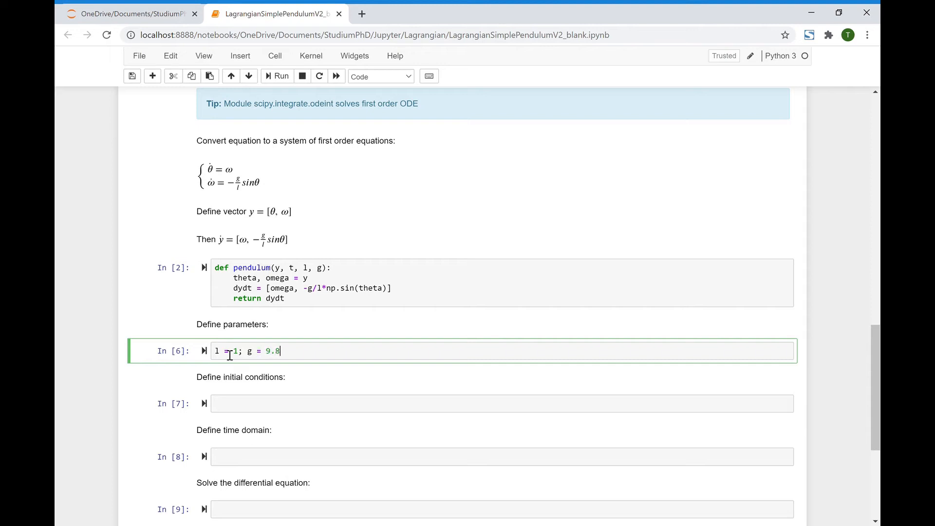
pyautogui.click(276, 76)
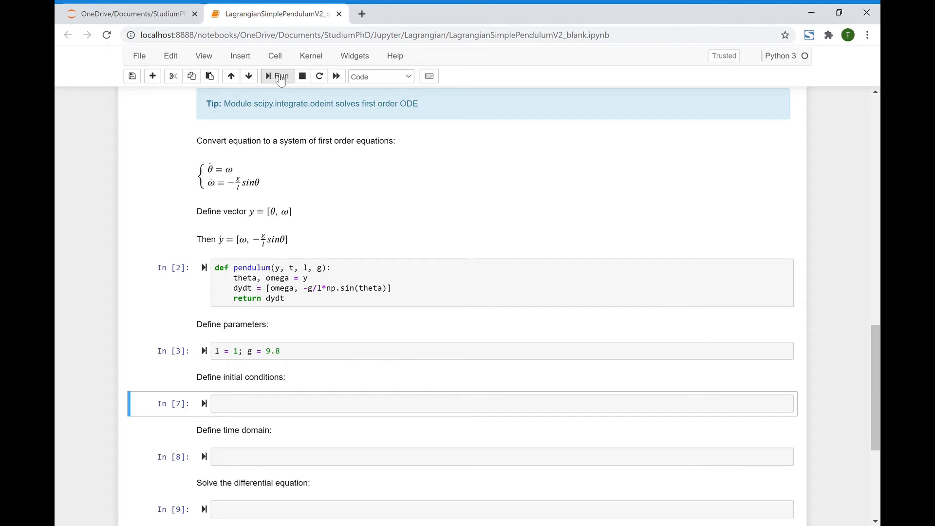
pyautogui.moveTo(282, 218)
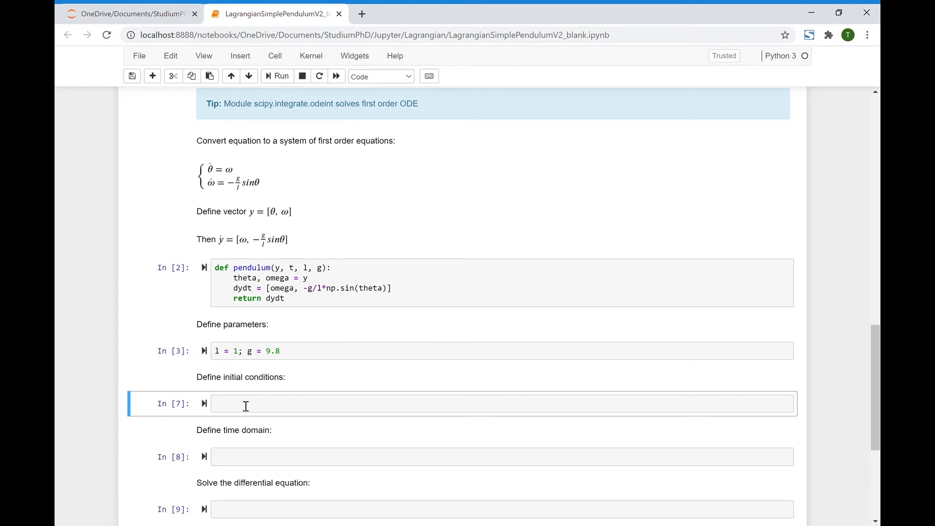
# Set y0 = [np.pi/2., 0.0] in the initial conditions cell and run it
pyautogui.write('y0 =')
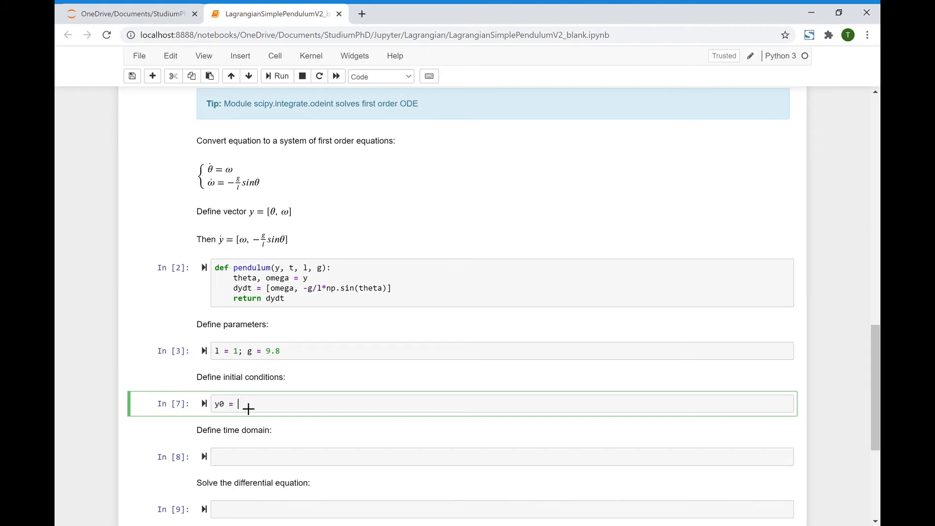
pyautogui.write('[]')
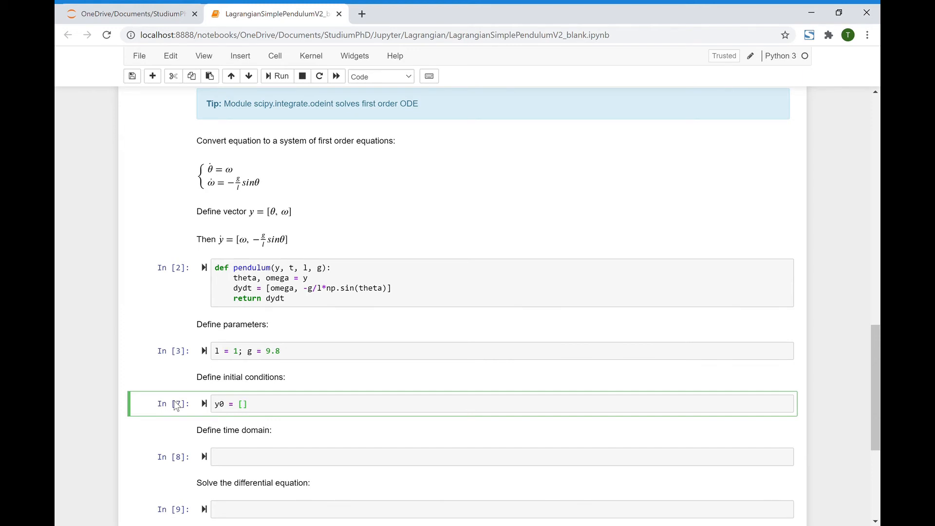
pyautogui.write('np.pi')
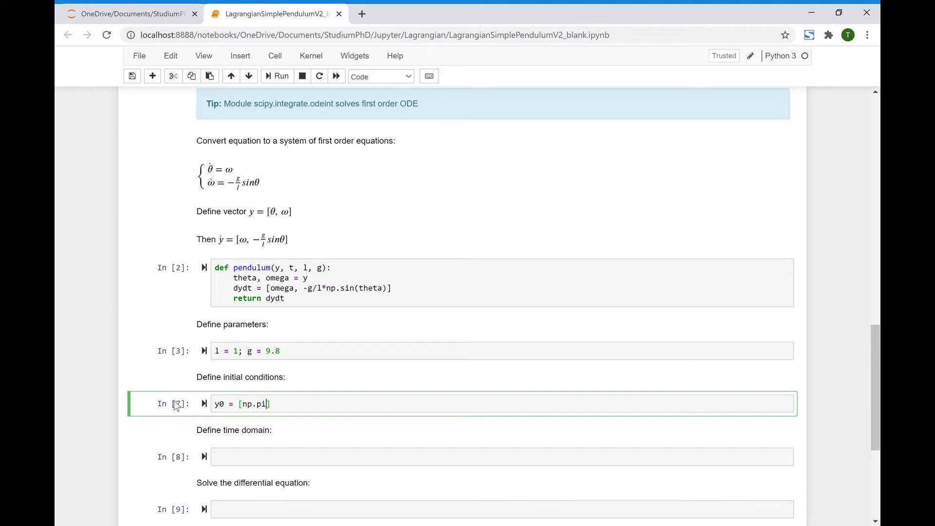
pyautogui.write('/2.,')
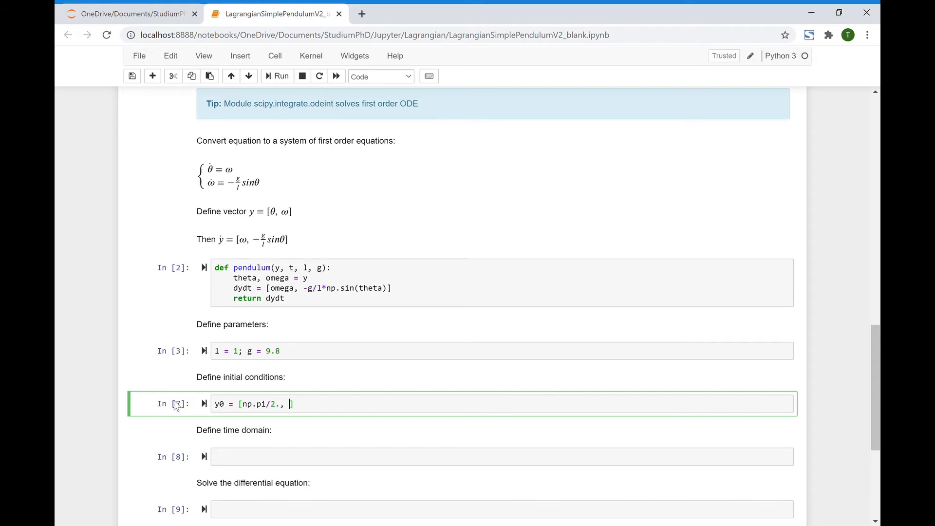
pyautogui.write('0.0')
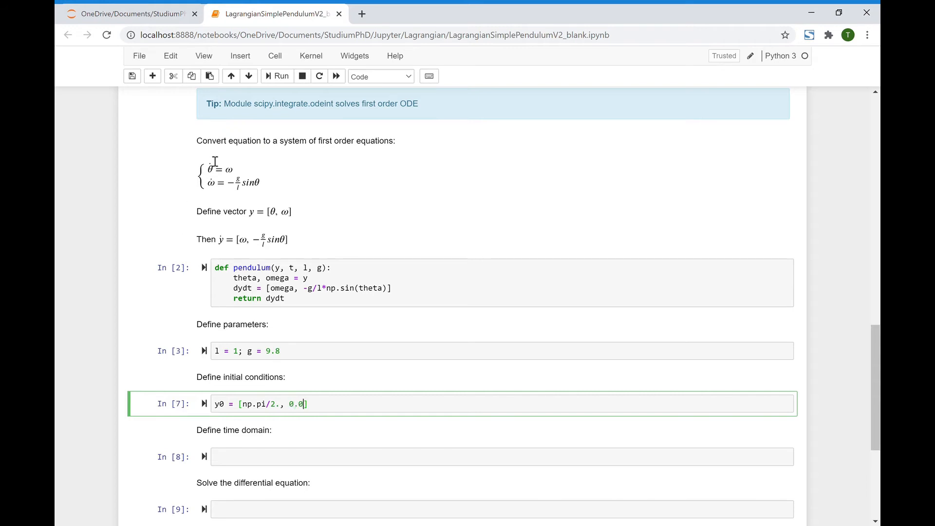
pyautogui.click(277, 76)
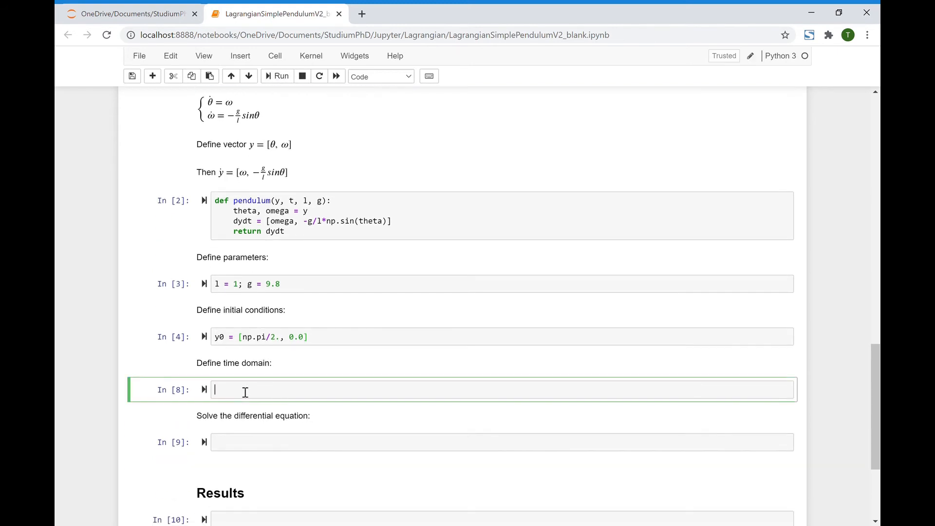
# Set t = np.linspace(0,10,101) in the time domain cell and run it
pyautogui.write('t =')
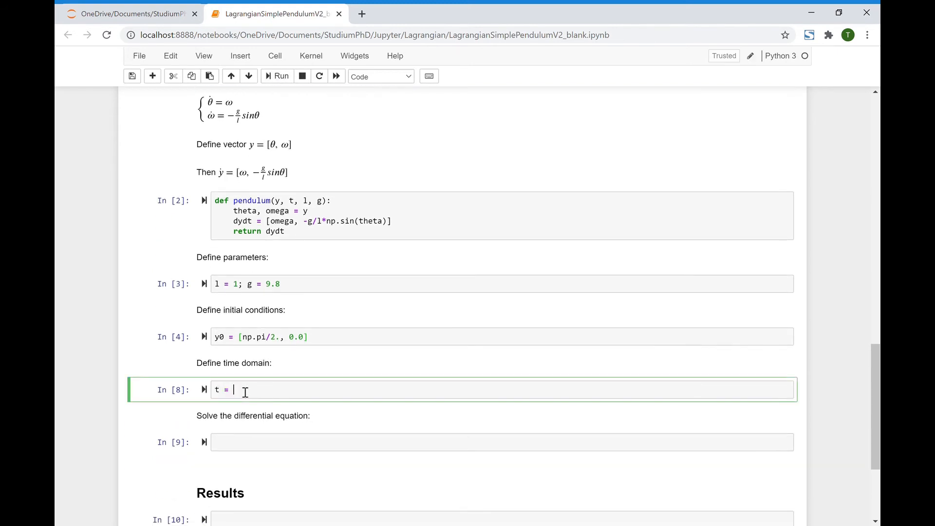
pyautogui.write('np.')
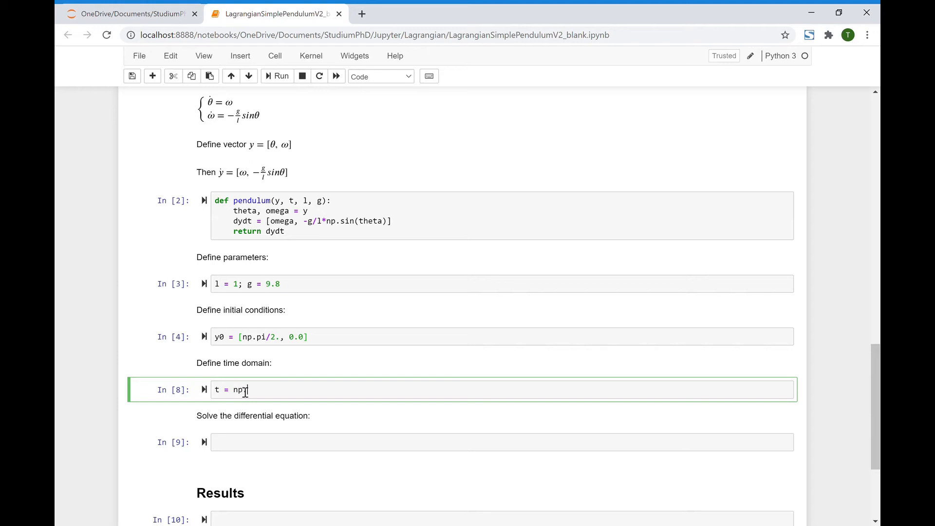
pyautogui.write('.linspace()')
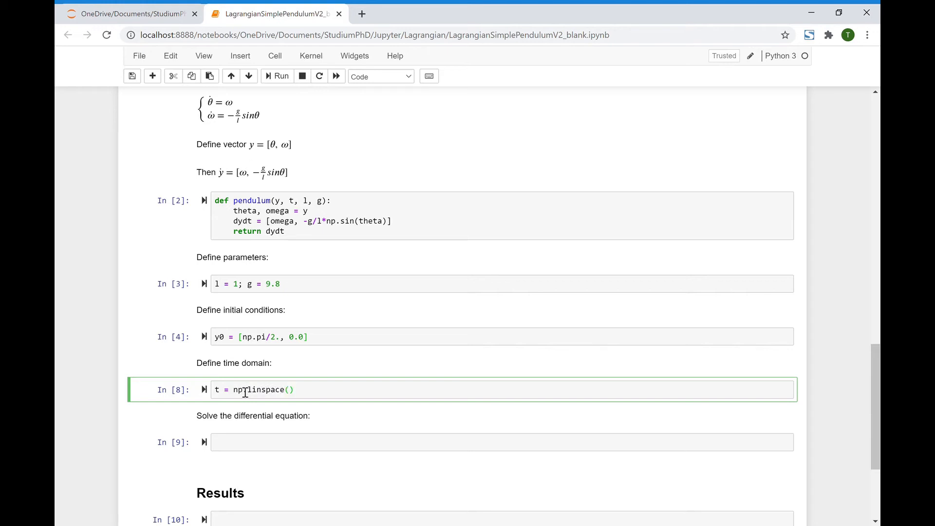
pyautogui.write('0,')
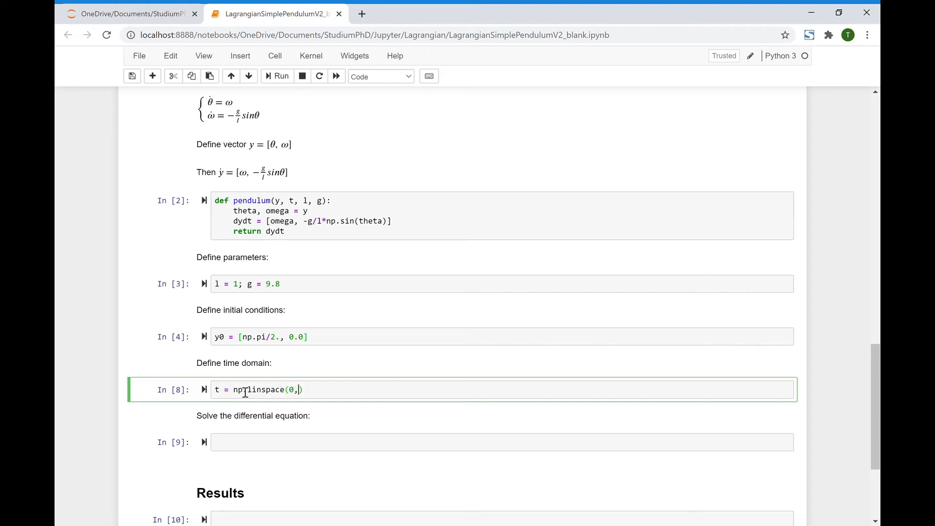
pyautogui.write('10')
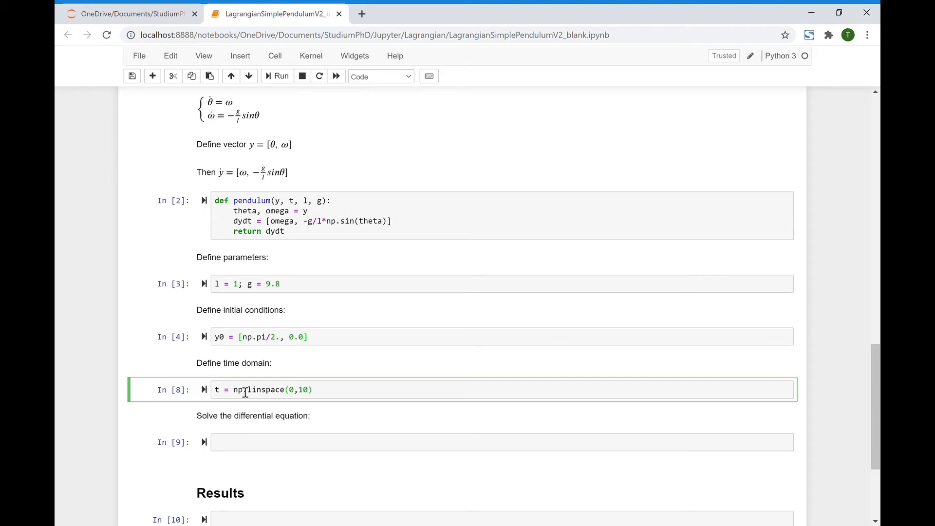
pyautogui.write(',')
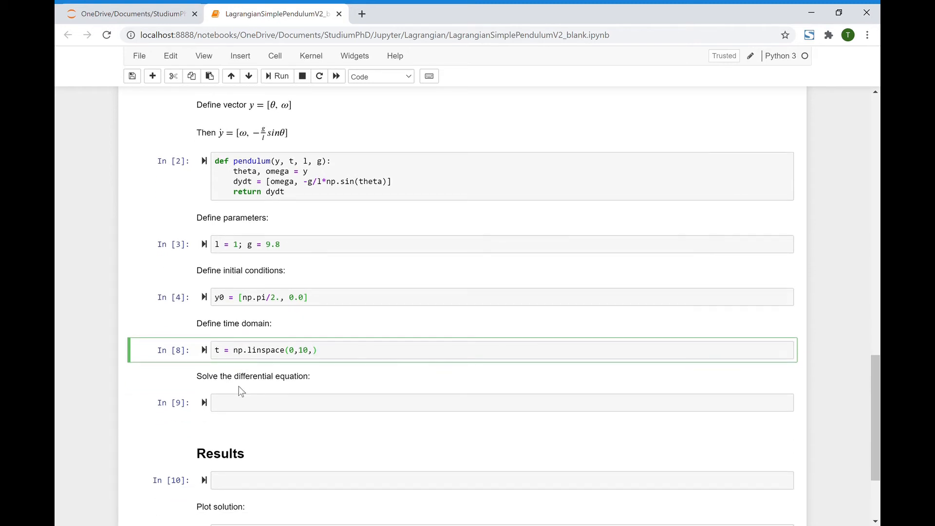
pyautogui.write('101')
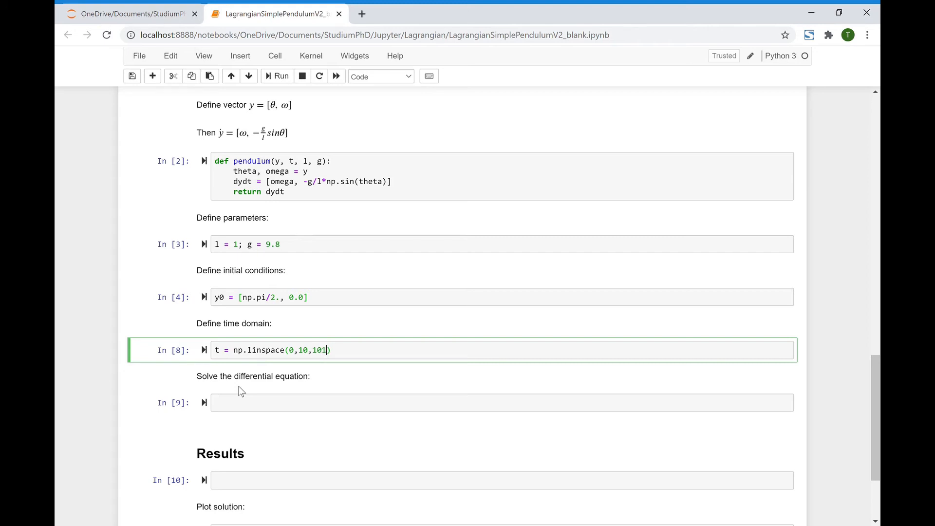
pyautogui.click(276, 76)
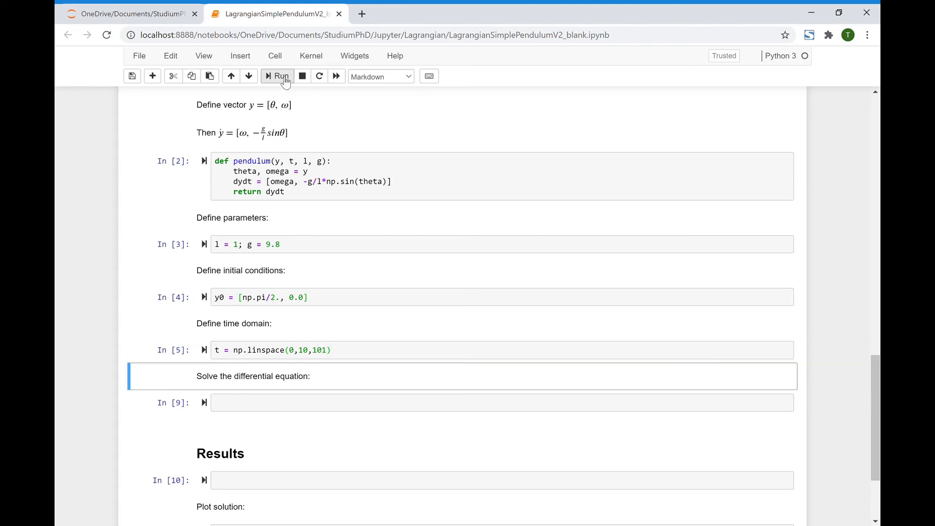
pyautogui.click(417, 402)
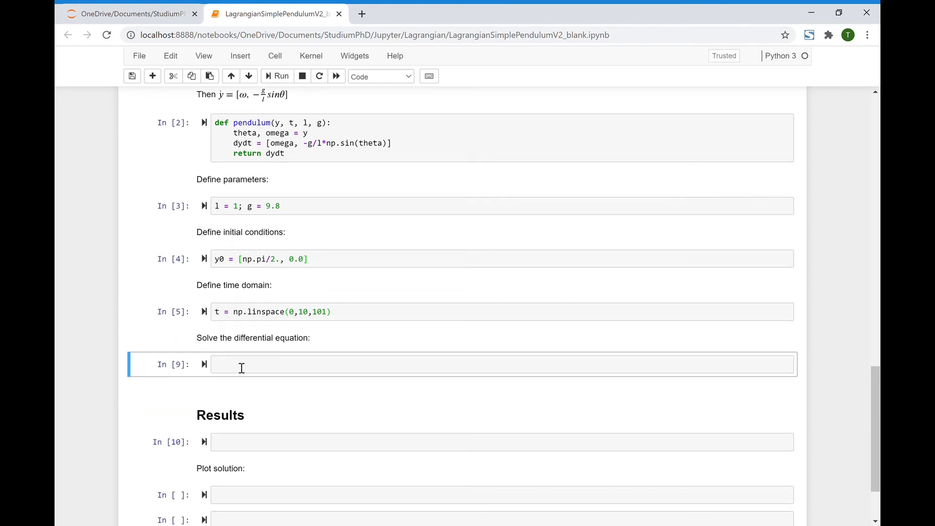
# Write sol = odeint(pendulum, y0, t, args=(l, g)) and run the cell
pyautogui.write('sol =')
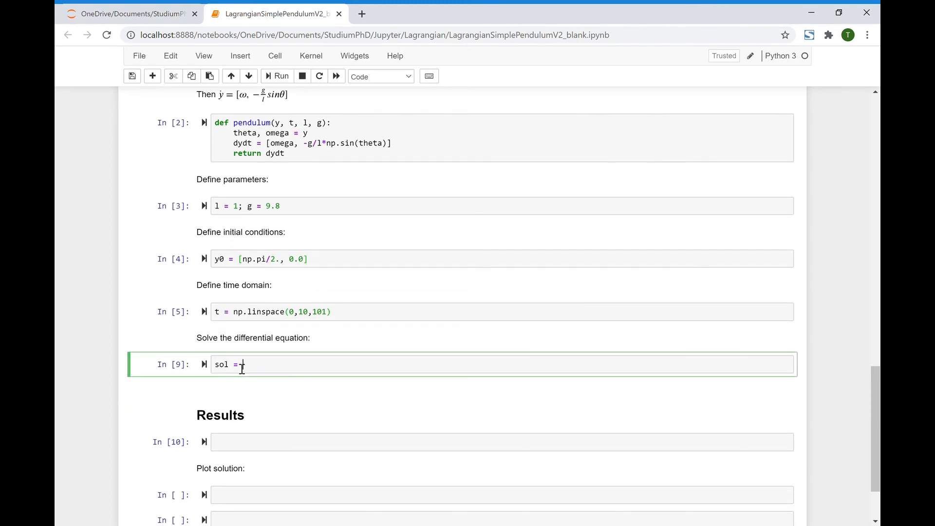
pyautogui.write('od')
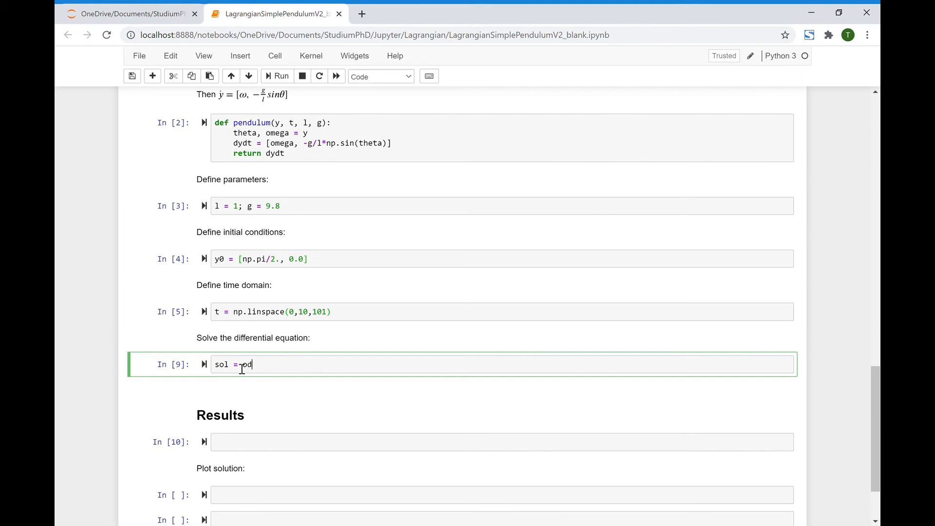
pyautogui.write('eint()')
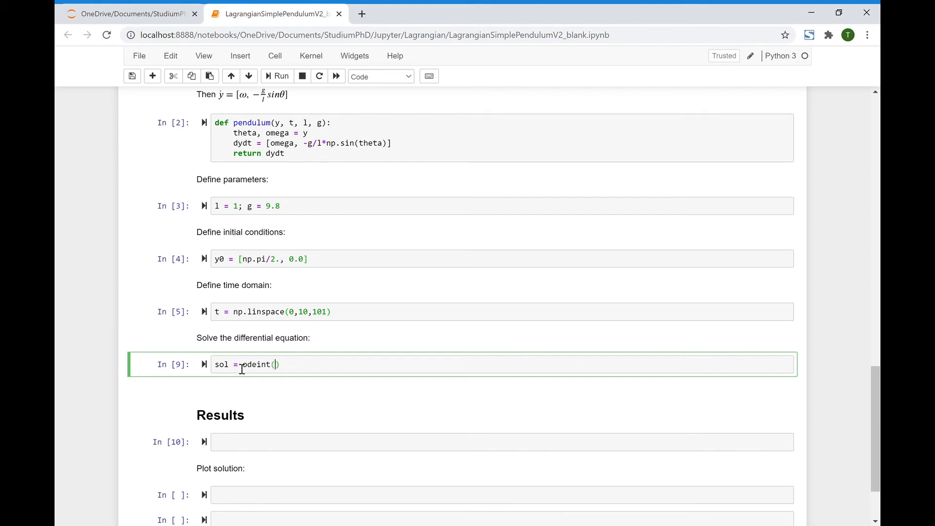
pyautogui.write('pendulum')
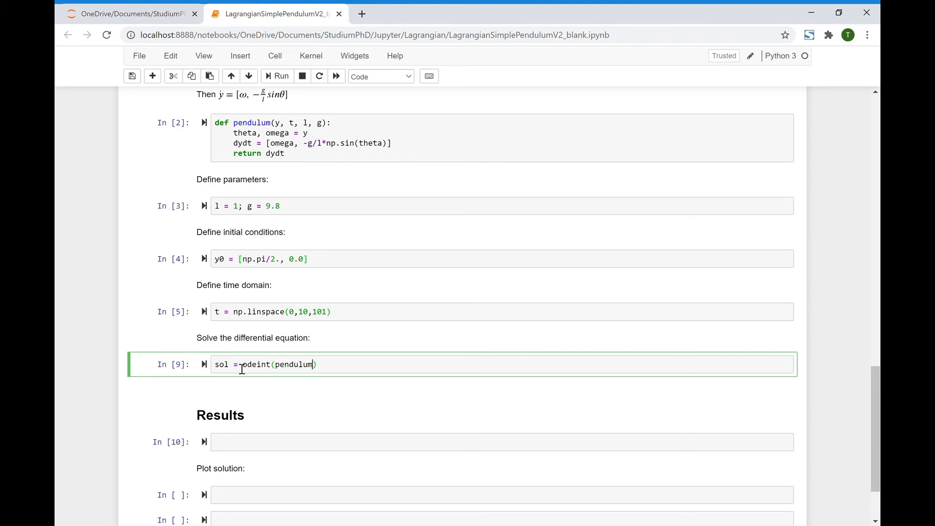
pyautogui.write(',')
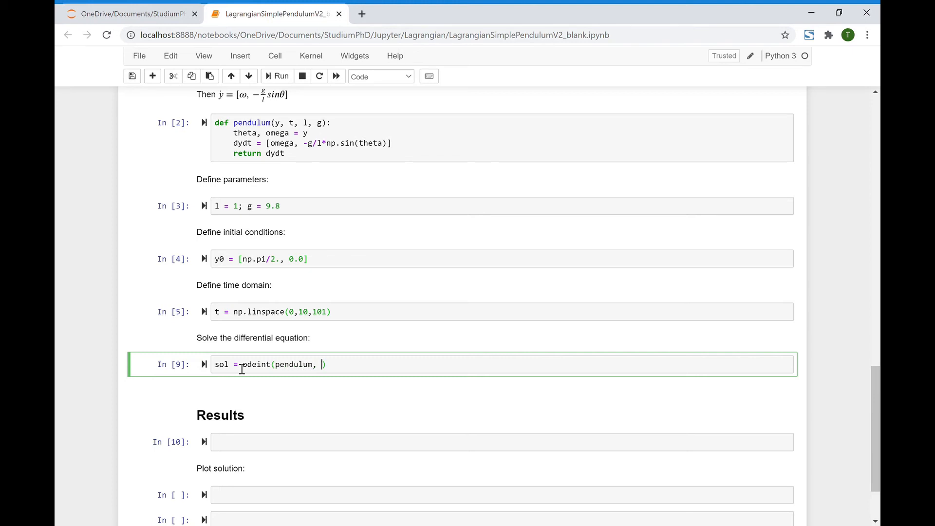
pyautogui.write('y0,')
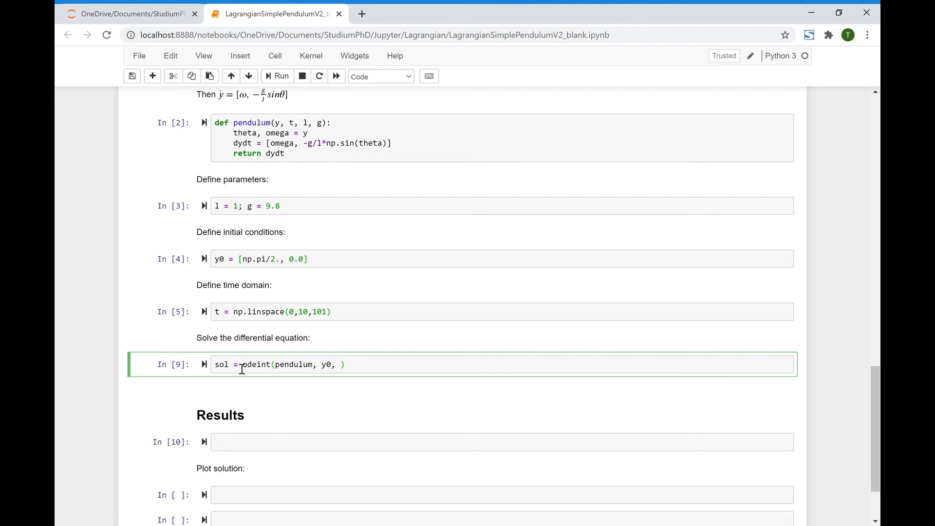
pyautogui.write('t,')
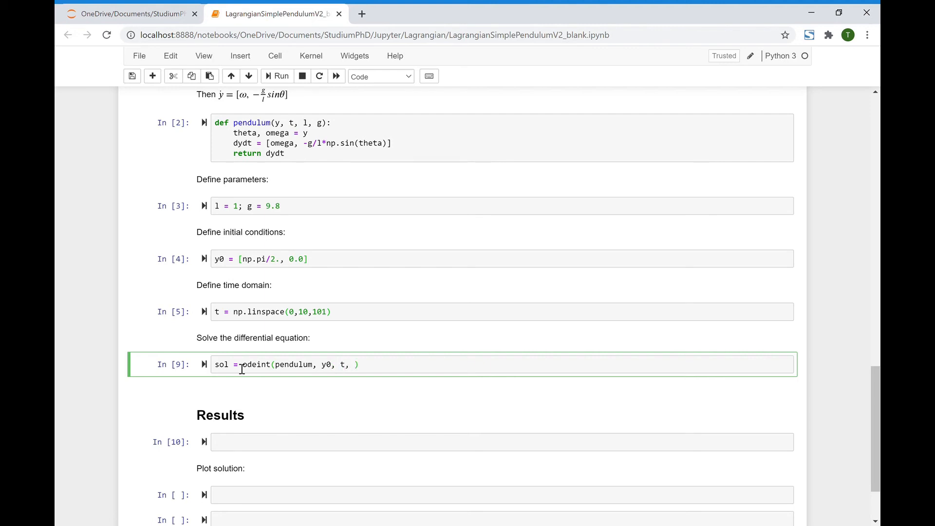
pyautogui.write('ar')
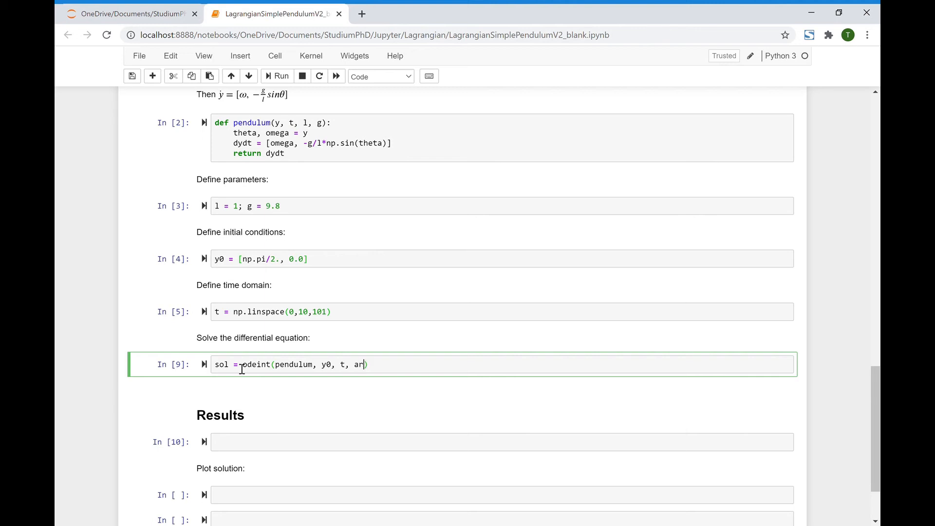
pyautogui.write('gs')
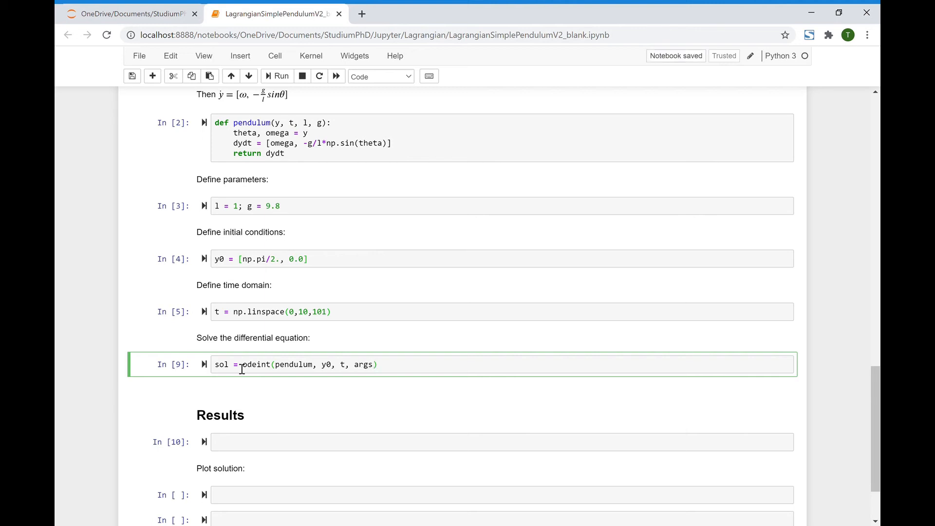
pyautogui.write('(')
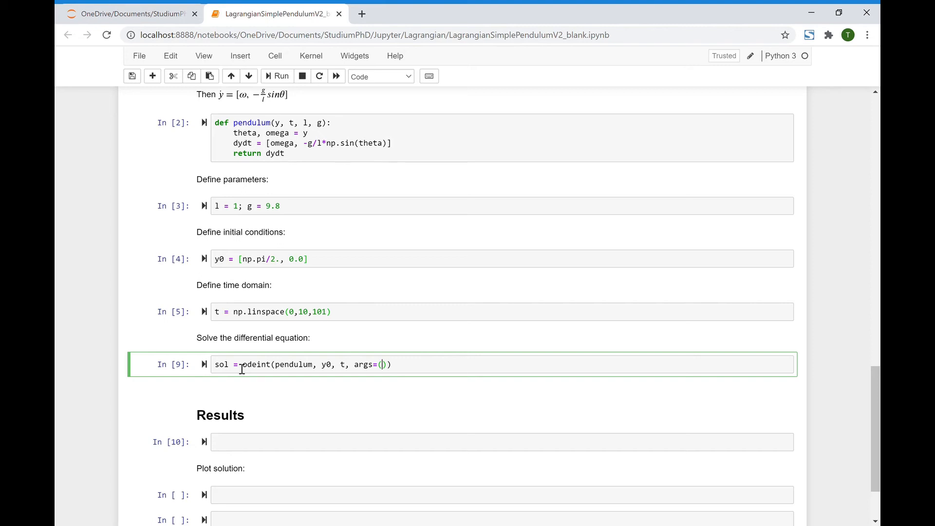
pyautogui.write('l, g')
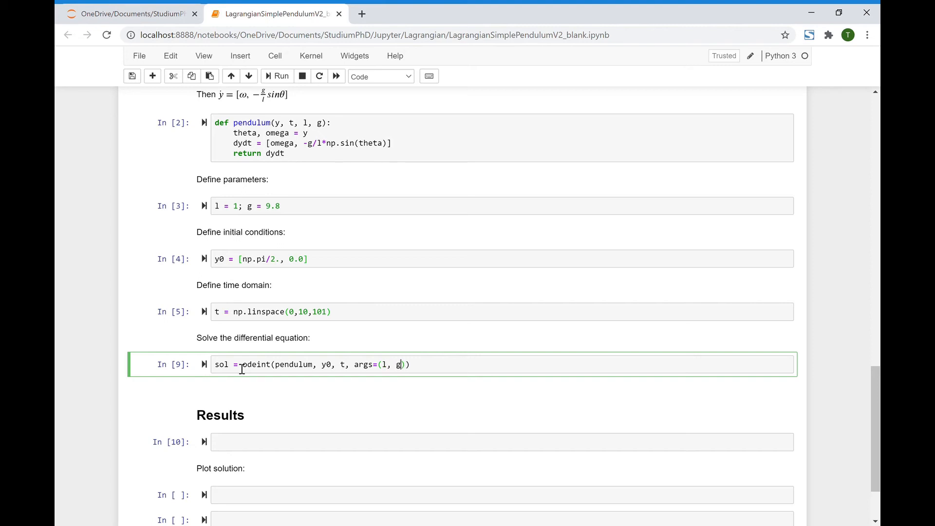
pyautogui.scroll(-3)
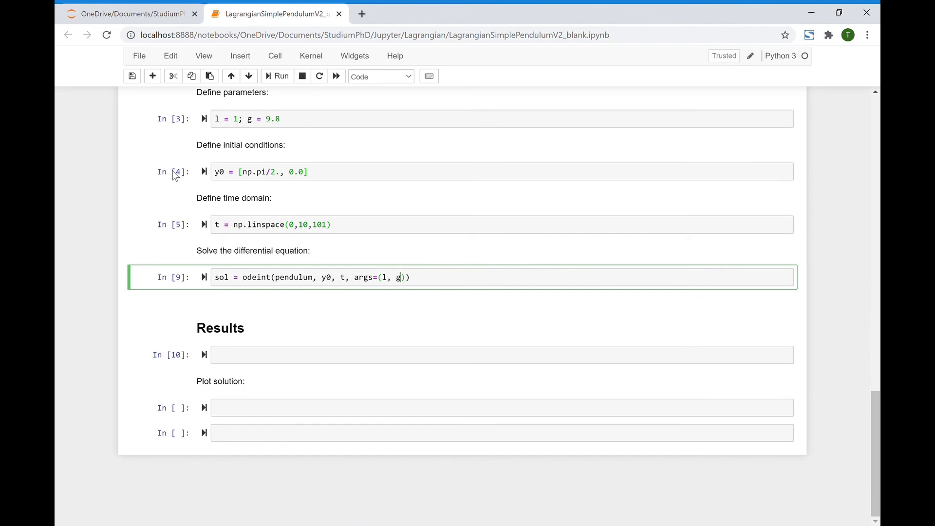
pyautogui.click(276, 76)
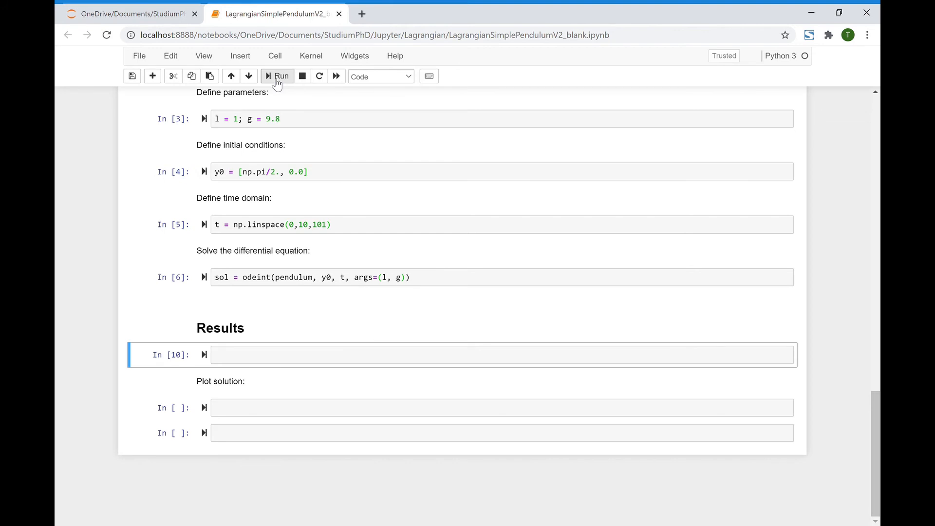
# Import matplotlib.pyplot as plt in the first Results cell and run it
pyautogui.write('import matplot')
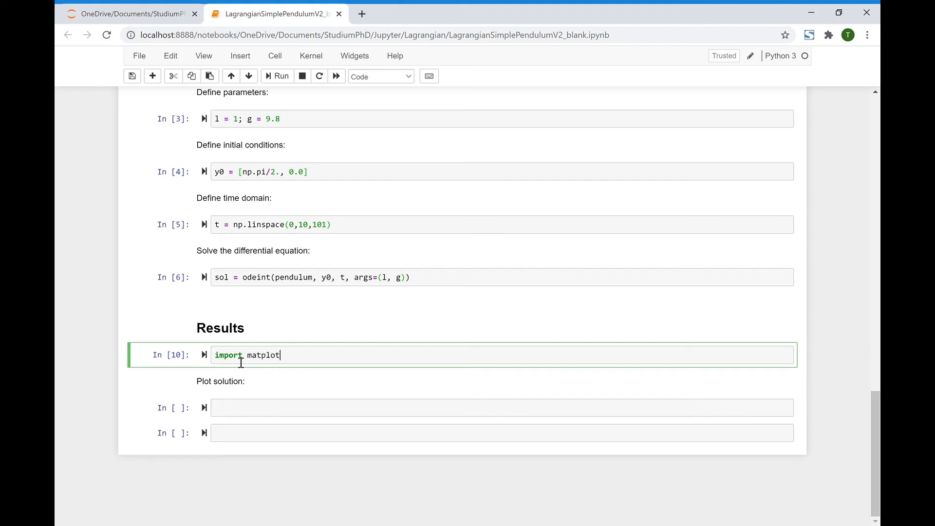
pyautogui.write('lib')
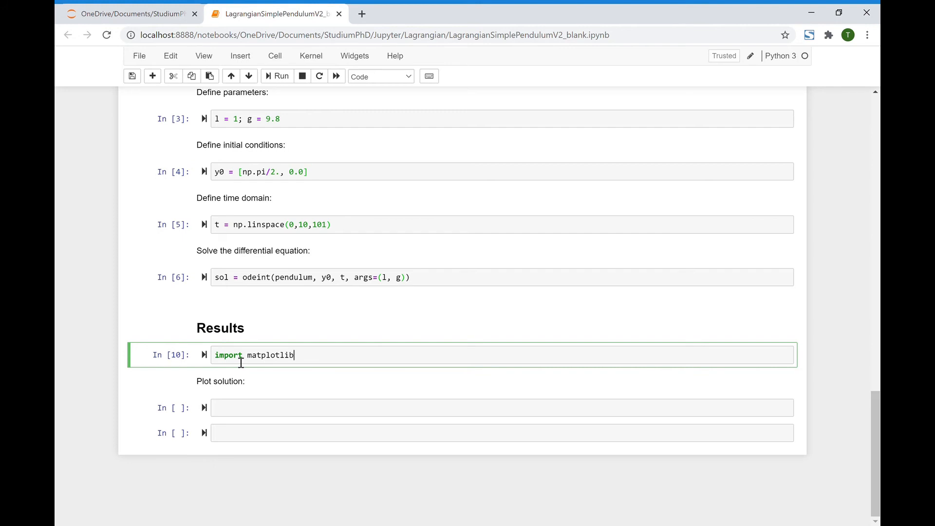
pyautogui.write('.pyplot')
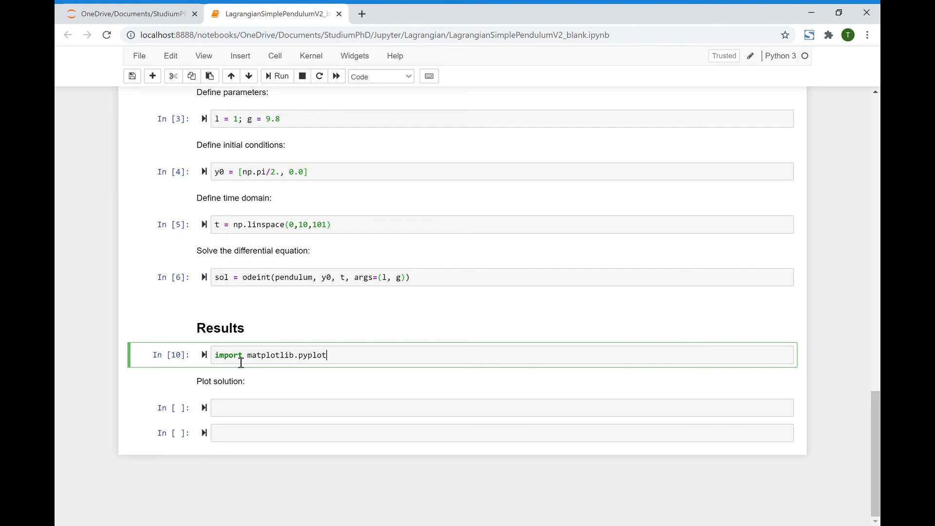
pyautogui.write('as plt')
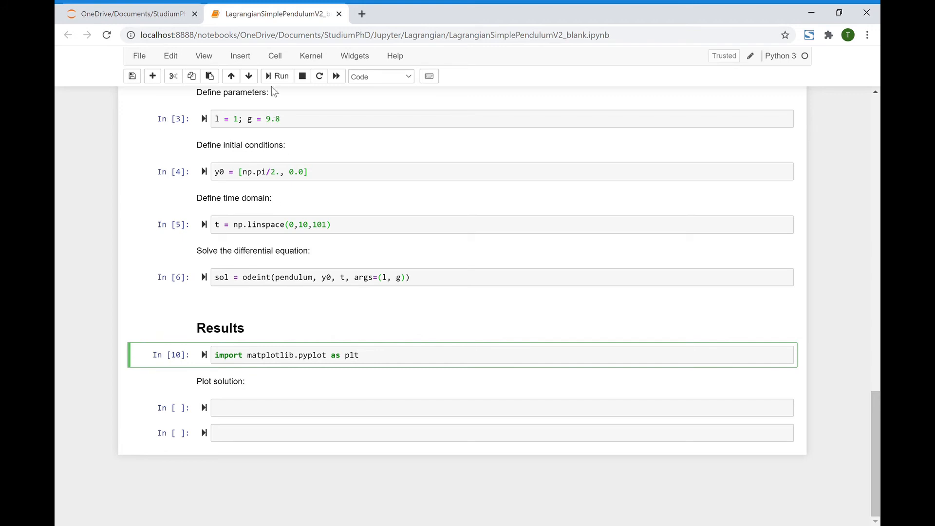
pyautogui.click(277, 76)
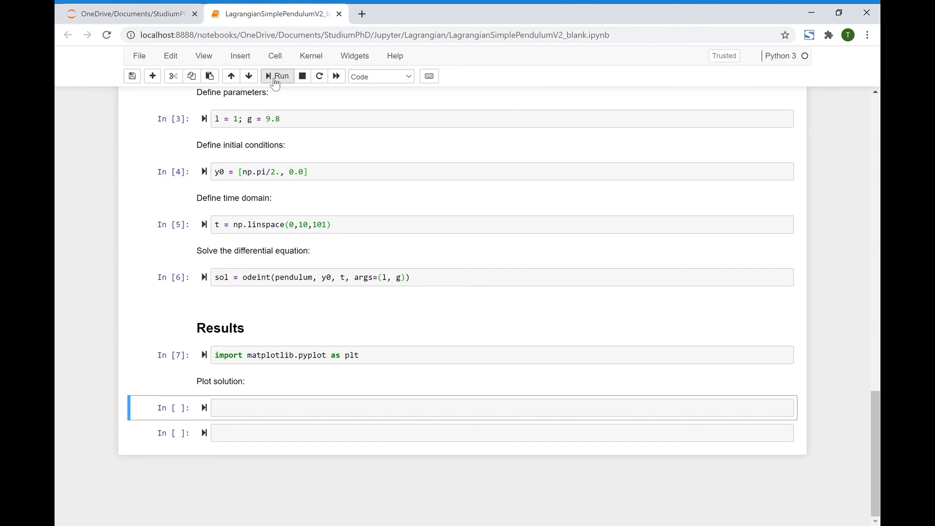
# Plot theta against time: plt.plot(t, sol[:,0], label='theta', color='green')
pyautogui.write('plt.plot(')
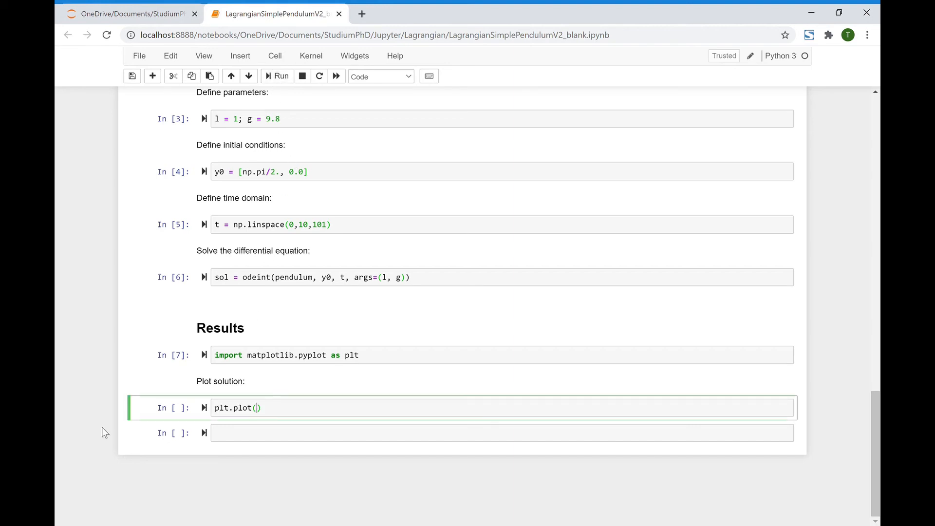
pyautogui.write('t,')
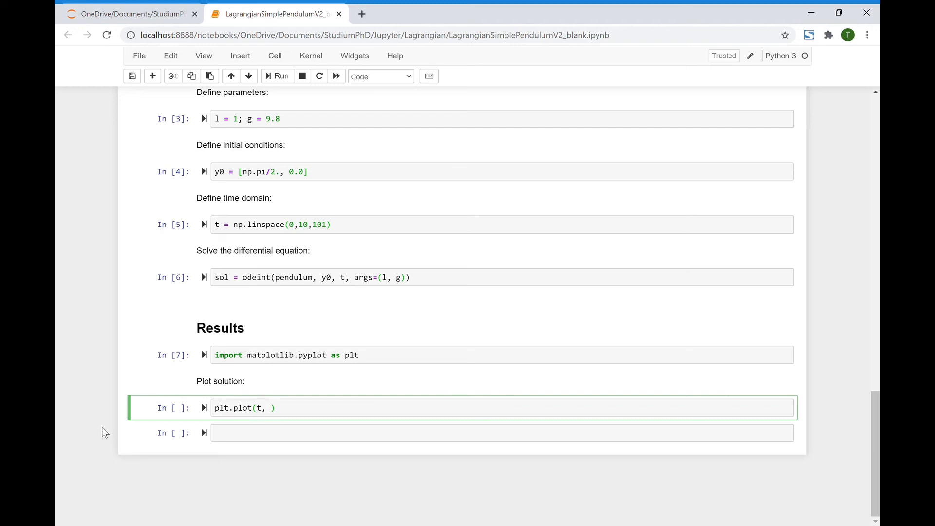
pyautogui.write('sol')
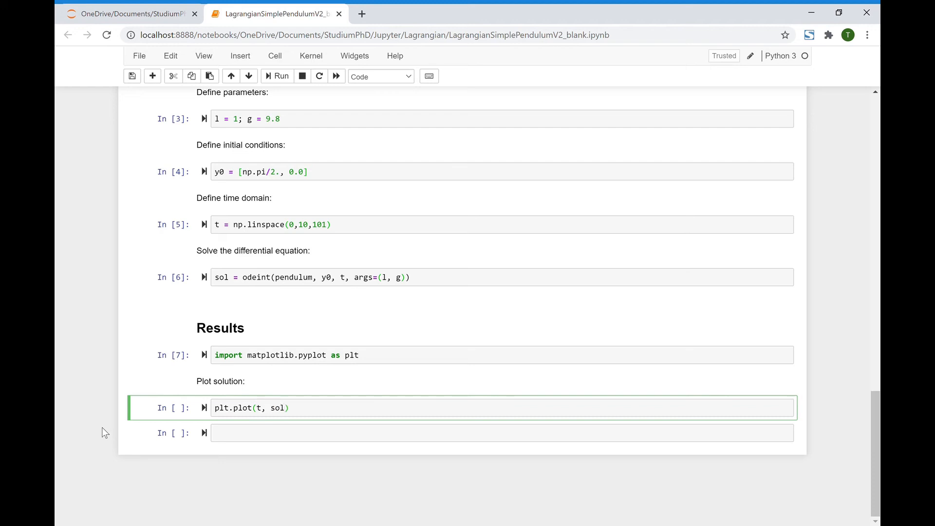
pyautogui.write('[]')
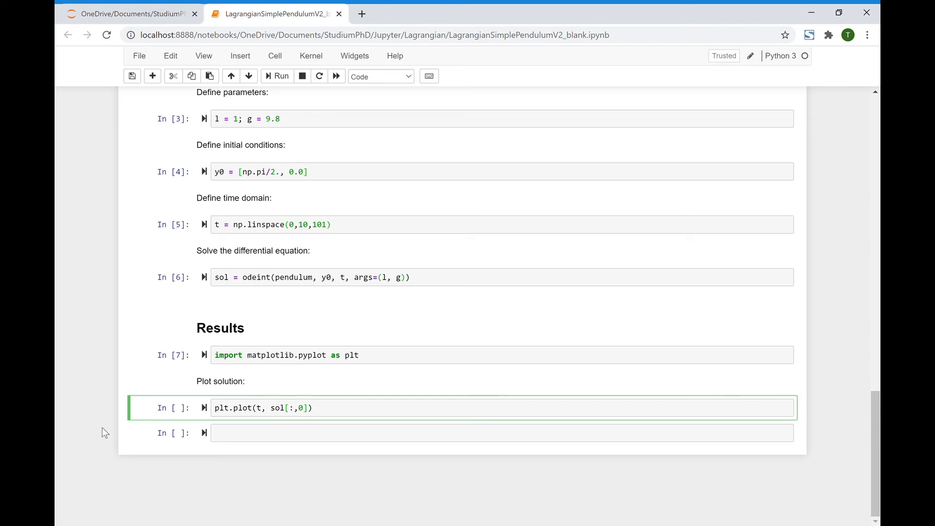
pyautogui.write(',')
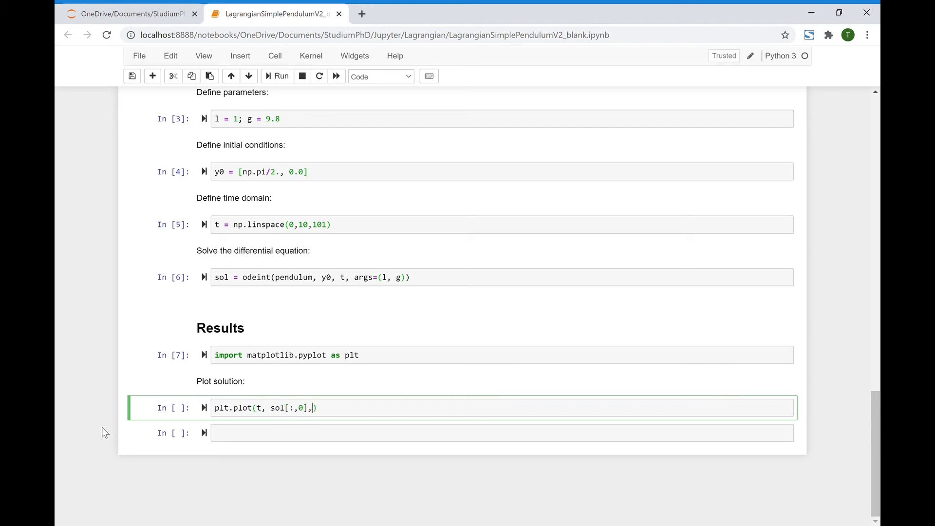
pyautogui.write('label')
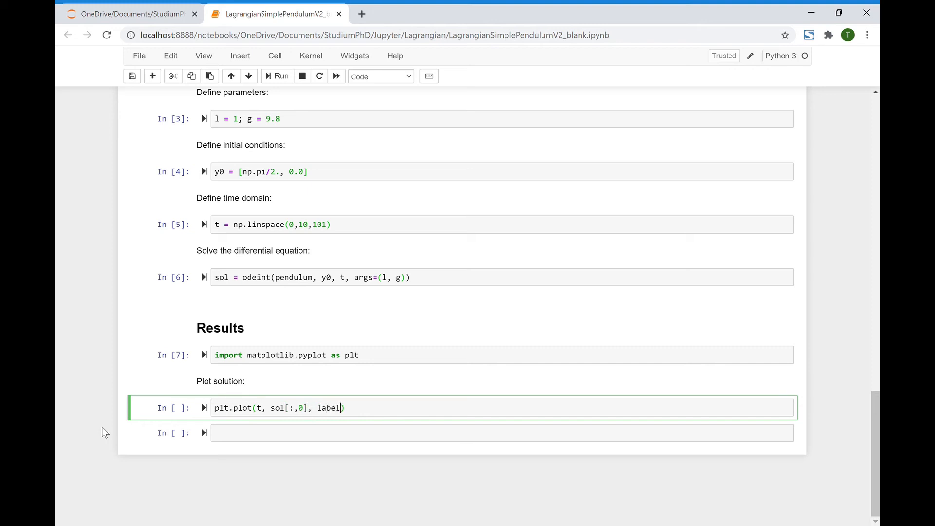
pyautogui.write('=')
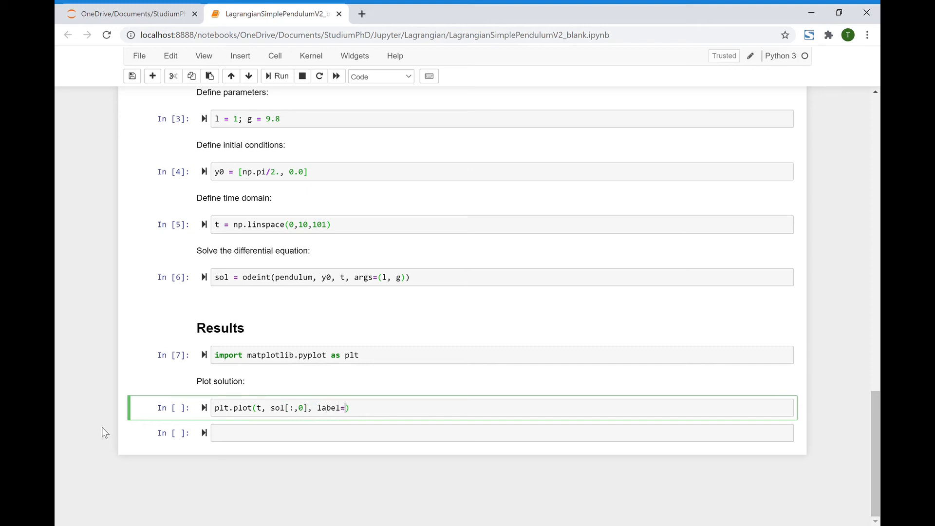
pyautogui.write("''")
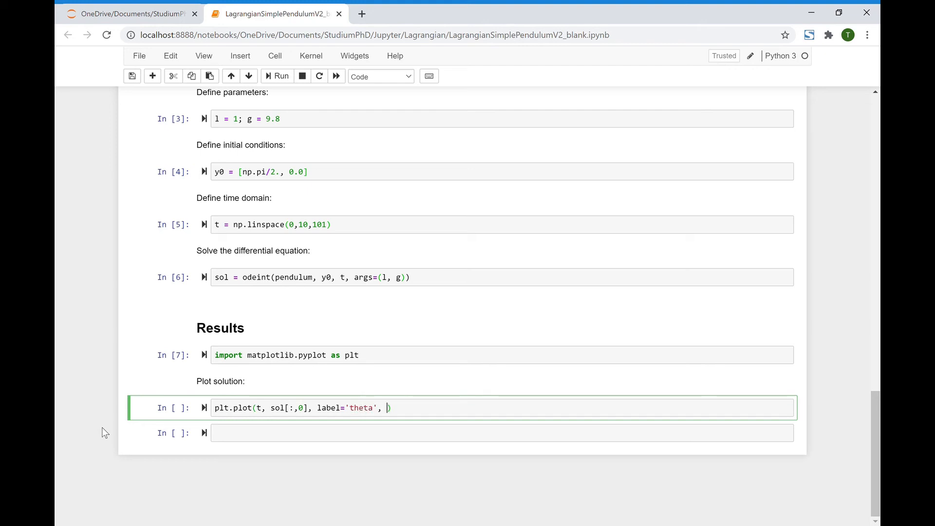
pyautogui.write('color')
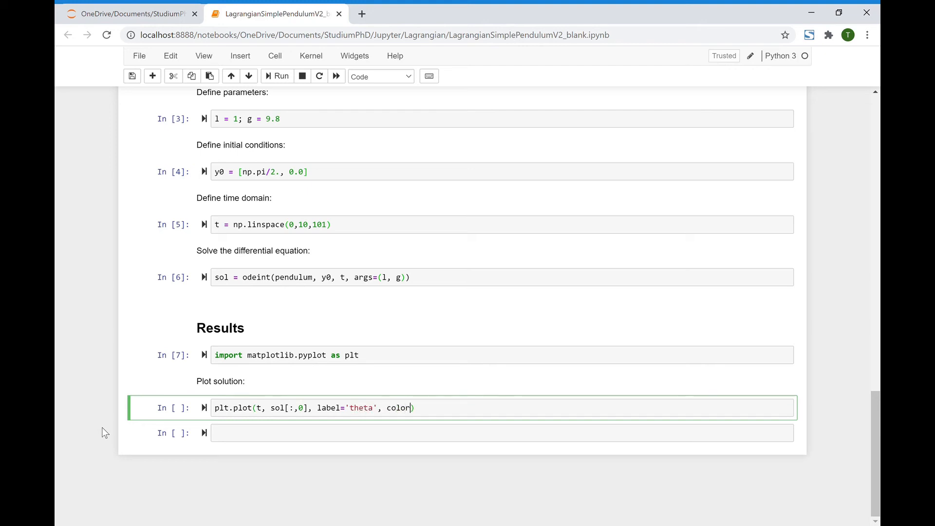
pyautogui.write('=')
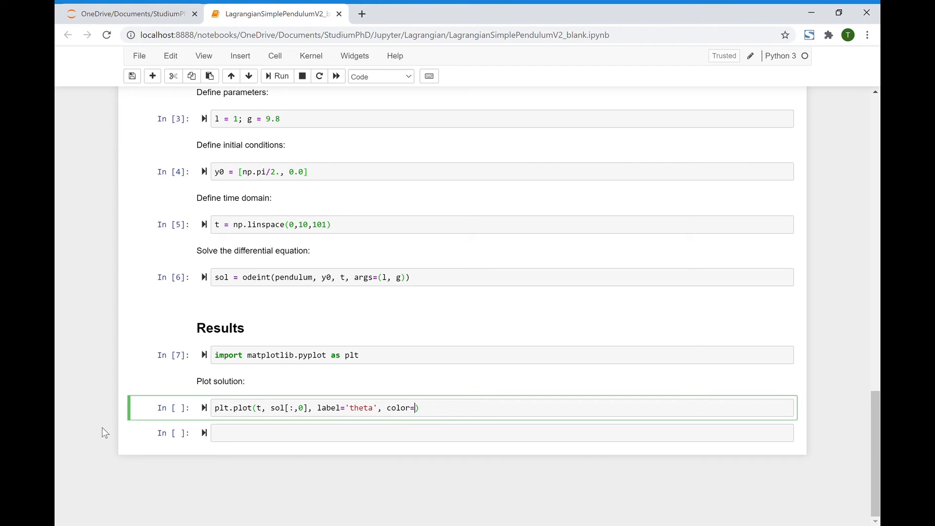
pyautogui.write("''")
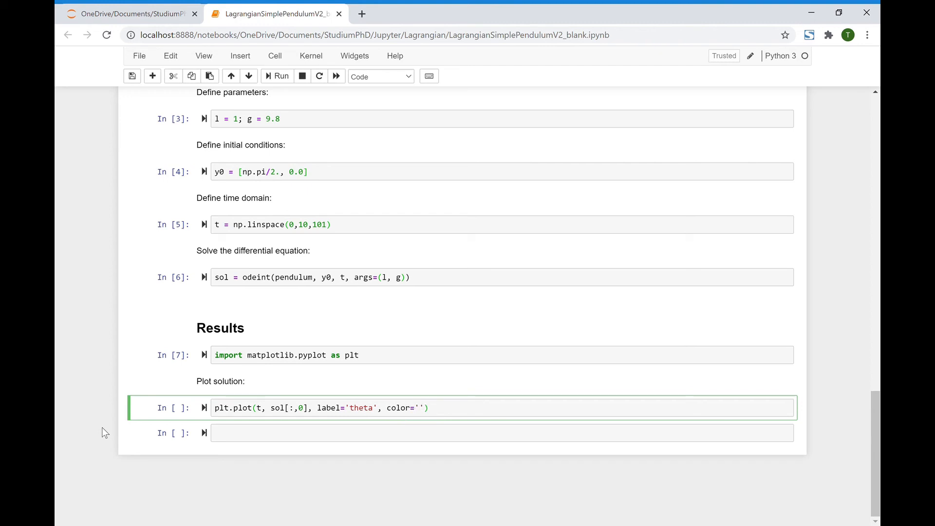
pyautogui.write('green')
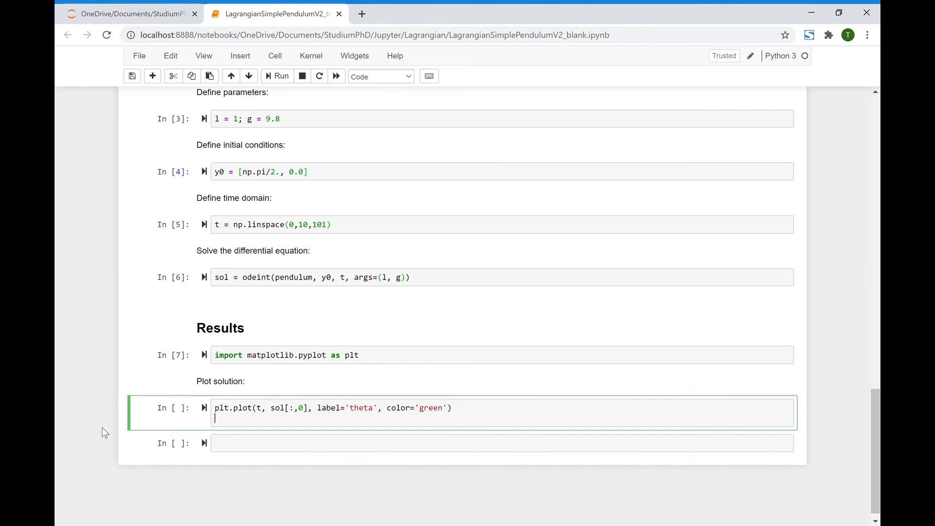
pyautogui.write("plt.plot(t, sol[:,0], label='theta', color='green')")
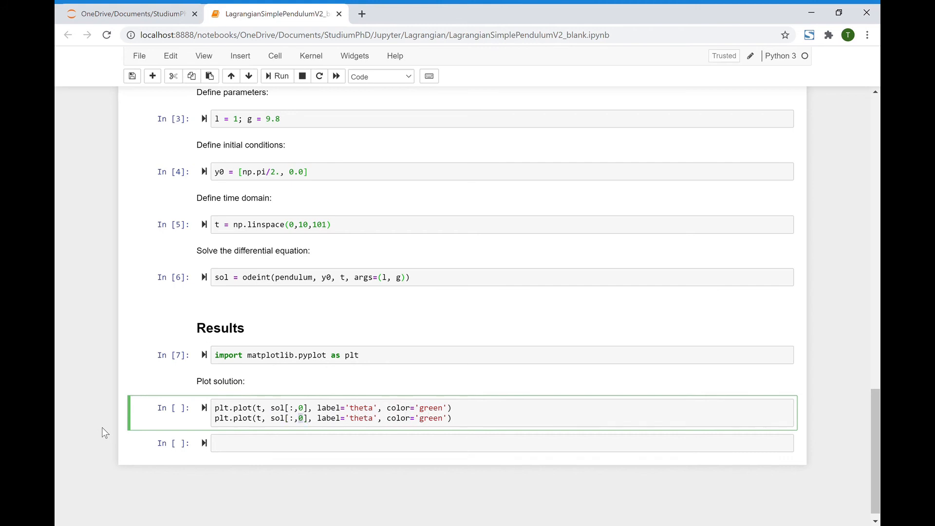
# Add a second plot line for omega (sol[:,1]) in blue
pyautogui.write('1')
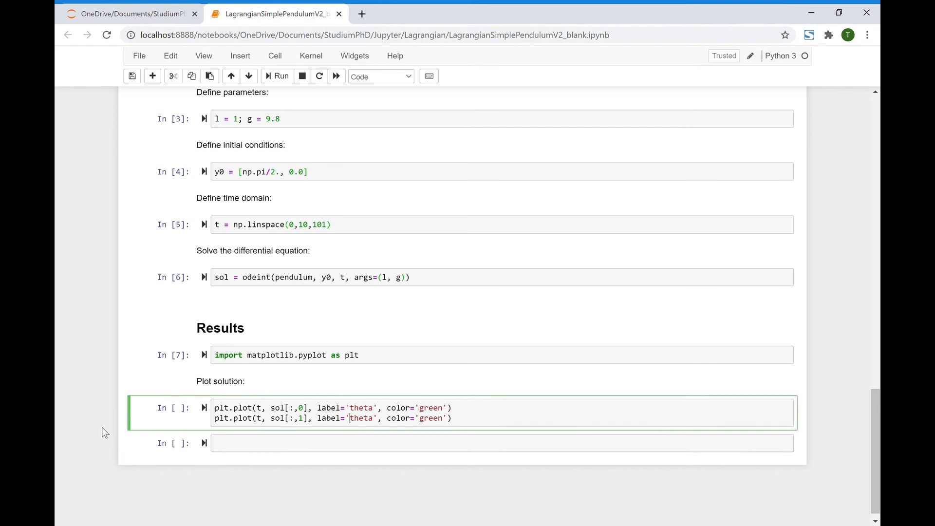
pyautogui.write('ome')
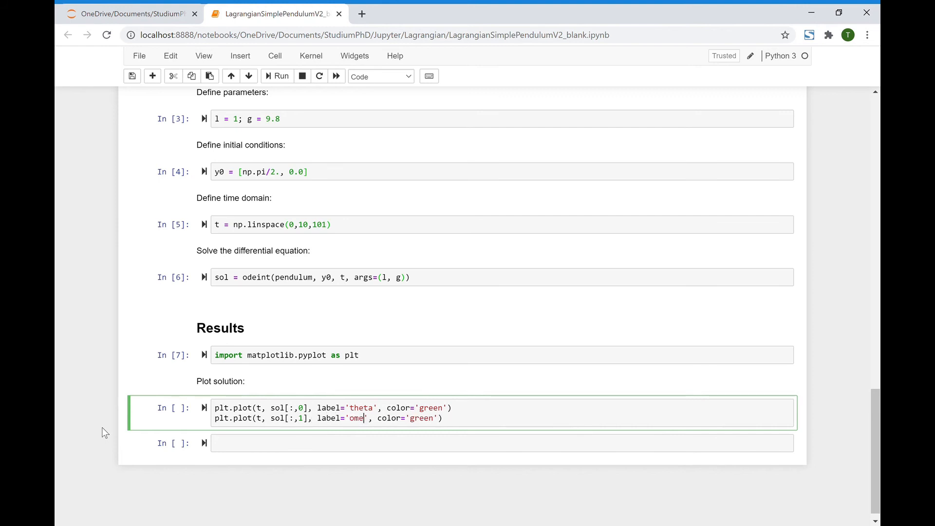
pyautogui.write('ga')
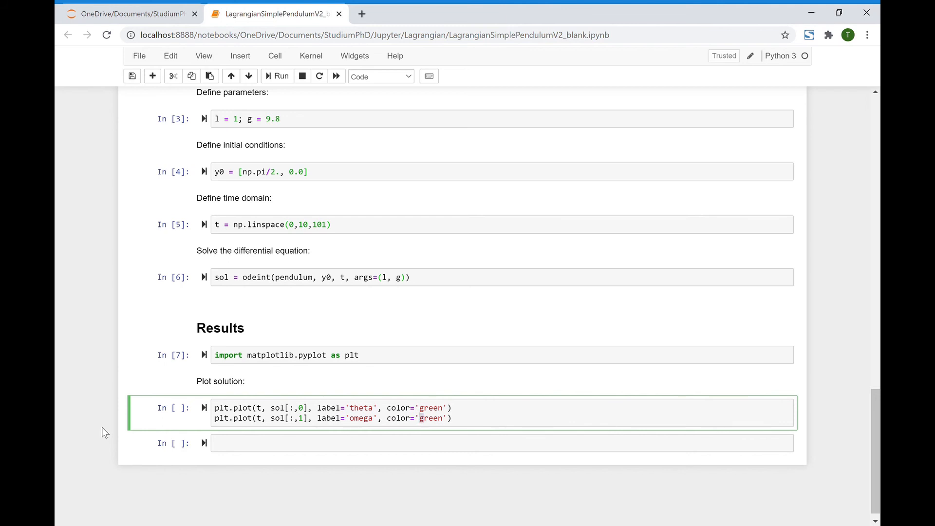
pyautogui.write('blue')
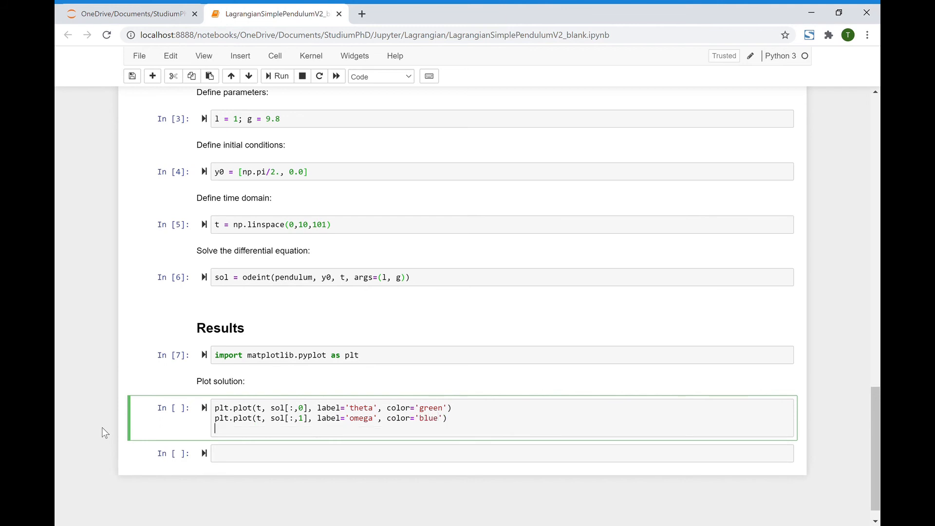
# Add plt.legend(loc='best') and begin the black zero-line calls
pyautogui.write('plt.le')
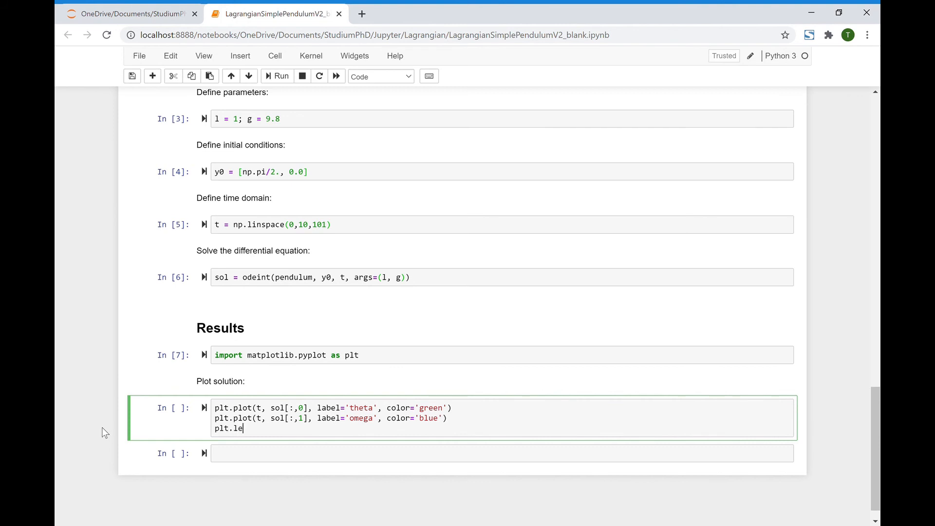
pyautogui.write('gend()')
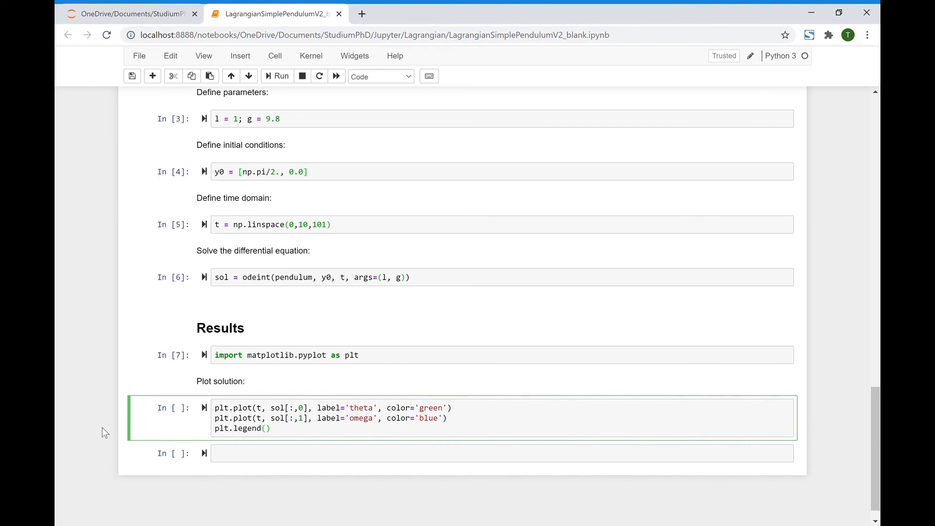
pyautogui.write('loc')
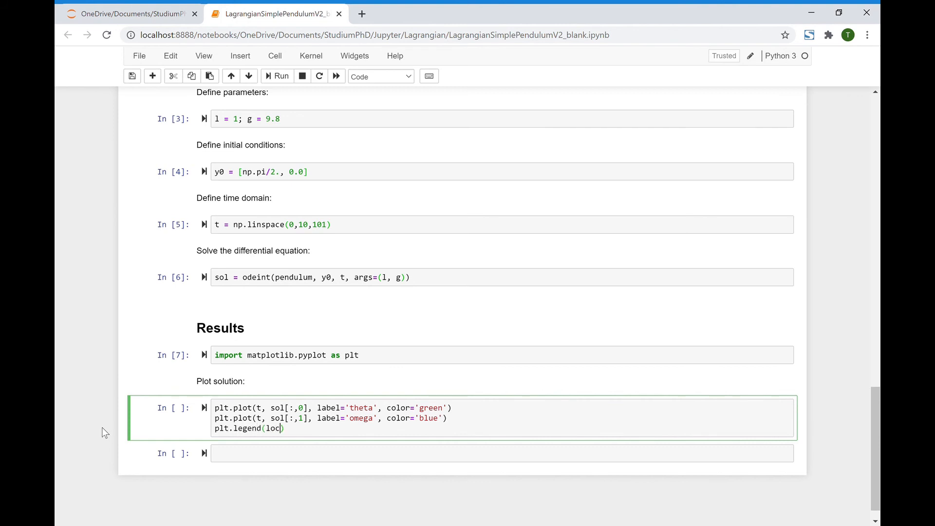
pyautogui.write("=''")
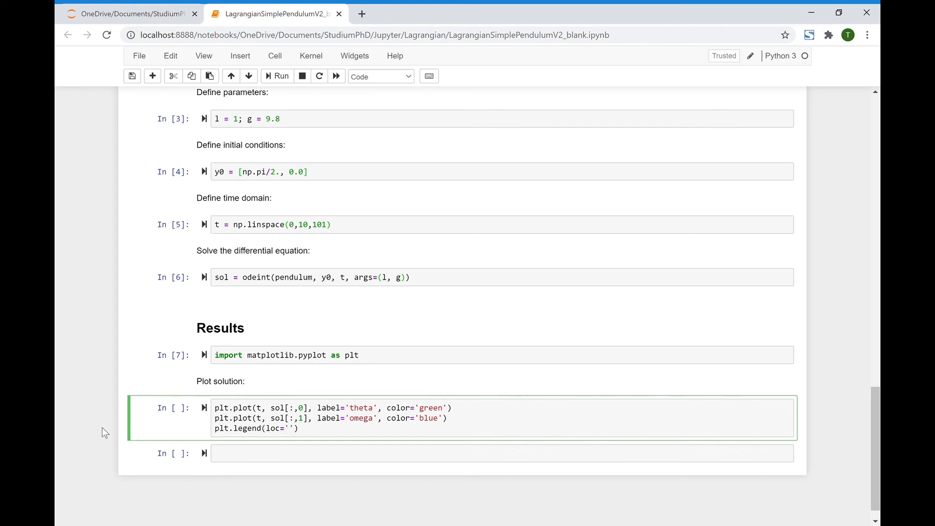
pyautogui.write('best')
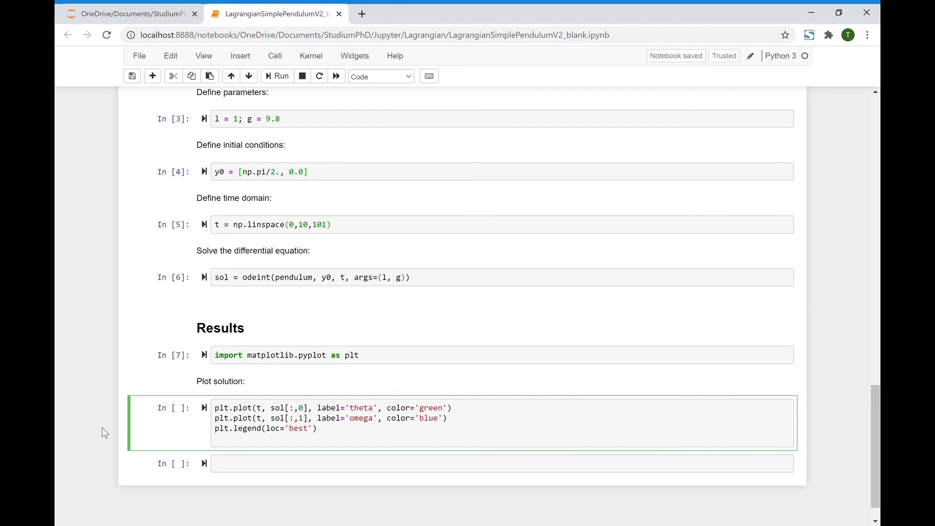
pyautogui.press('Return')
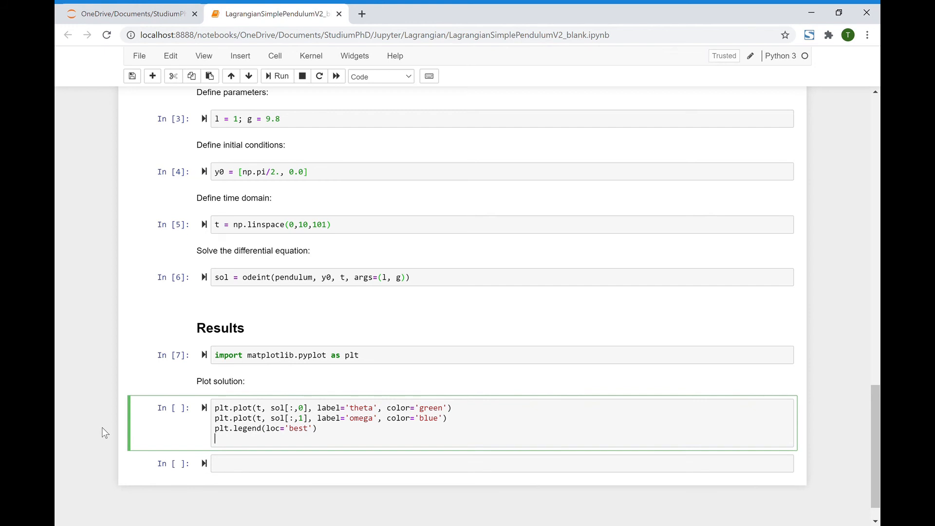
pyautogui.write("plt.axhline(0, color='black")
pyautogui.write("plt.axvline(0, color='black')")
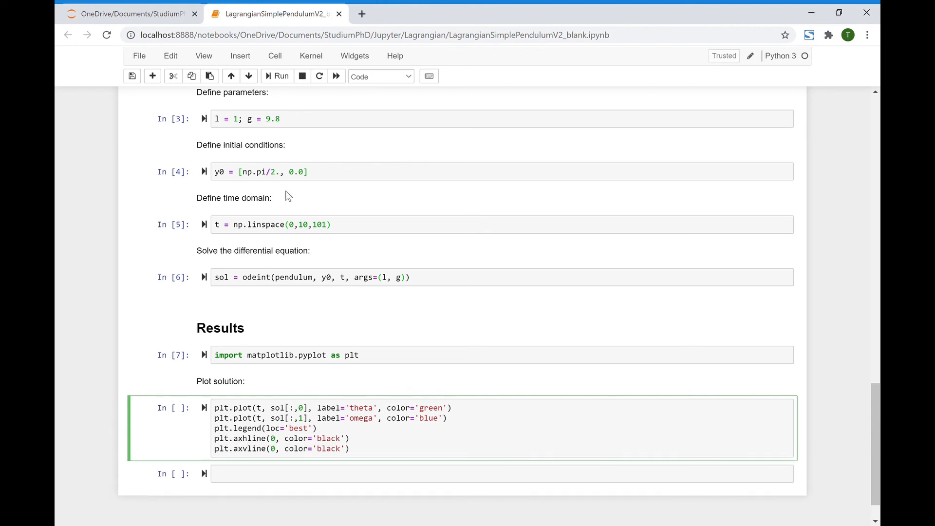
# Run the plotting cell and scroll to view the theta/omega graph
pyautogui.click(276, 76)
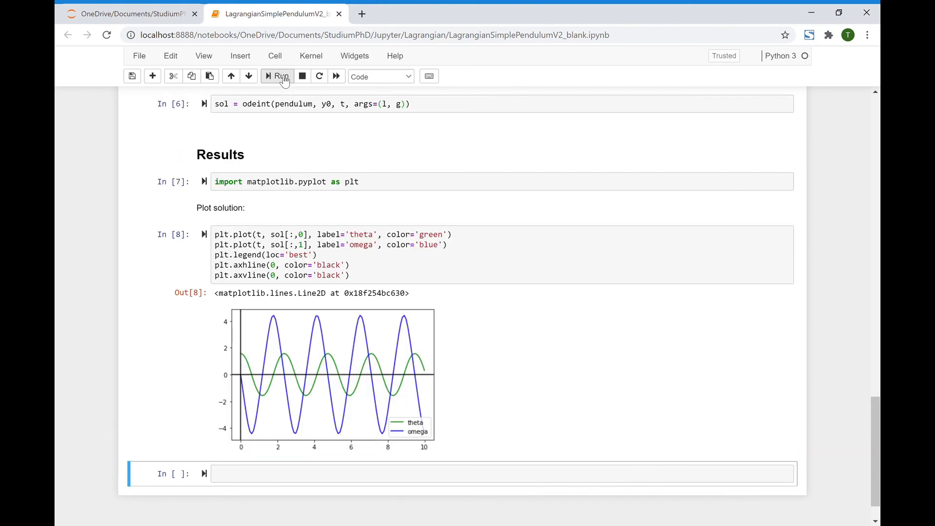
pyautogui.moveTo(349, 331)
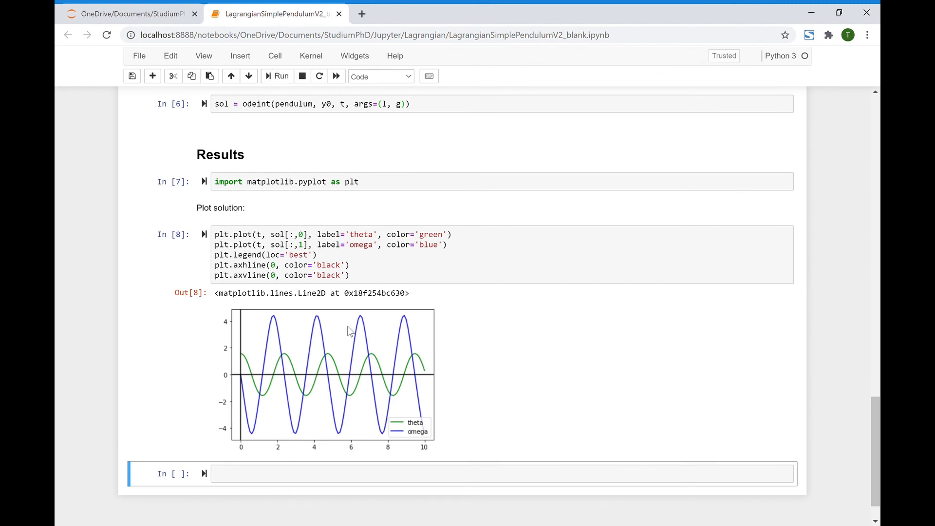
pyautogui.scroll(-3)
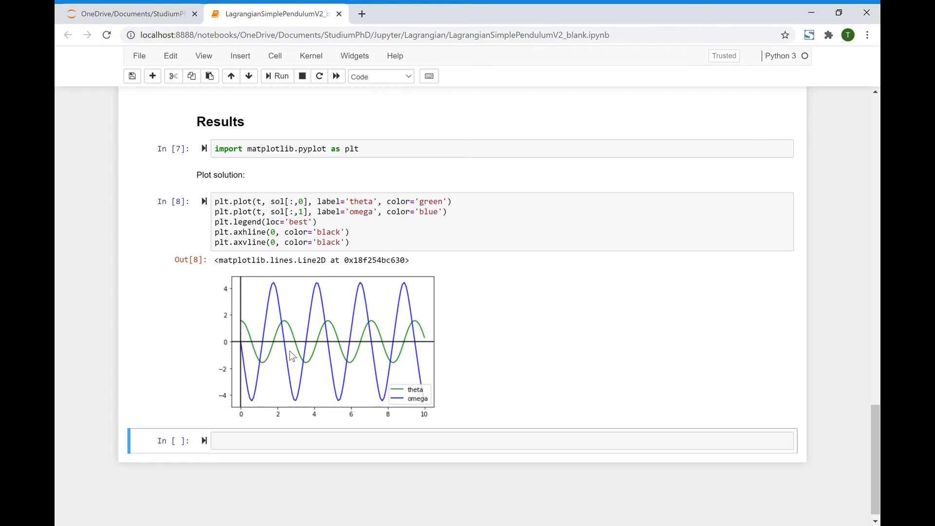
pyautogui.moveTo(334, 331)
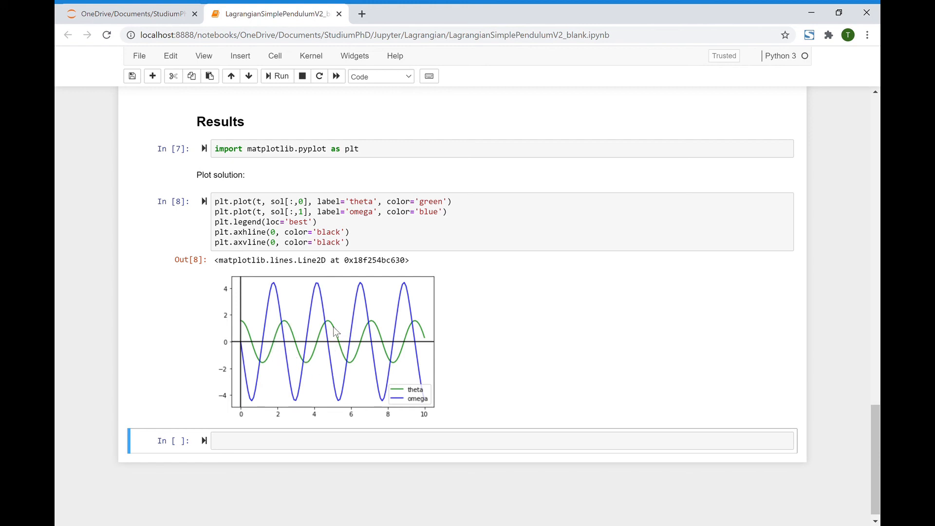
pyautogui.moveTo(282, 300)
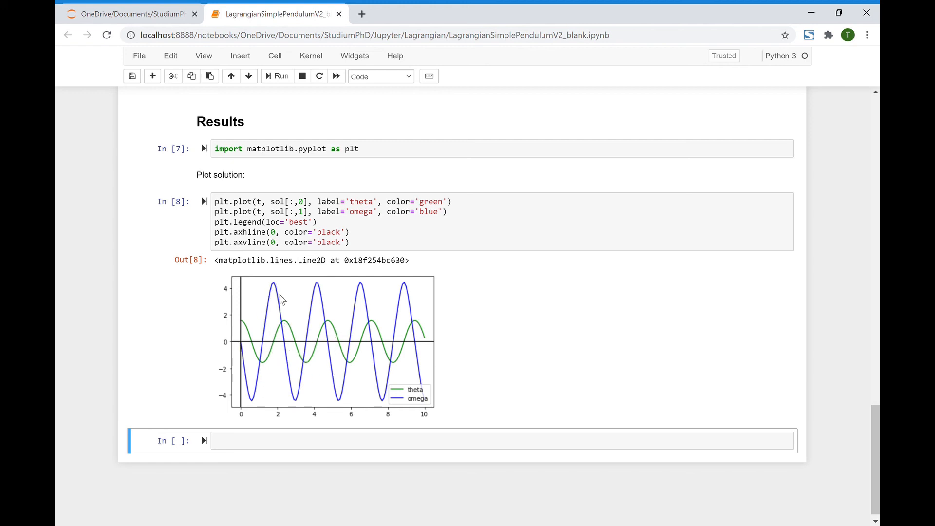
pyautogui.moveTo(339, 316)
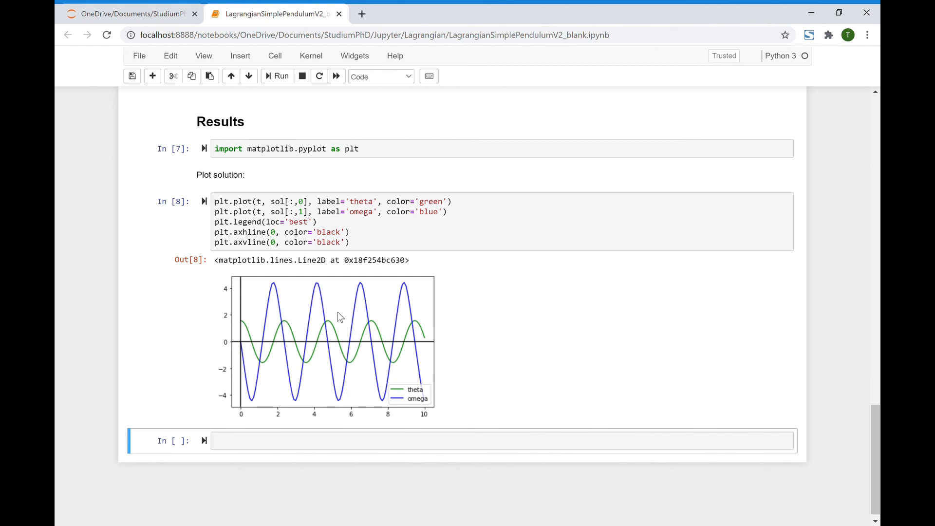
pyautogui.moveTo(246, 322)
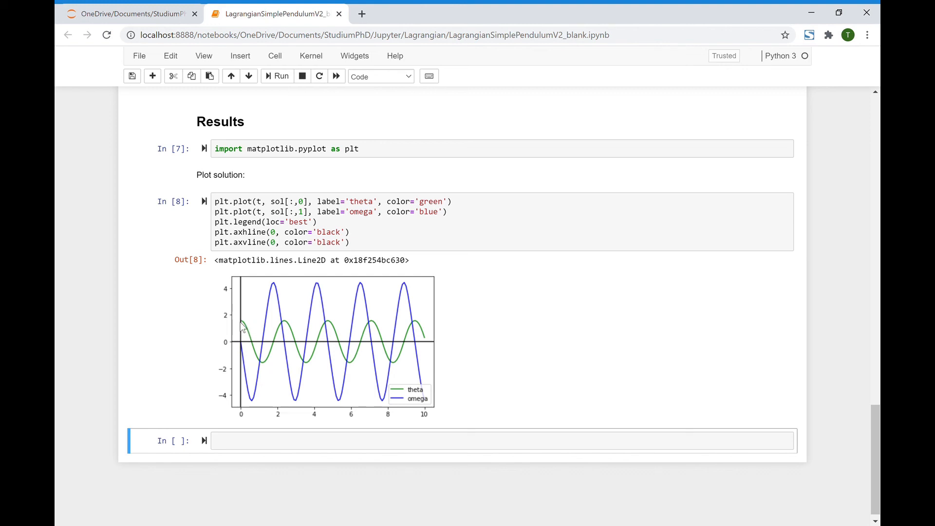
pyautogui.moveTo(242, 348)
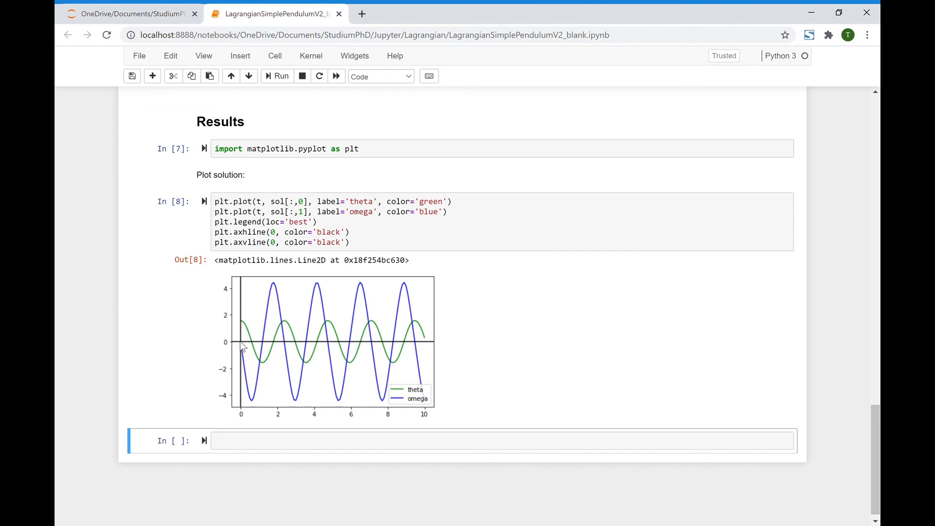
pyautogui.moveTo(253, 346)
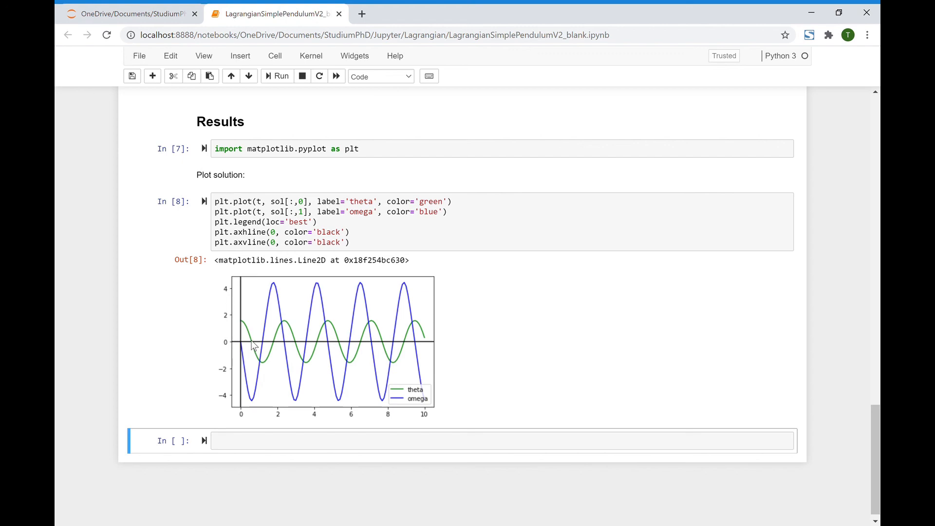
pyautogui.scroll(3)
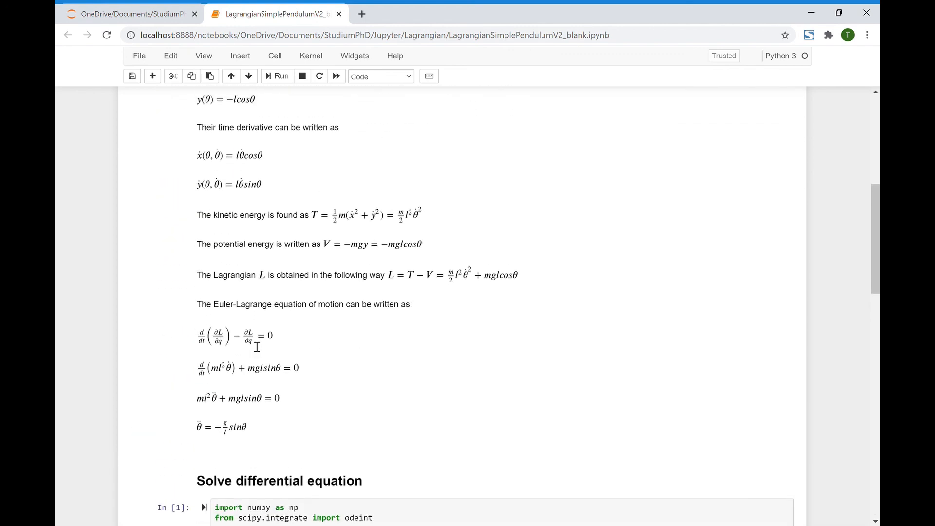
pyautogui.scroll(3)
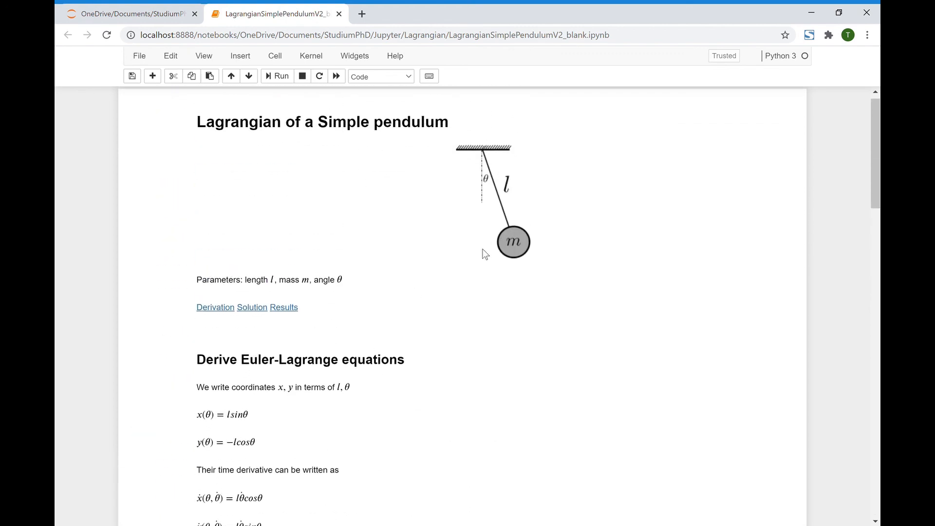
pyautogui.moveTo(494, 174)
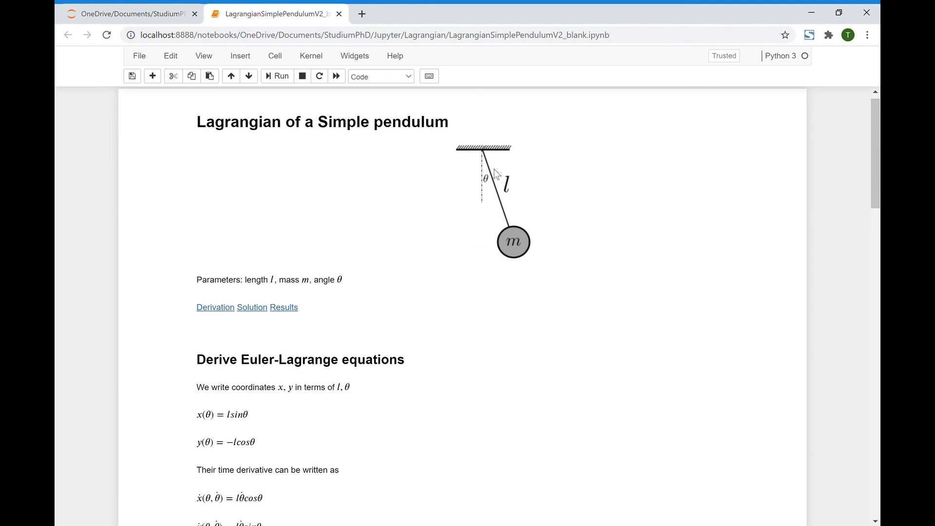
pyautogui.scroll(-3)
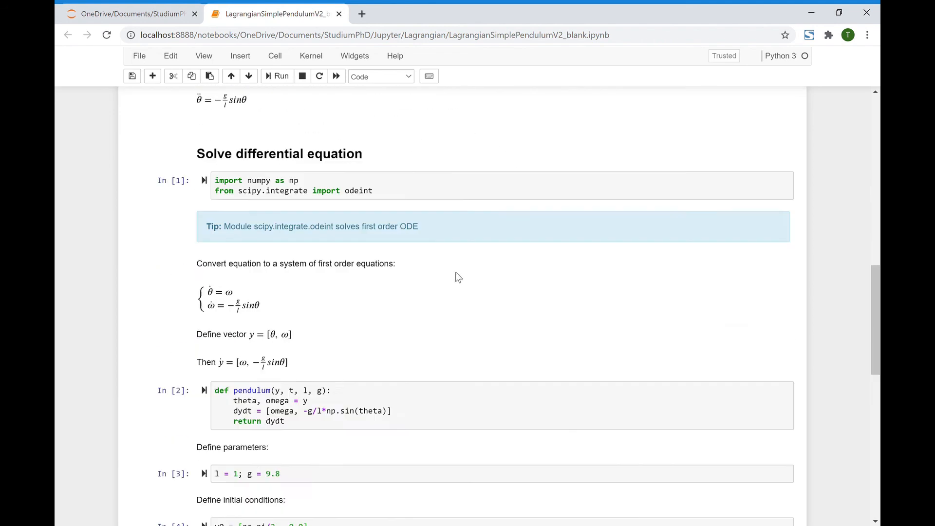
pyautogui.scroll(-3)
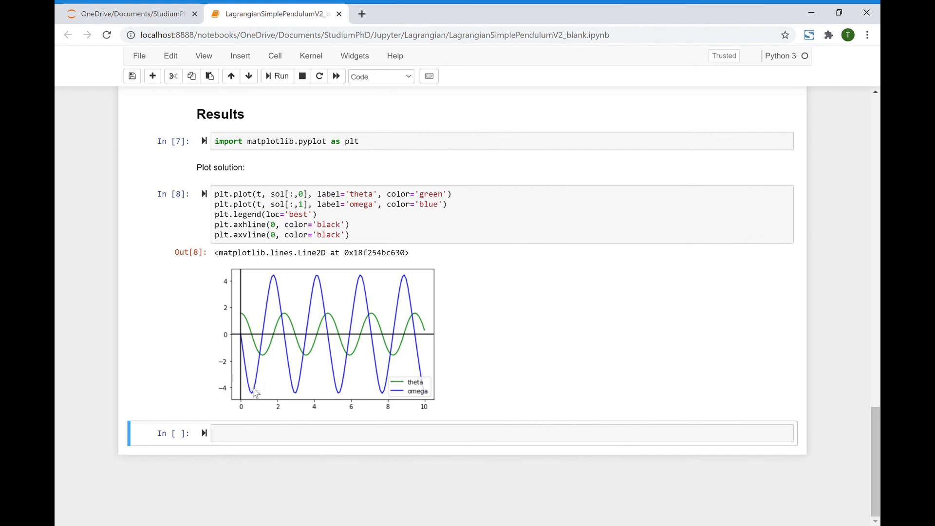
pyautogui.moveTo(259, 355)
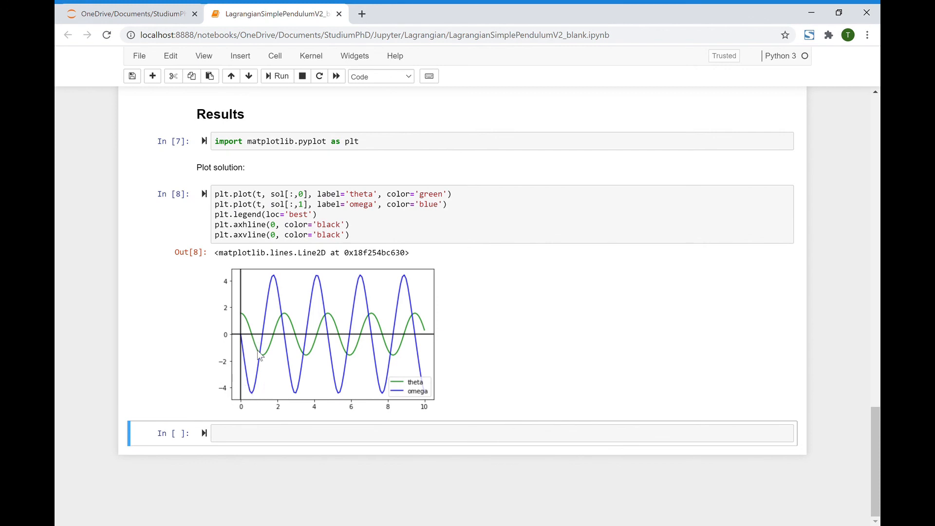
pyautogui.moveTo(266, 351)
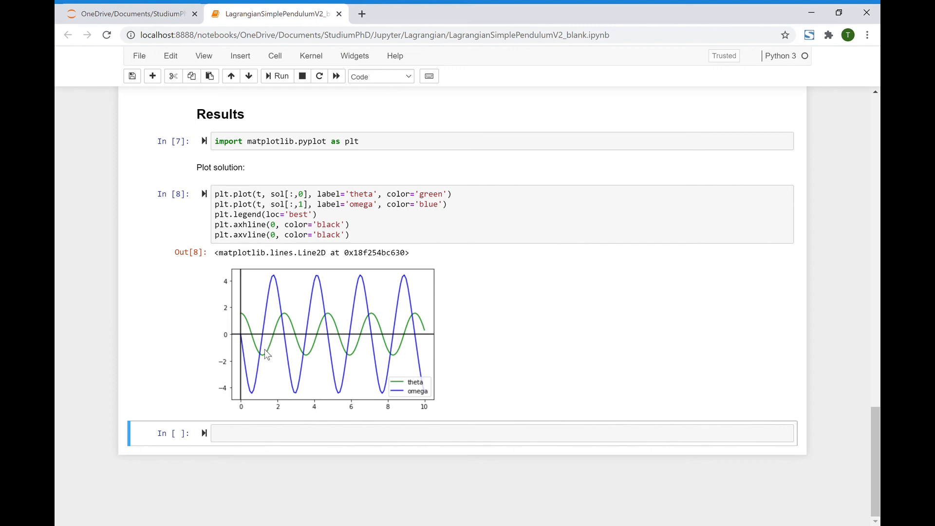
pyautogui.moveTo(266, 337)
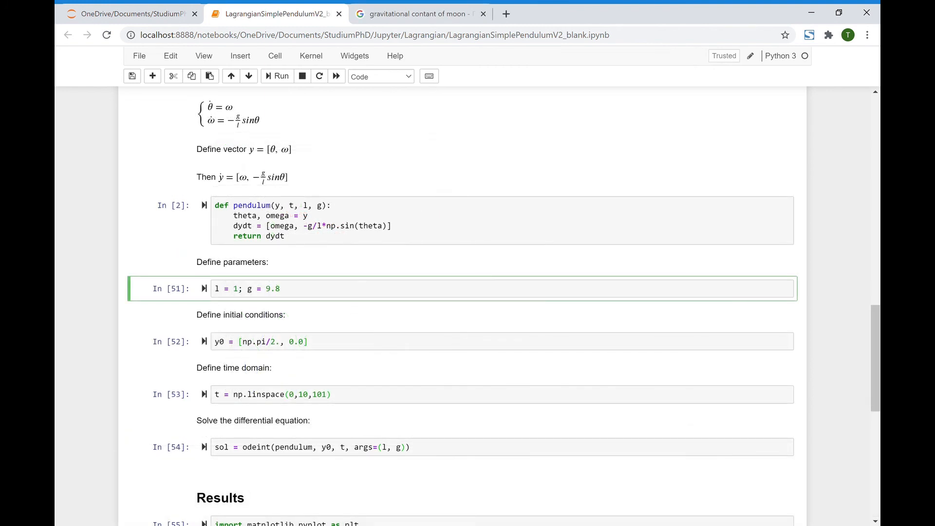
# Re-run the cells from the parameters through the plot, giving slower theta and omega oscillations
pyautogui.click(239, 289)
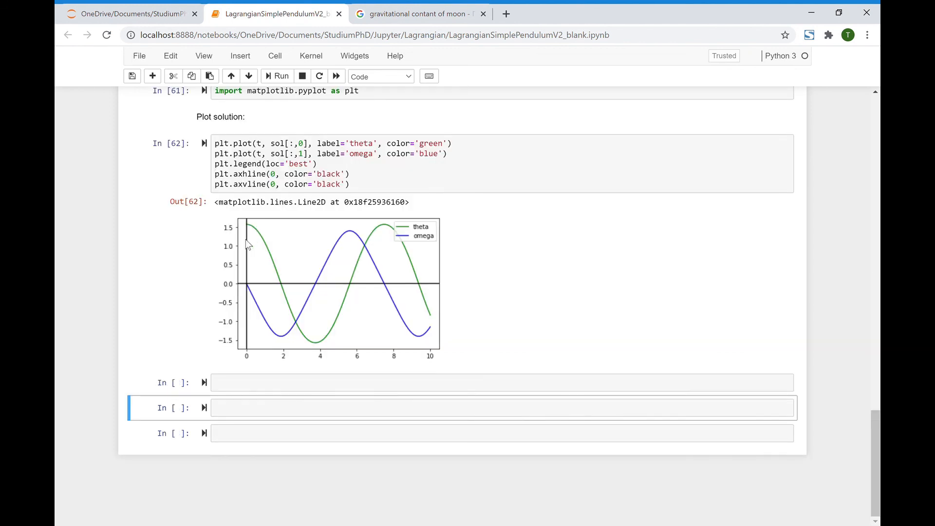
pyautogui.moveTo(237, 275)
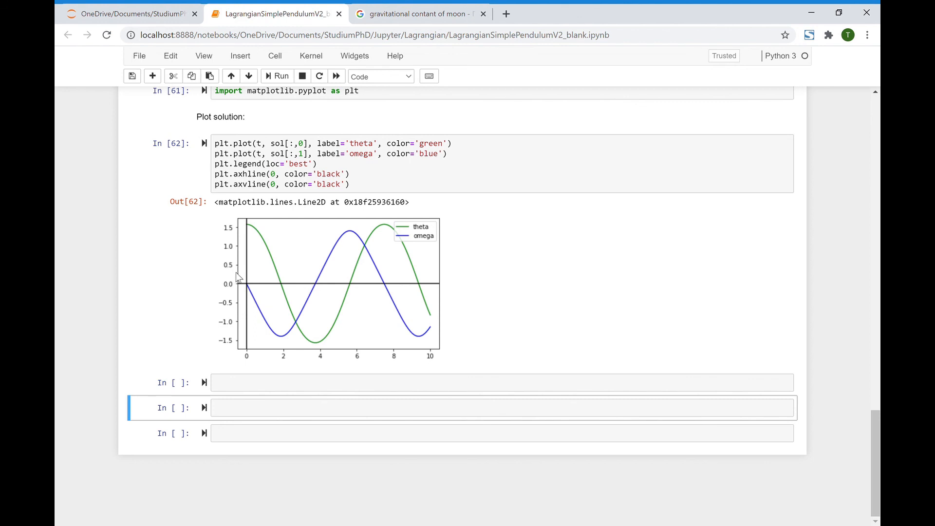
pyautogui.moveTo(296, 265)
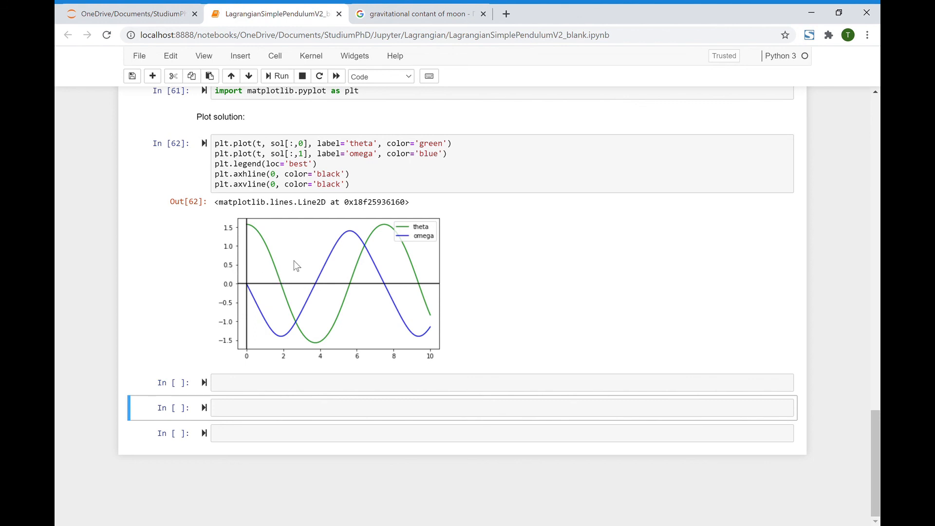
pyautogui.moveTo(326, 251)
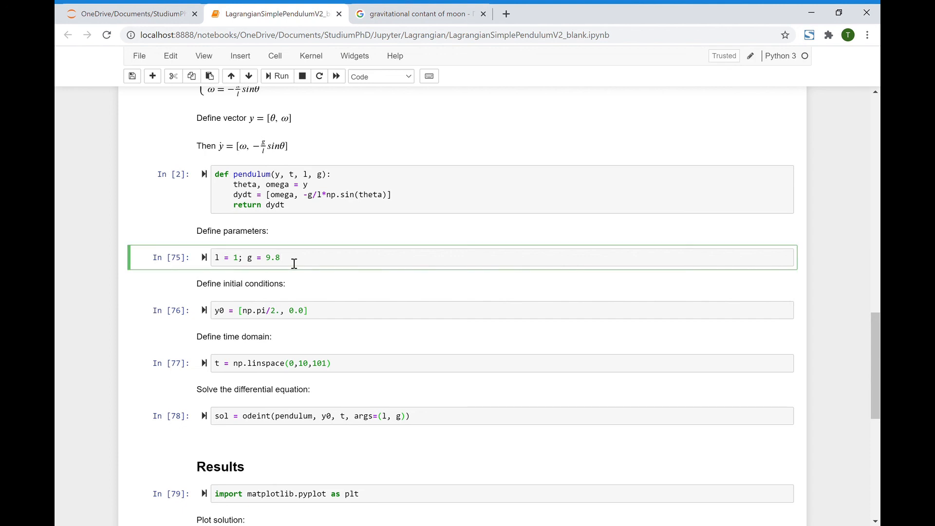
# Set g to the moon's 1.62 and re-plot theta and omega
pyautogui.write('1')
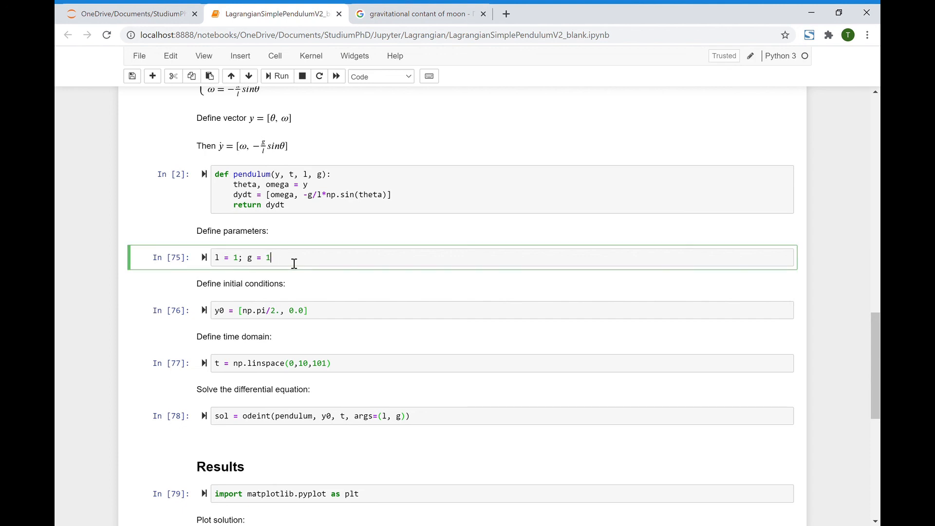
pyautogui.write('.62')
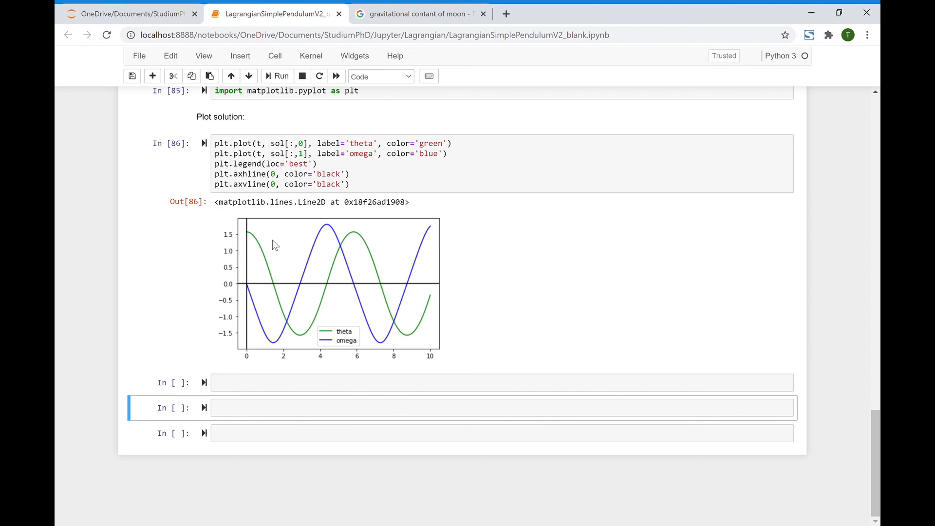
pyautogui.moveTo(286, 268)
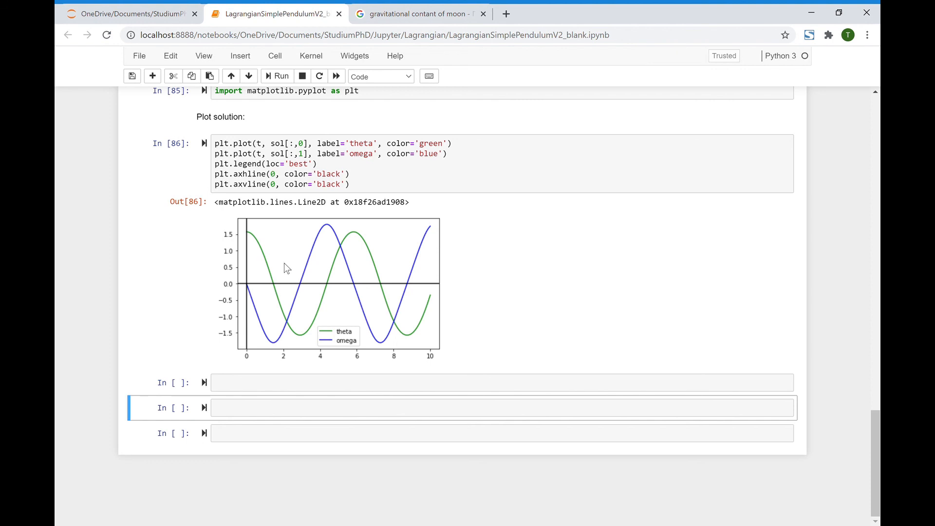
pyautogui.moveTo(316, 268)
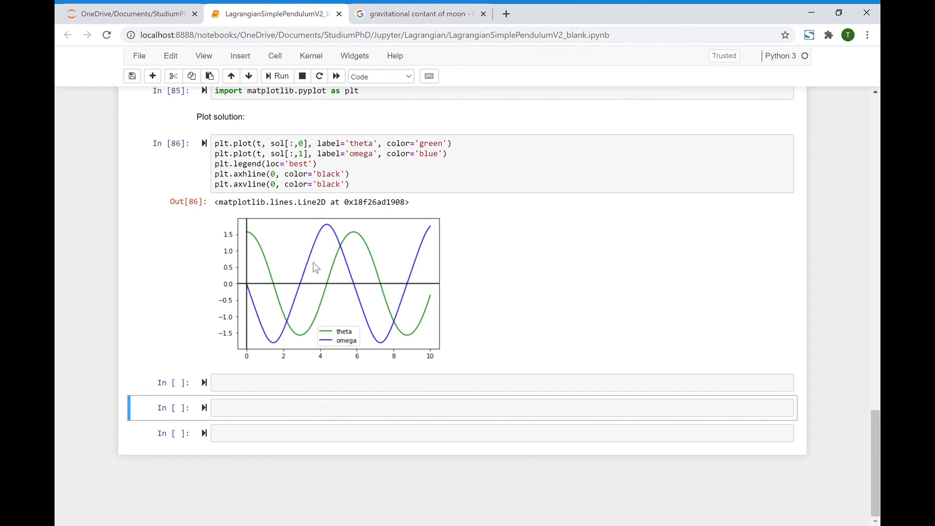
pyautogui.moveTo(358, 274)
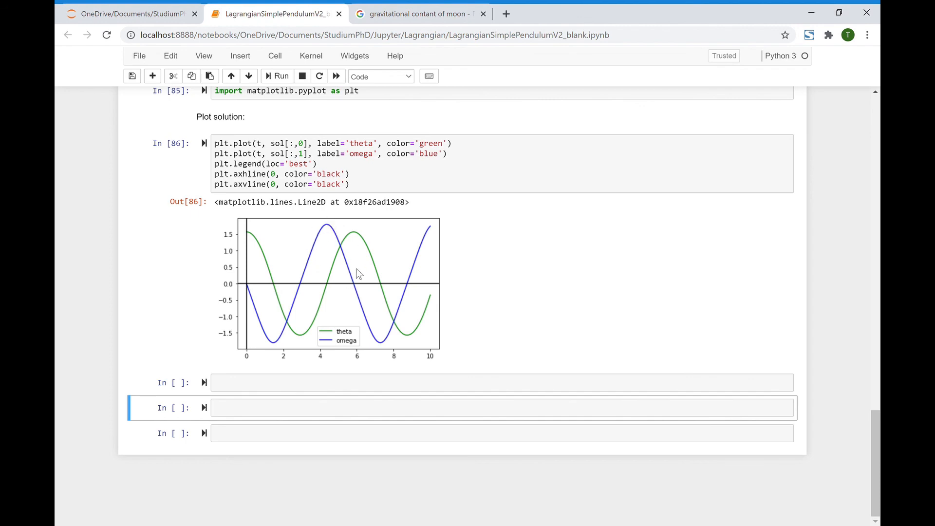